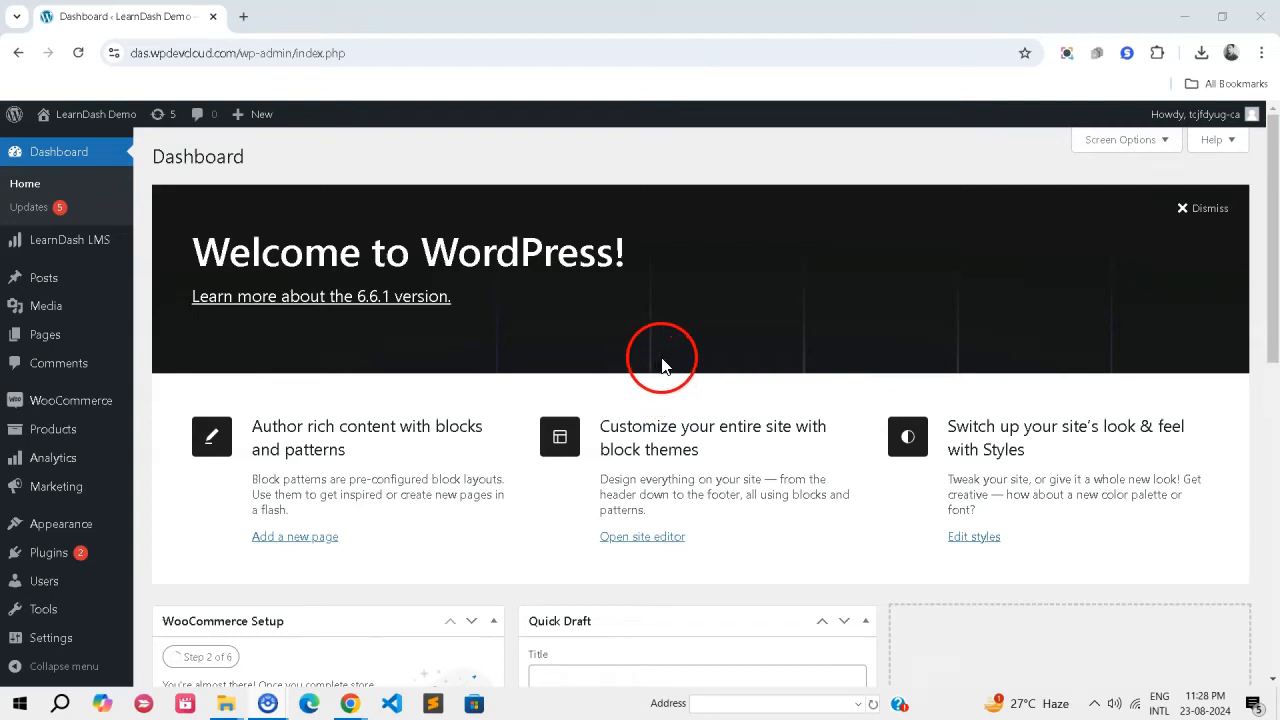
pyautogui.moveTo(645, 378)
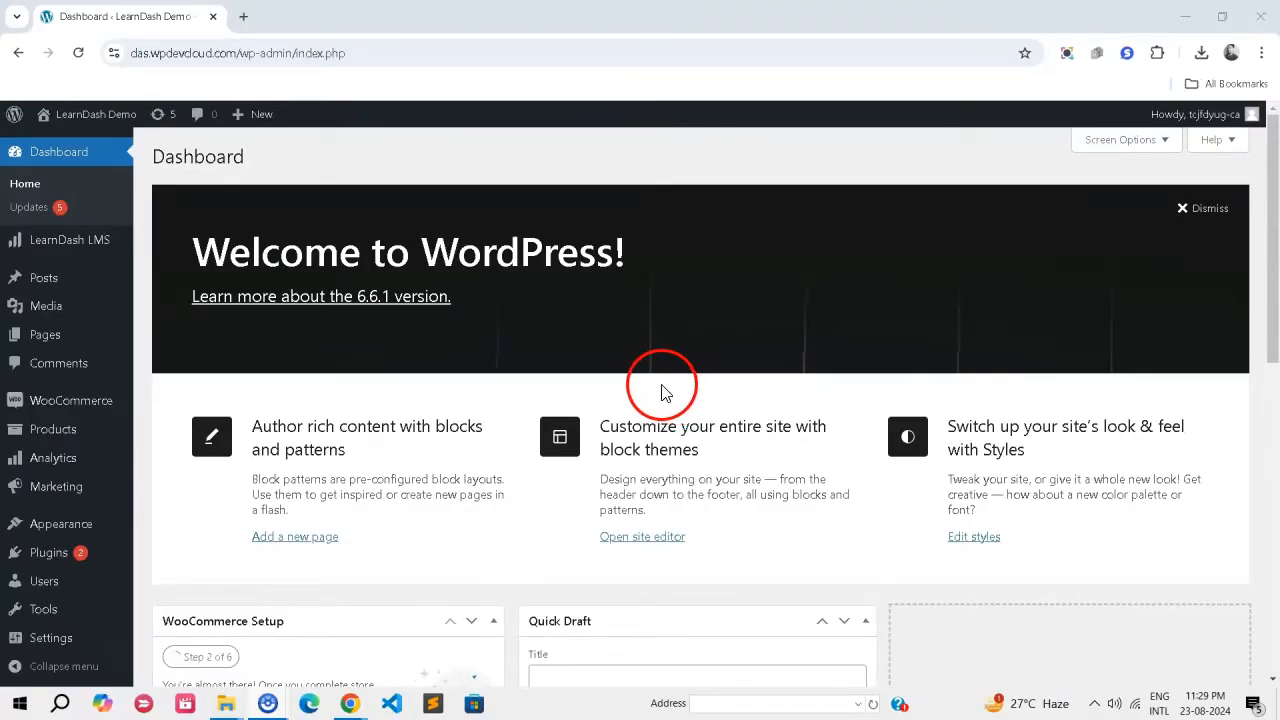
pyautogui.moveTo(658, 390)
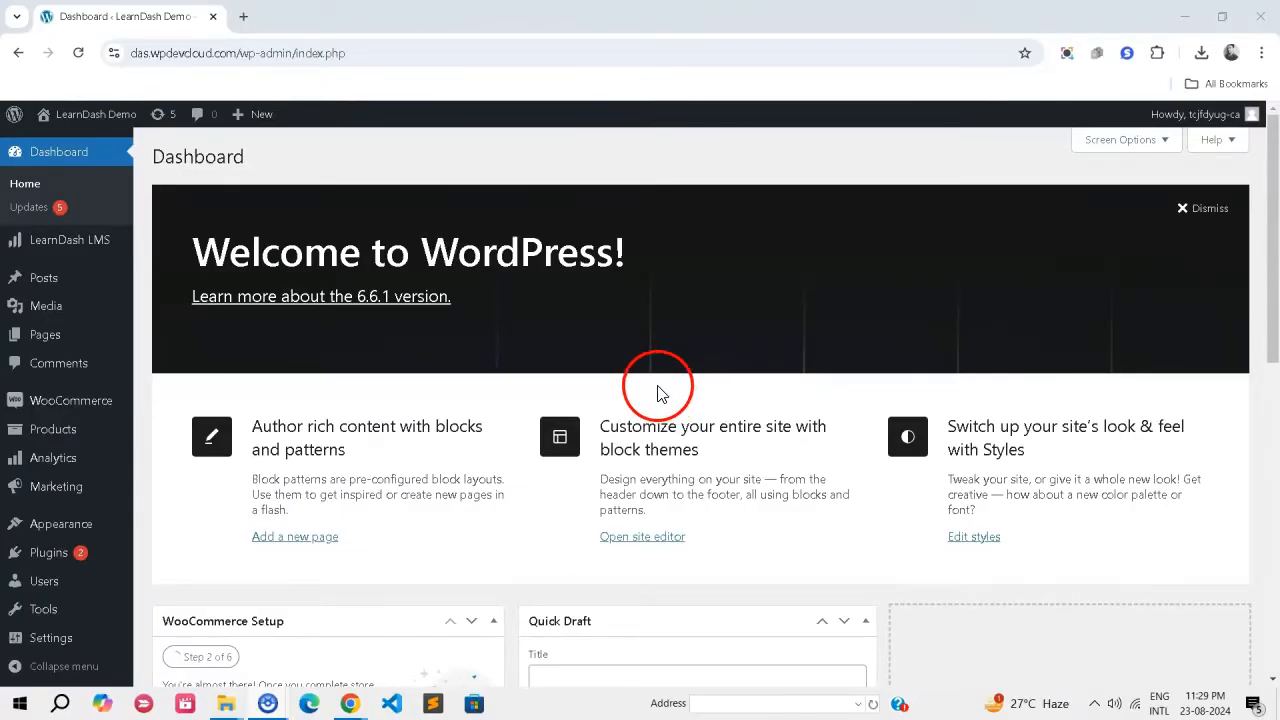
pyautogui.moveTo(658, 390)
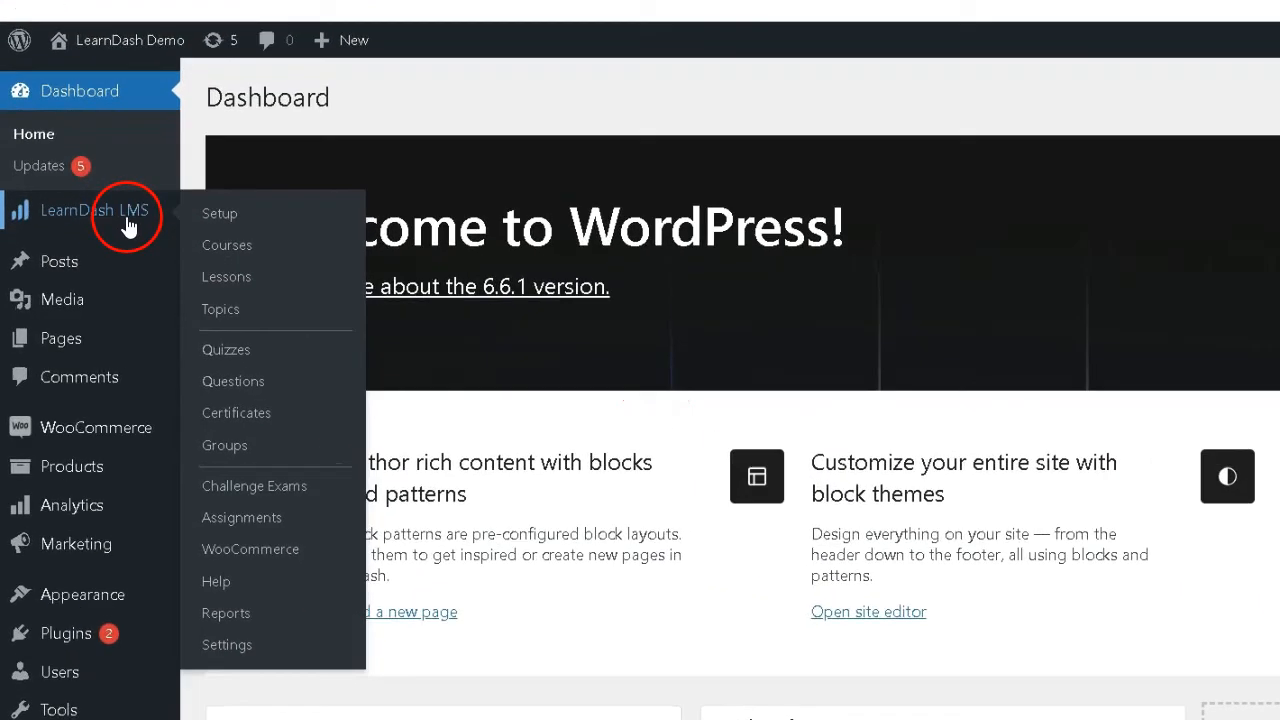
pyautogui.moveTo(226, 349)
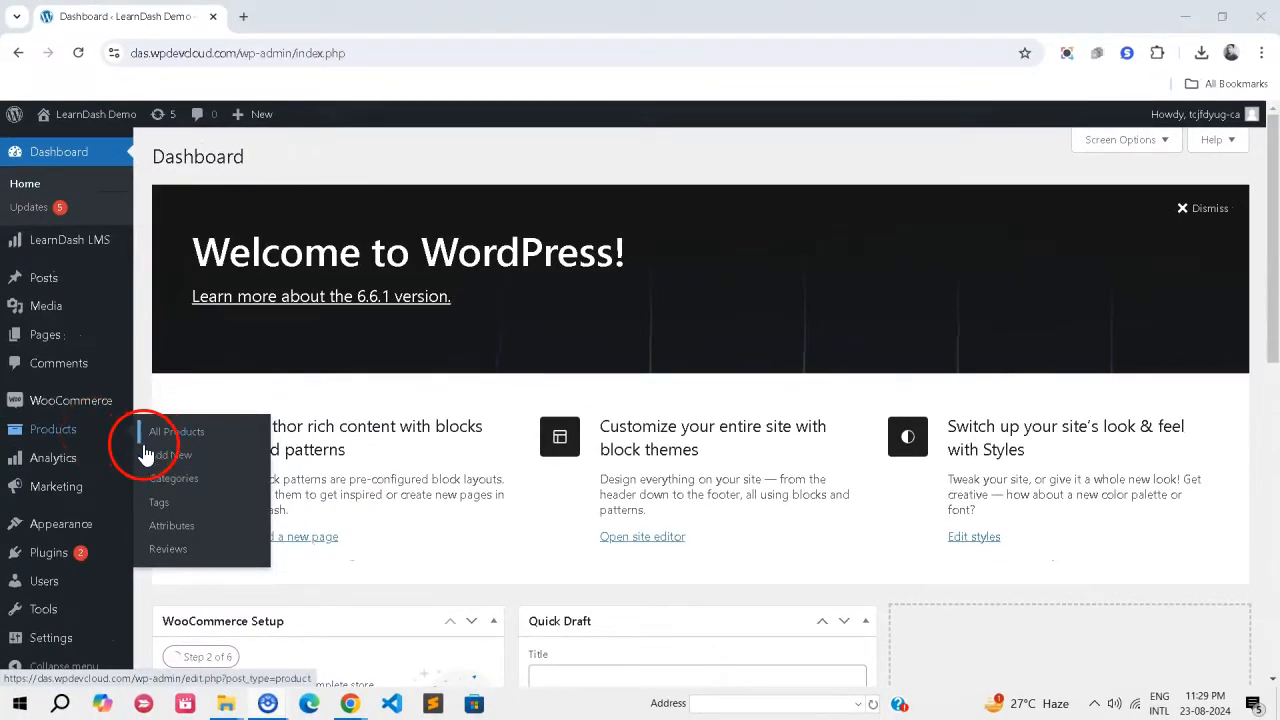
pyautogui.moveTo(297, 415)
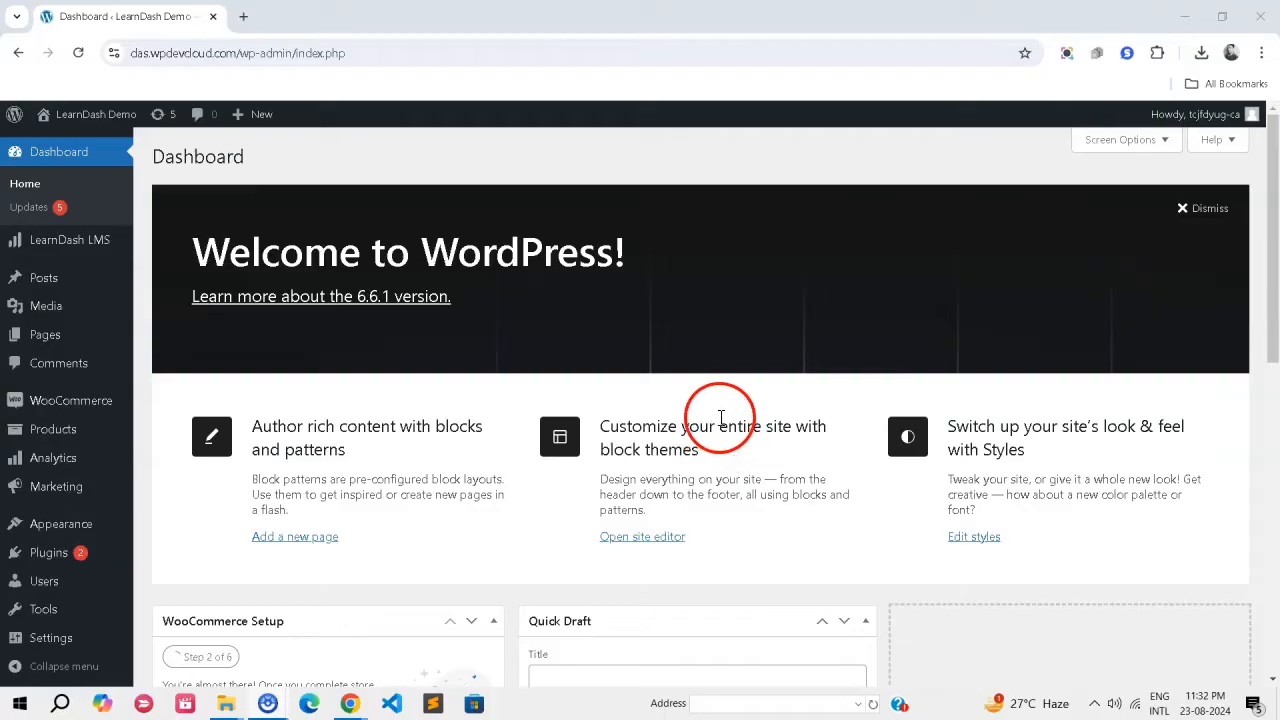
pyautogui.moveTo(713, 415)
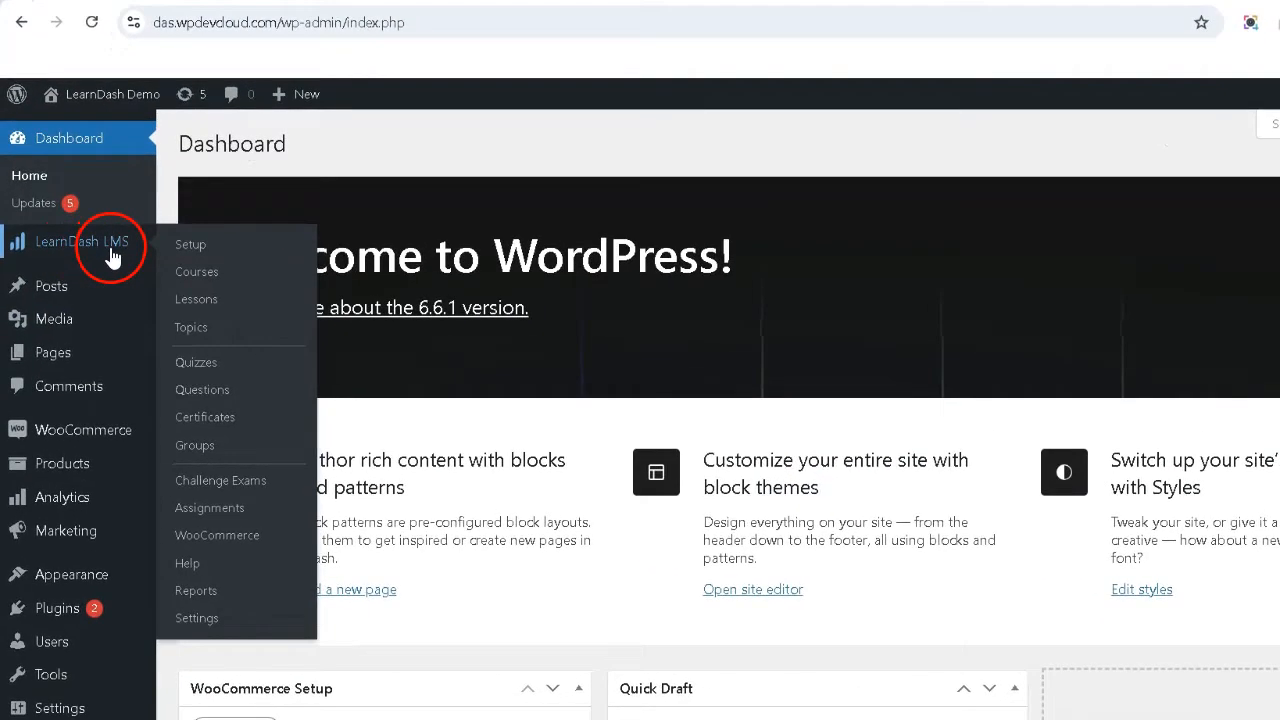
# Step: Review the two LearnDash courses' settings, confirming both use the Closed price type
pyautogui.click(196, 271)
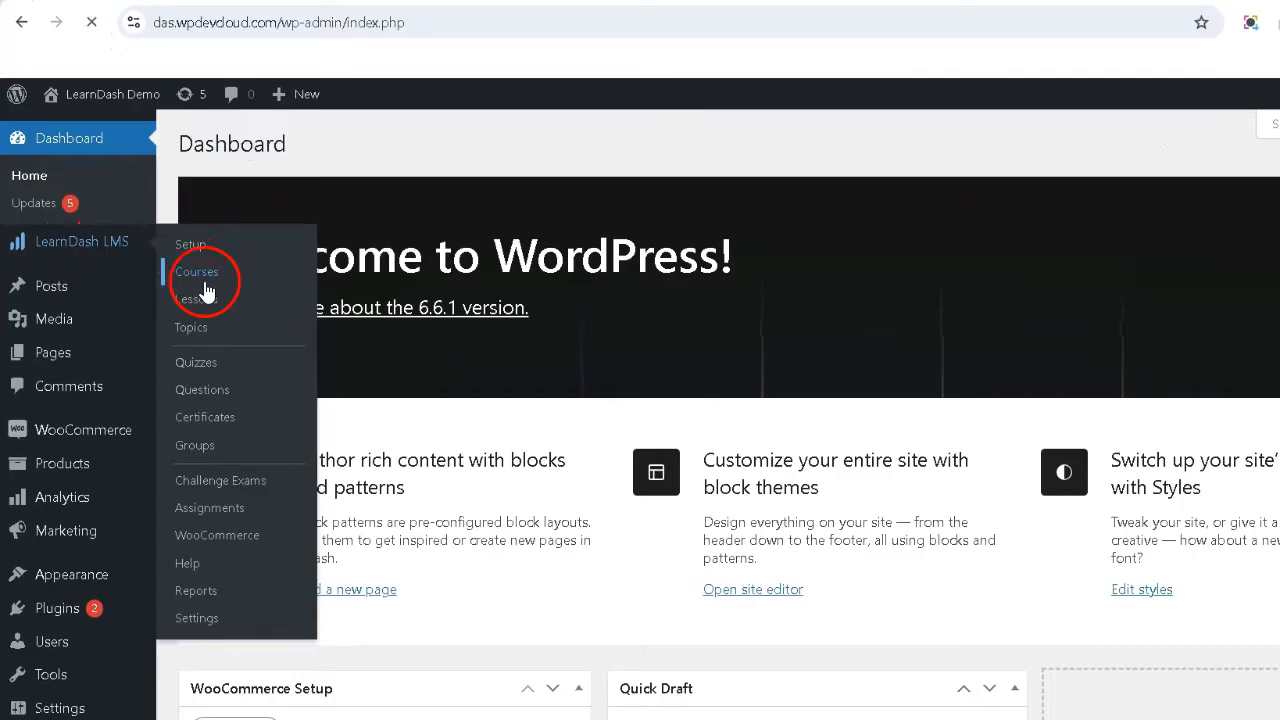
pyautogui.click(197, 272)
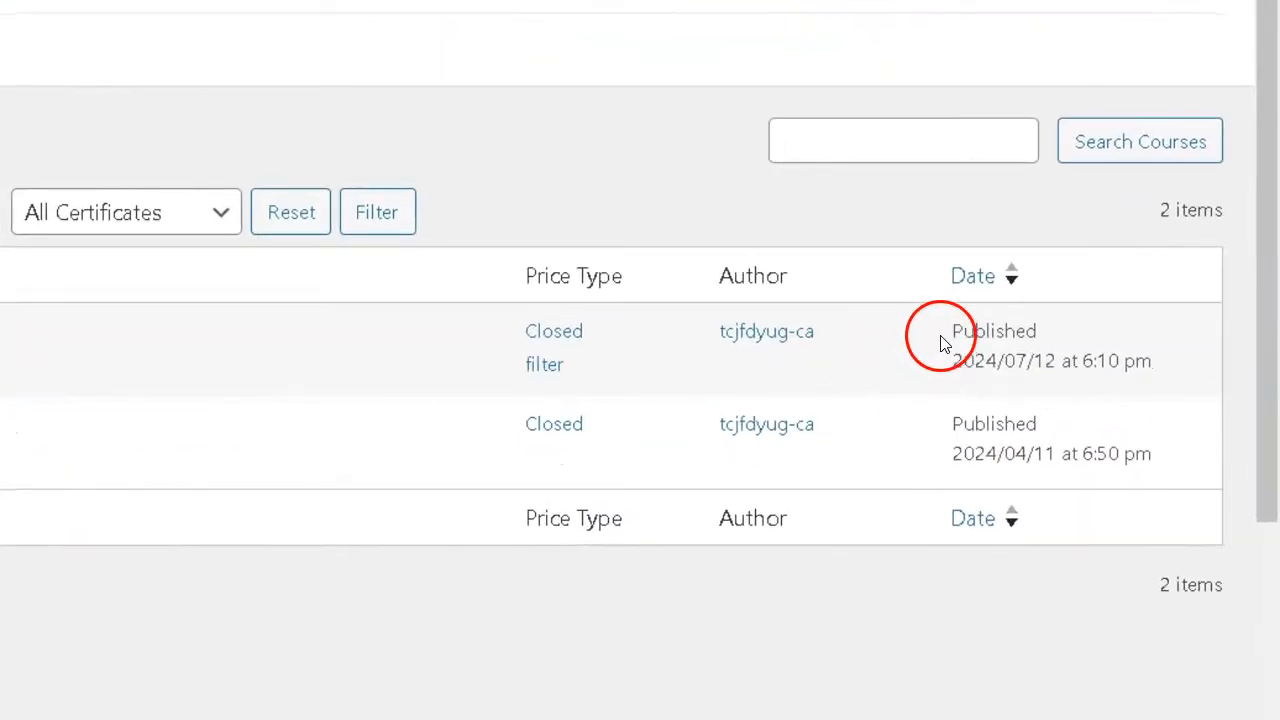
pyautogui.doubleClick(993, 331)
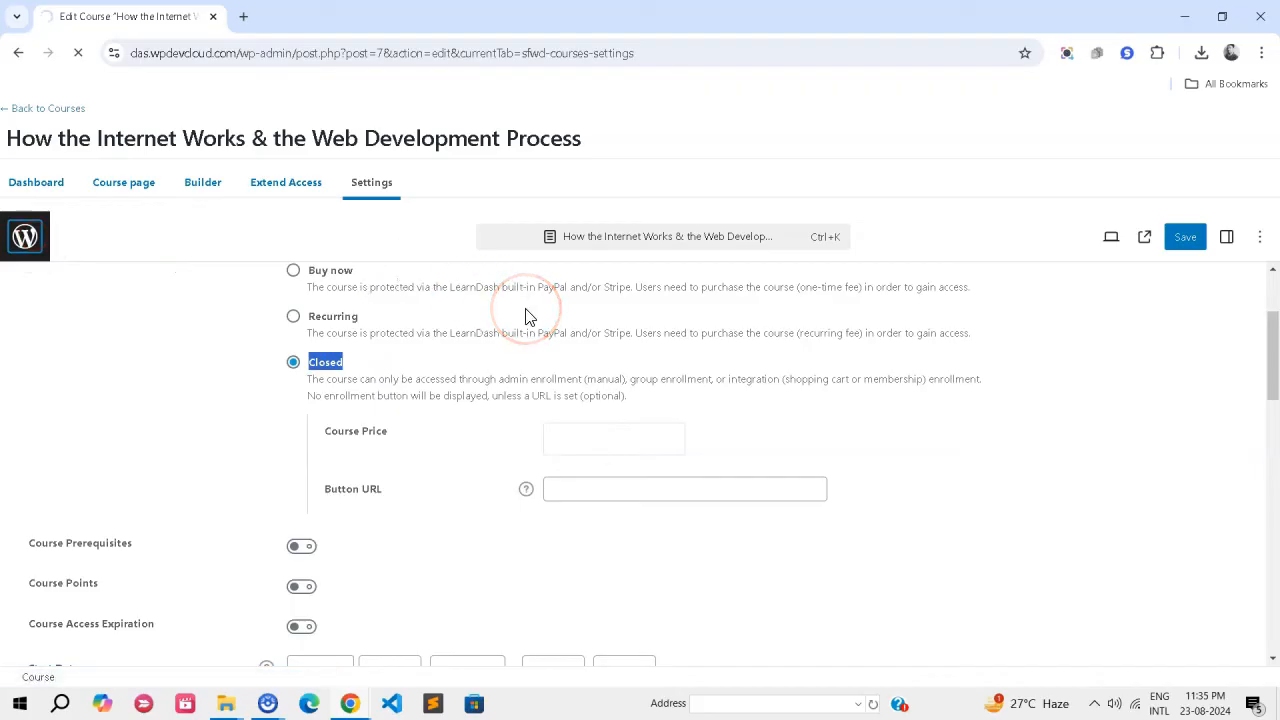
pyautogui.click(48, 108)
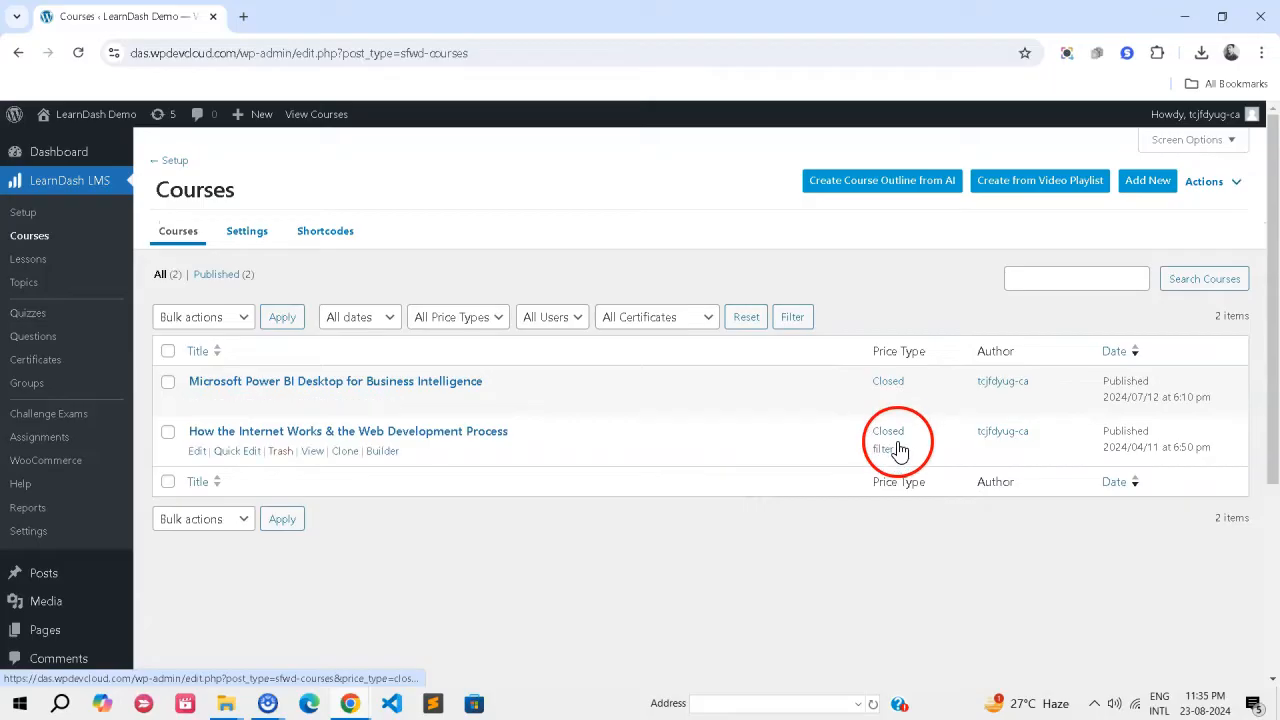
pyautogui.click(58, 151)
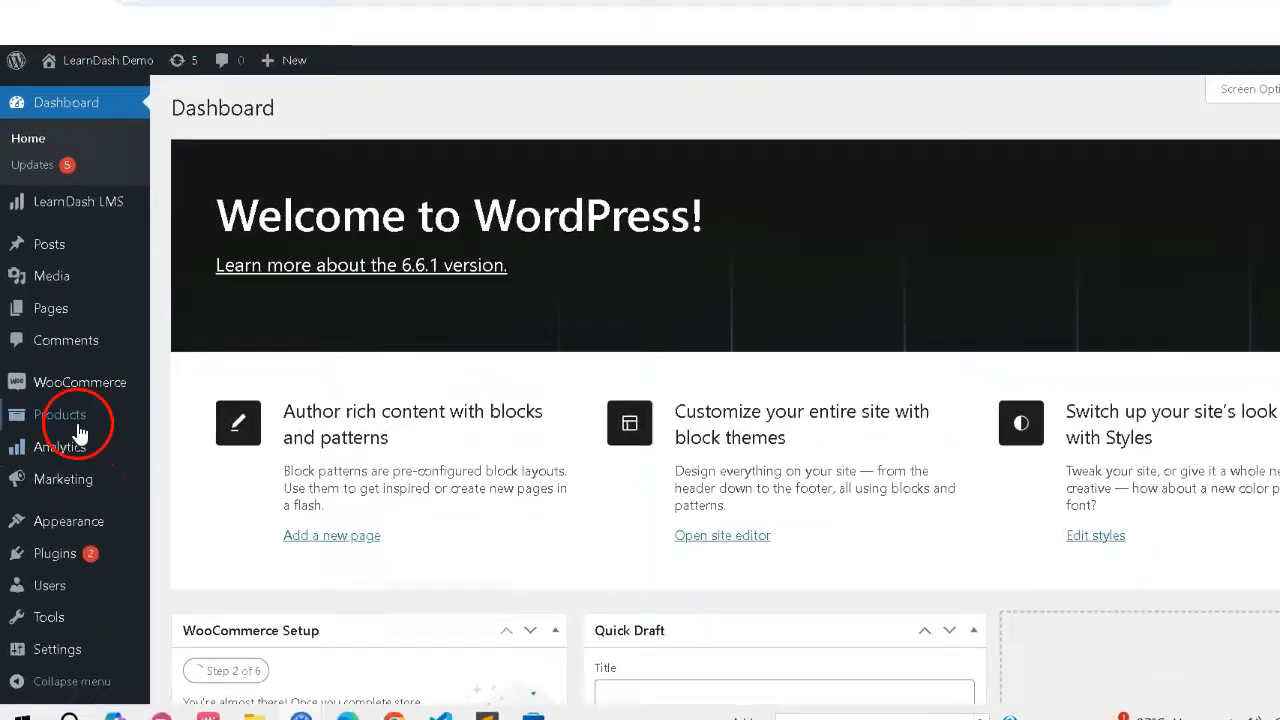
# Step: Open a WooCommerce course product and scroll through its editor for review
pyautogui.click(61, 414)
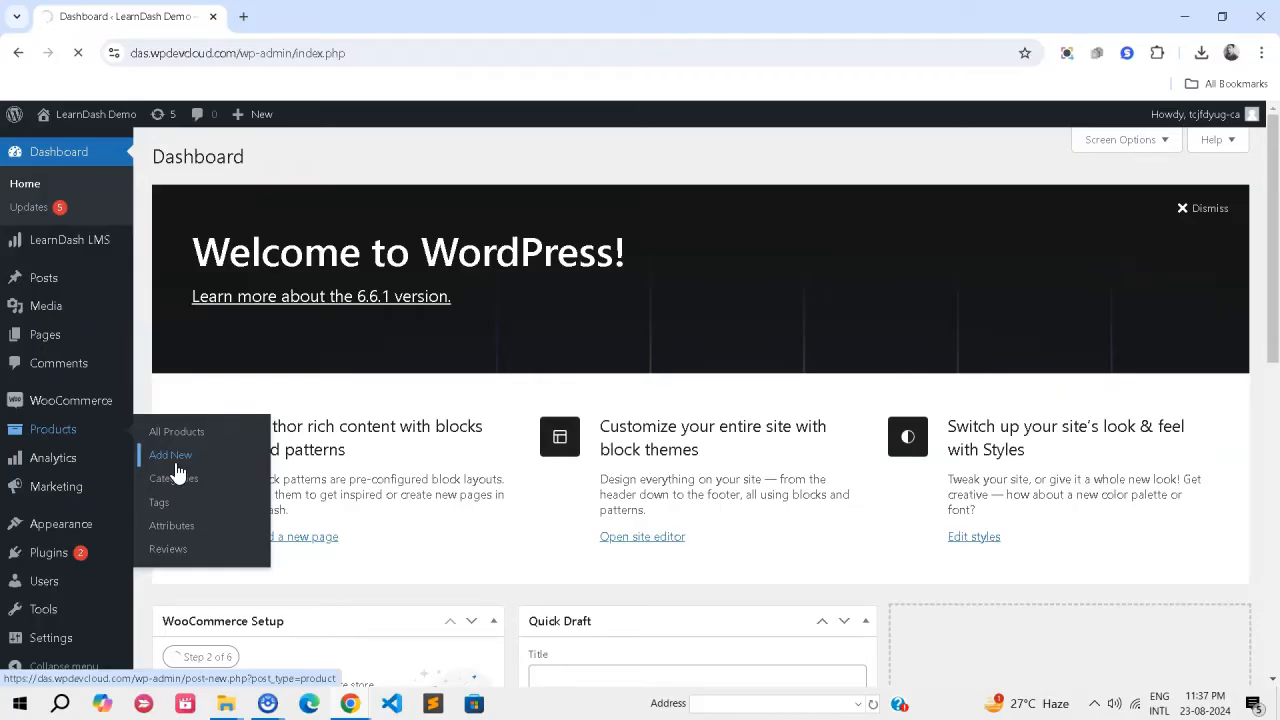
pyautogui.click(170, 455)
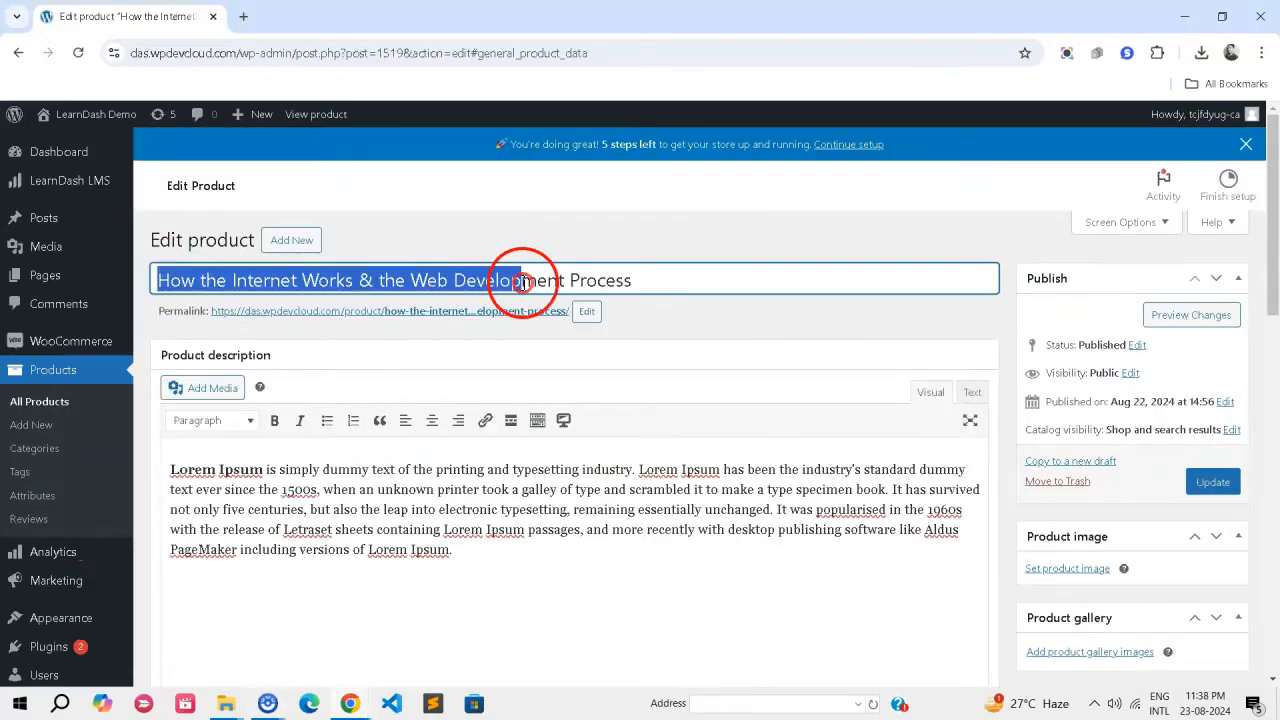
pyautogui.scroll(-3)
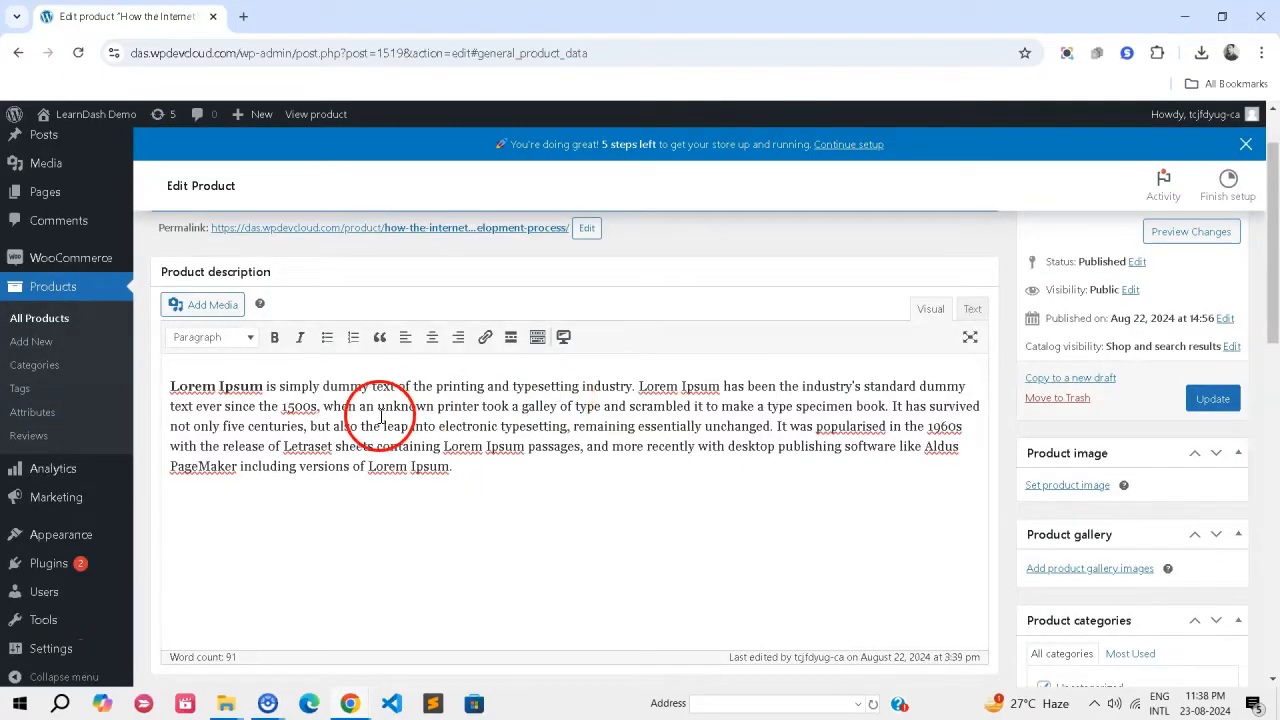
pyautogui.scroll(-3)
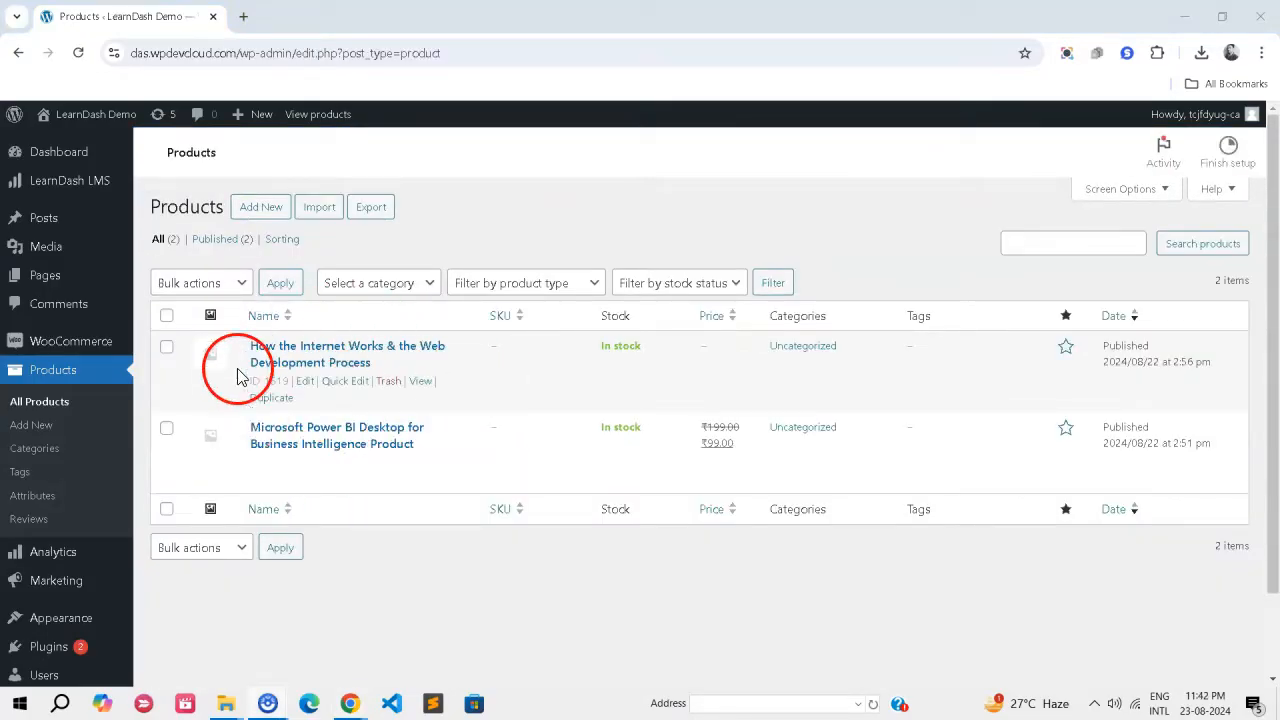
# Step: Append 'Pro' to the Microsoft Power BI product title and update the product
pyautogui.click(59, 151)
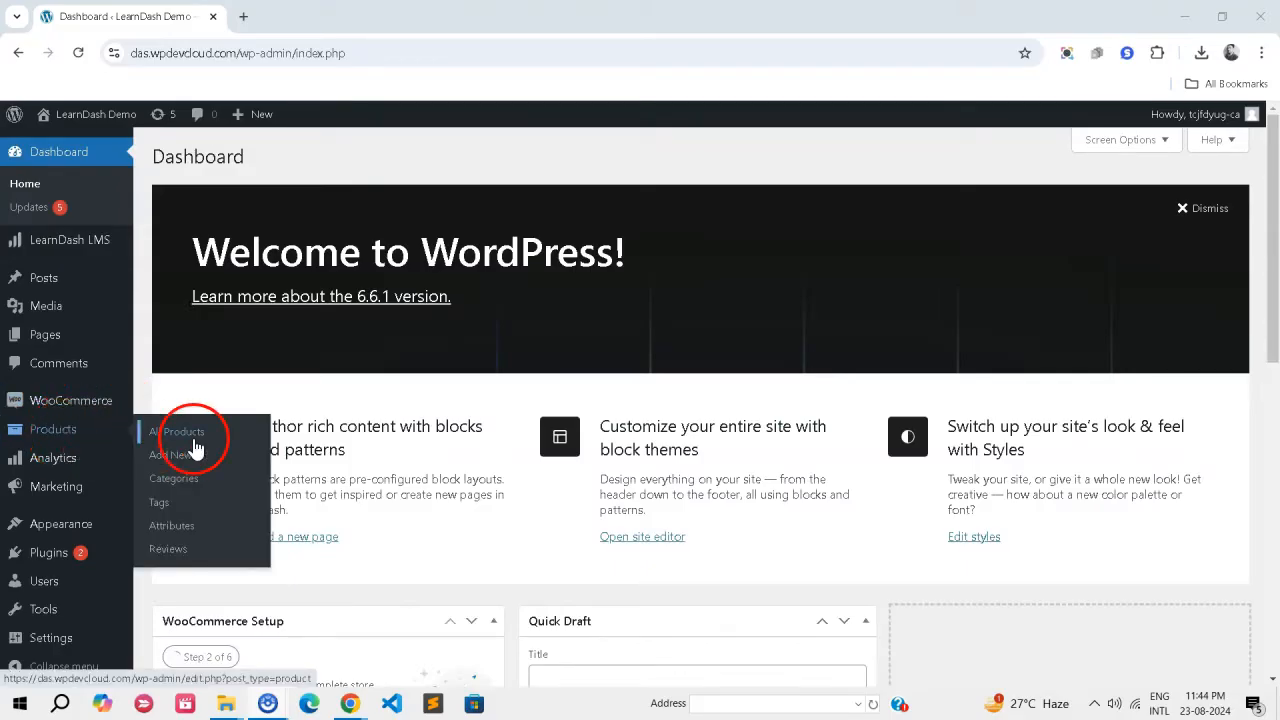
pyautogui.moveTo(118, 443)
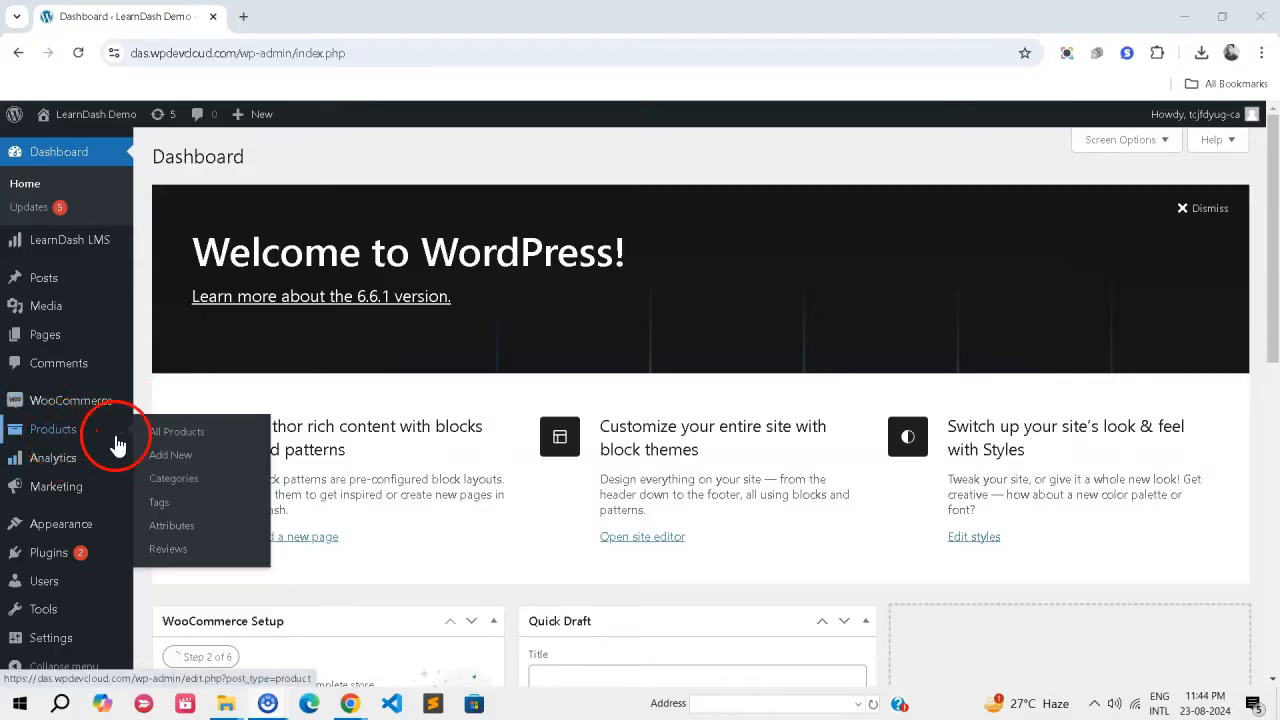
pyautogui.click(177, 431)
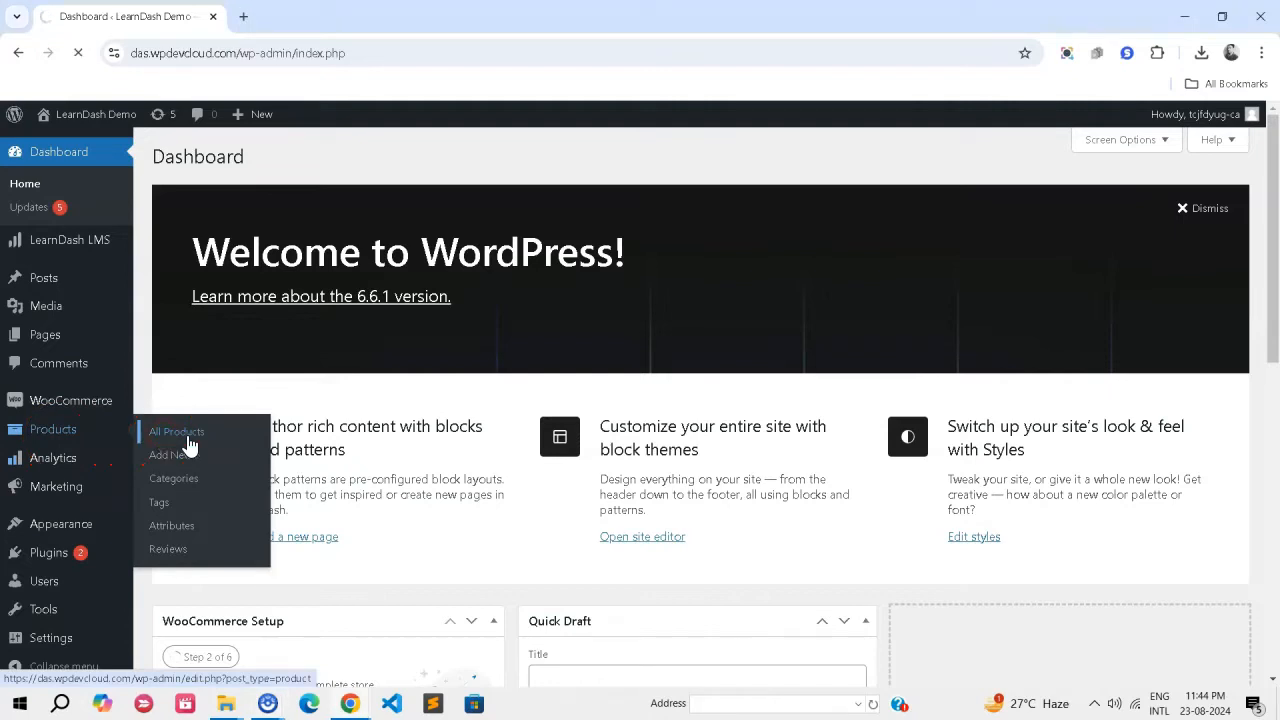
pyautogui.click(176, 431)
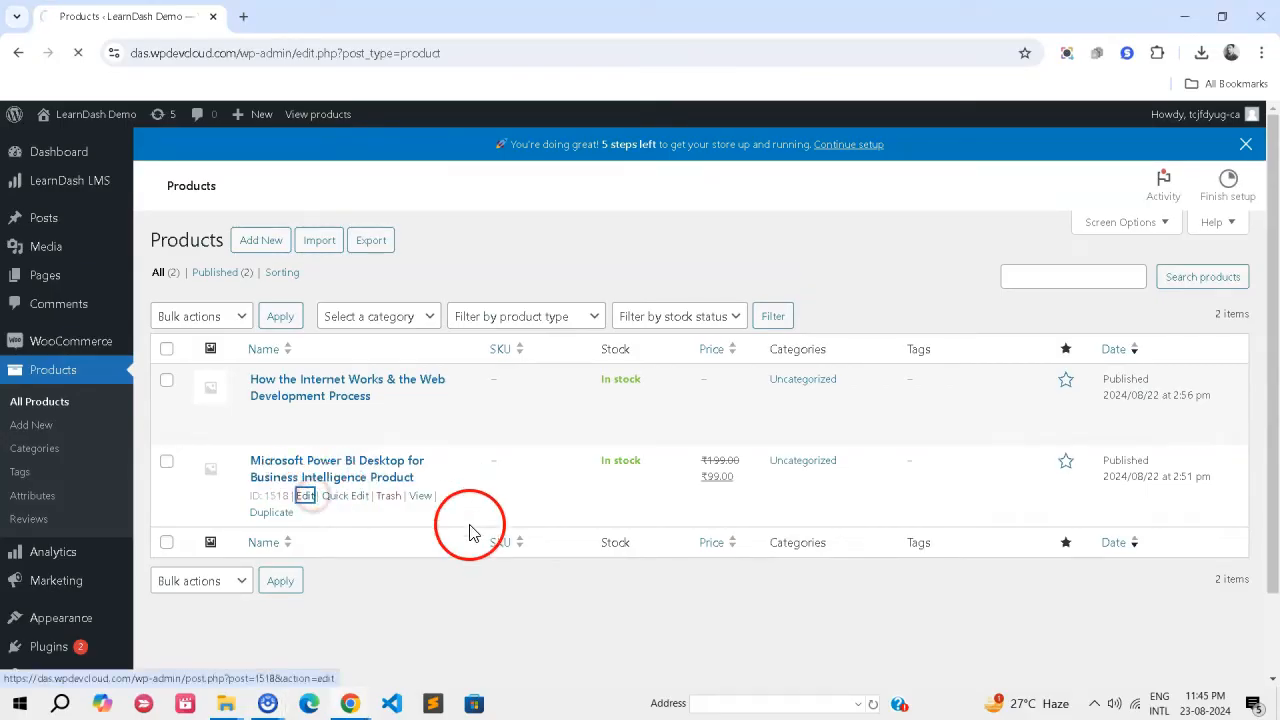
pyautogui.click(305, 495)
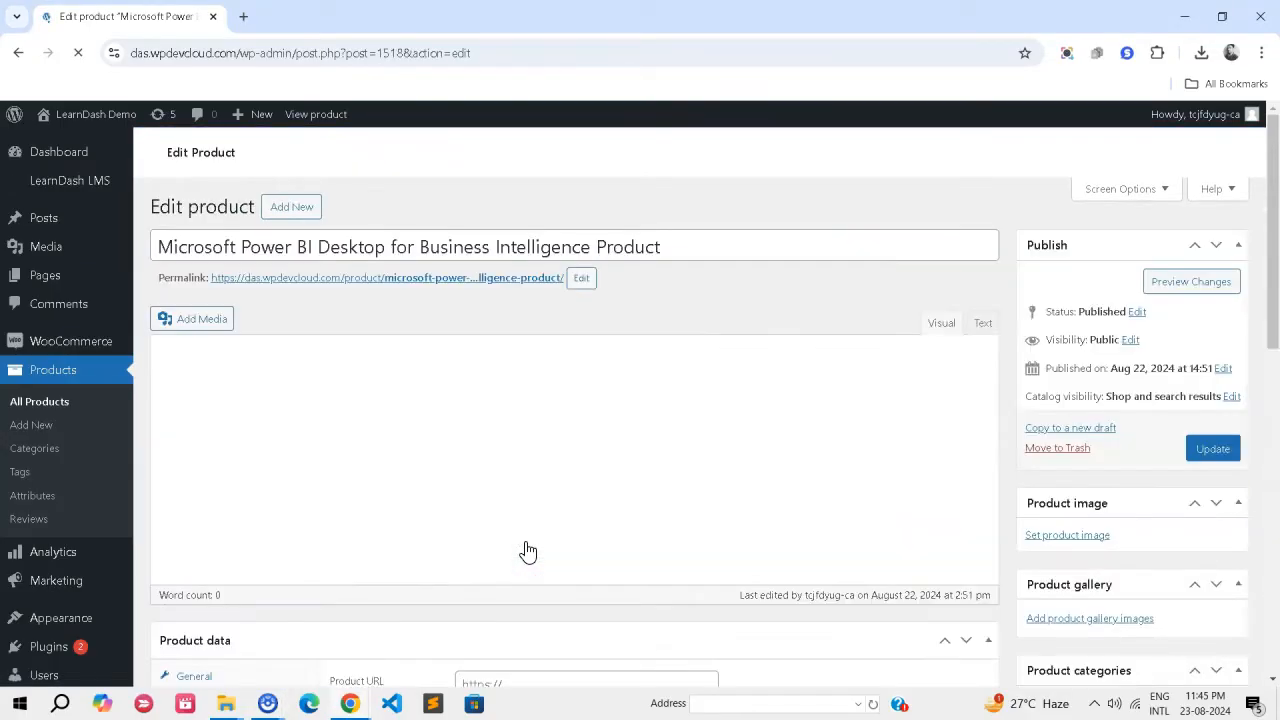
pyautogui.click(499, 506)
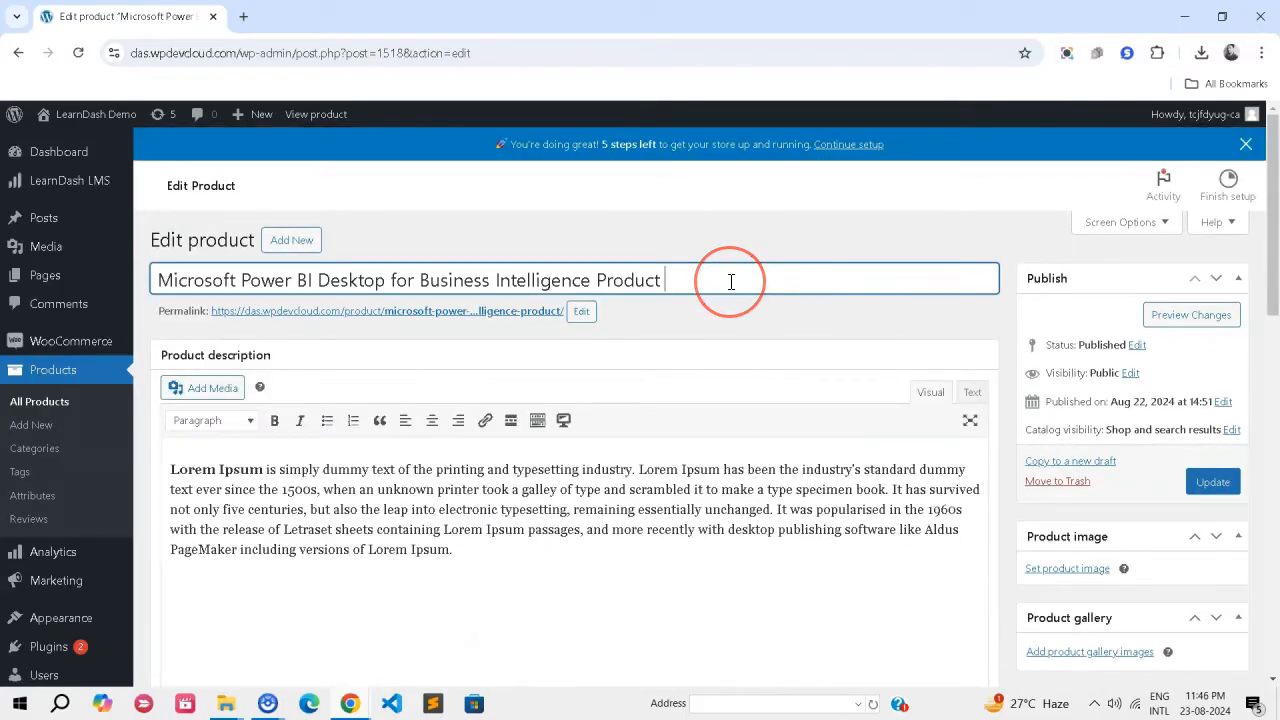
pyautogui.write('Pro')
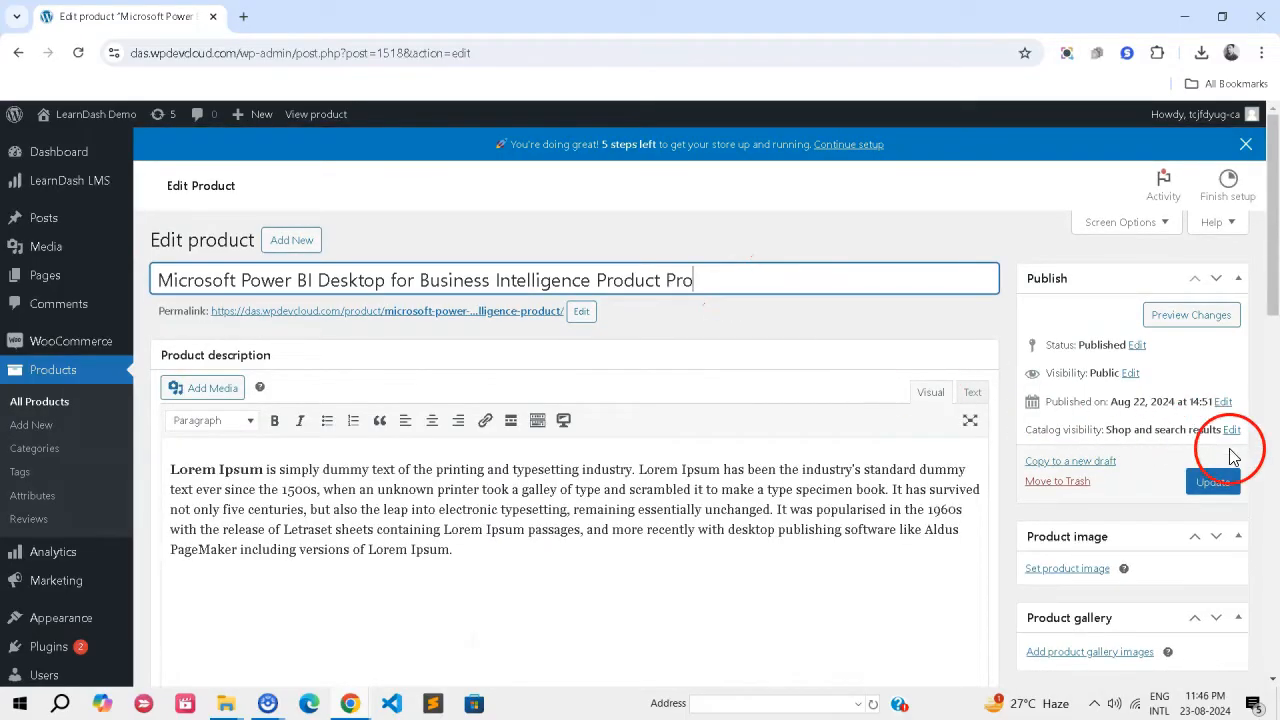
pyautogui.click(1212, 481)
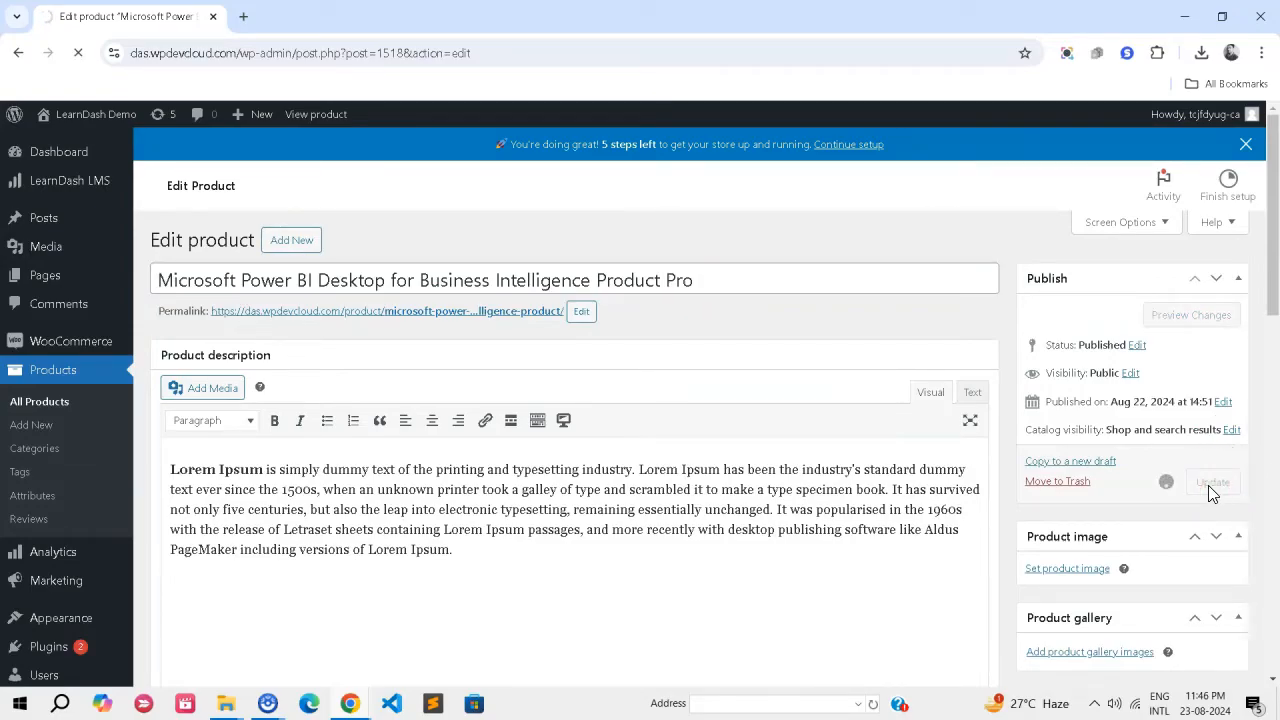
pyautogui.click(1212, 482)
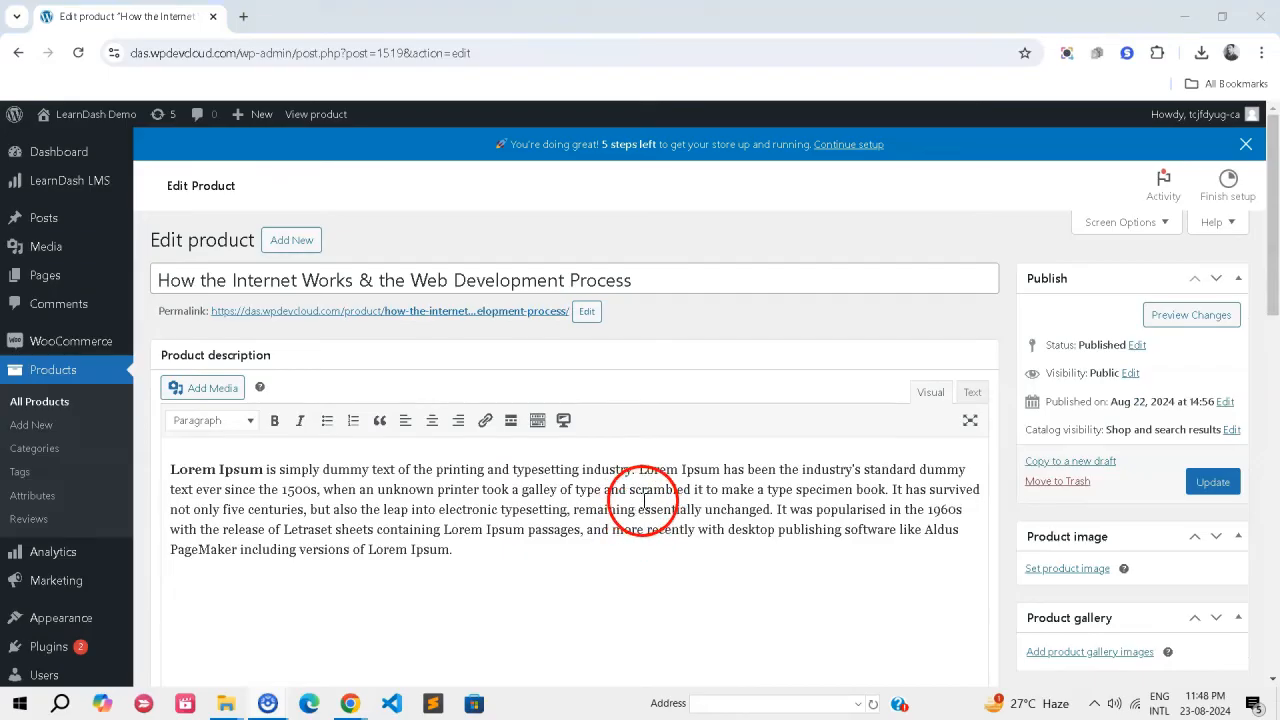
# Step: Keep How the Internet Works as a Simple product, link its LearnDash course, and update
pyautogui.click(344, 380)
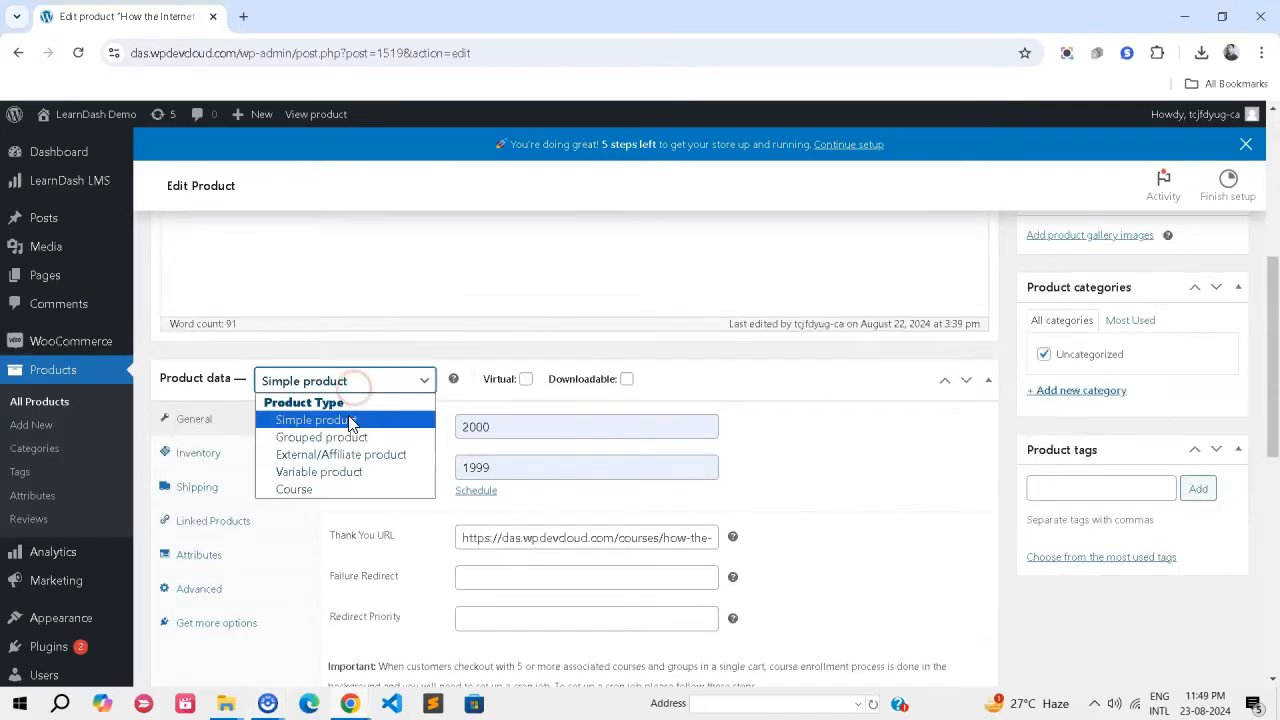
pyautogui.click(315, 419)
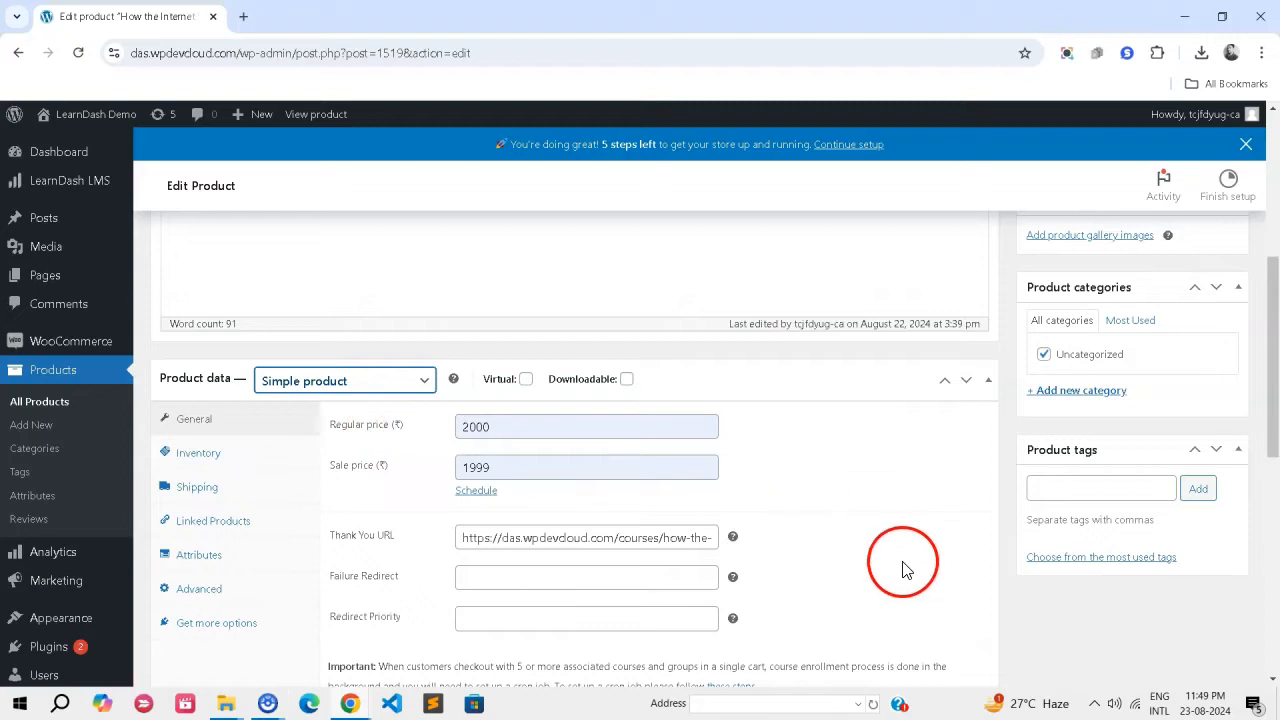
pyautogui.moveTo(903, 517)
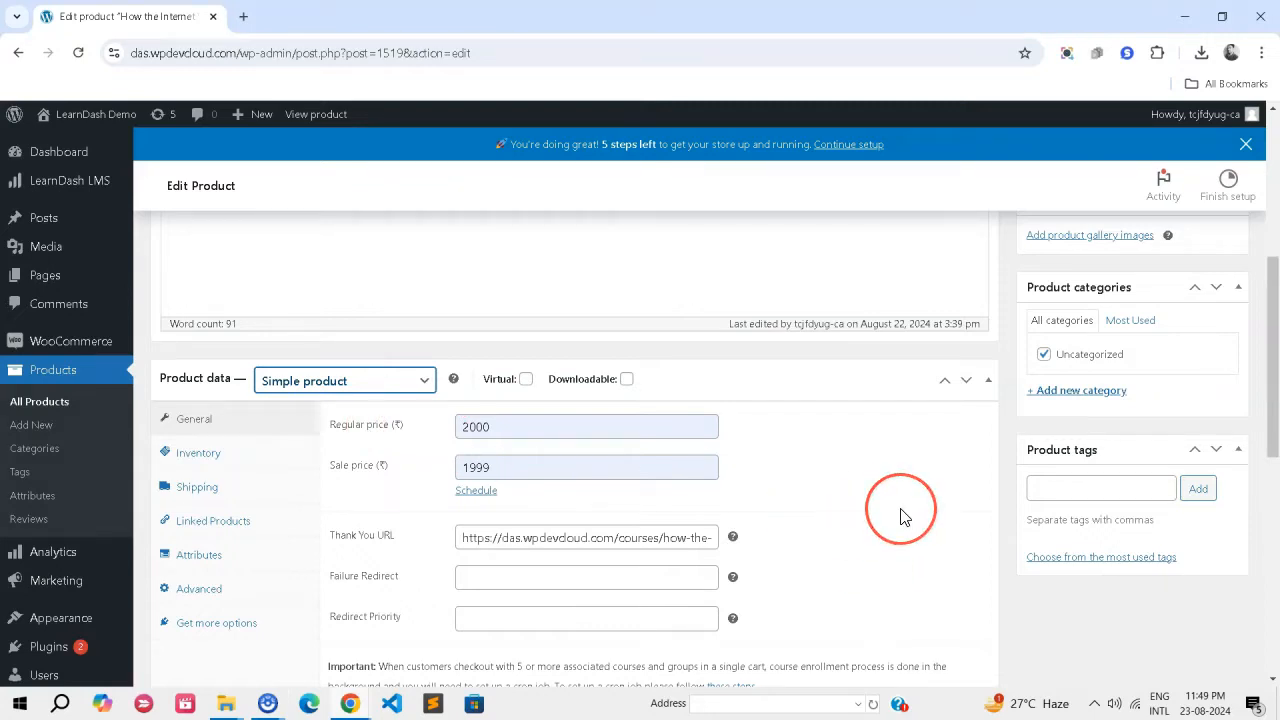
pyautogui.scroll(-3)
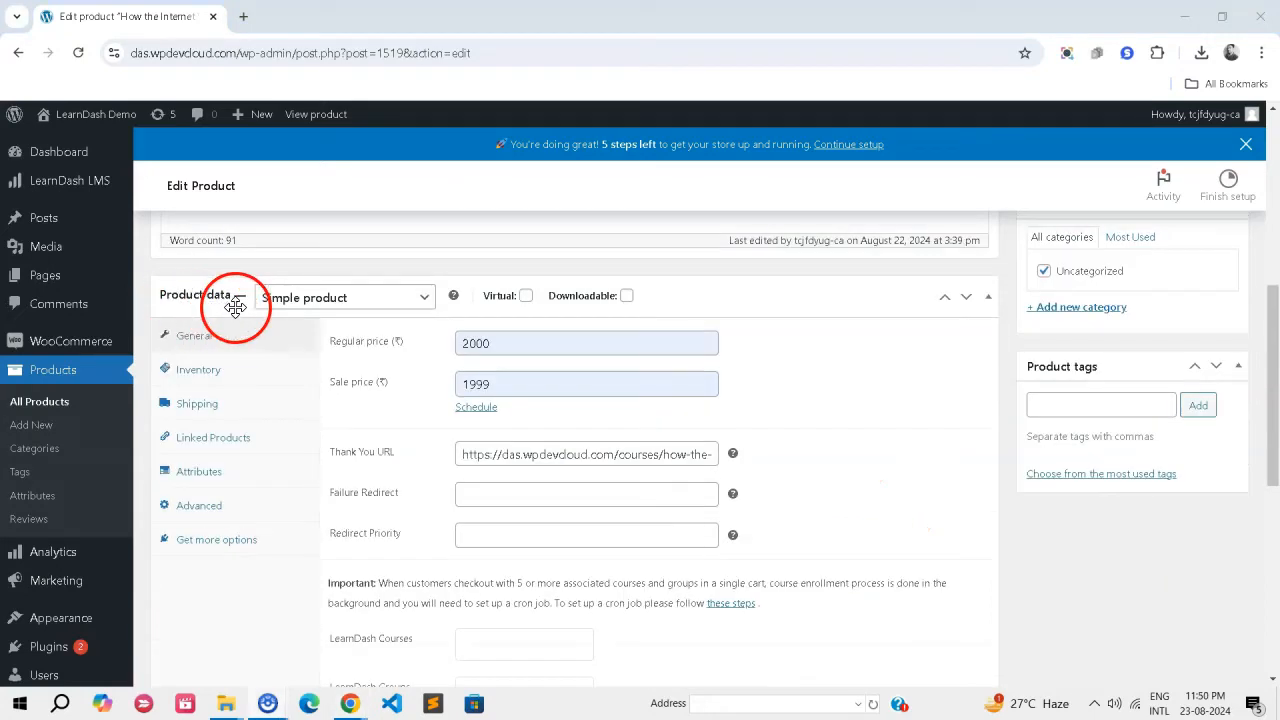
pyautogui.scroll(-3)
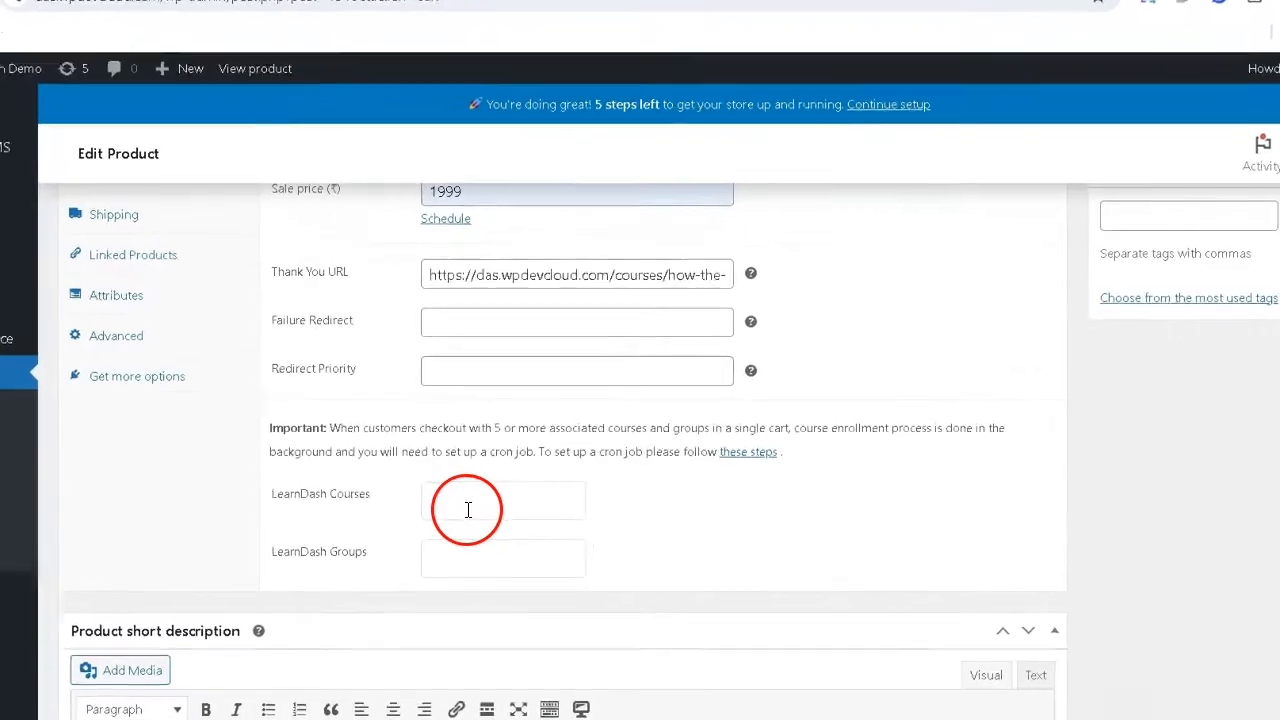
pyautogui.click(503, 499)
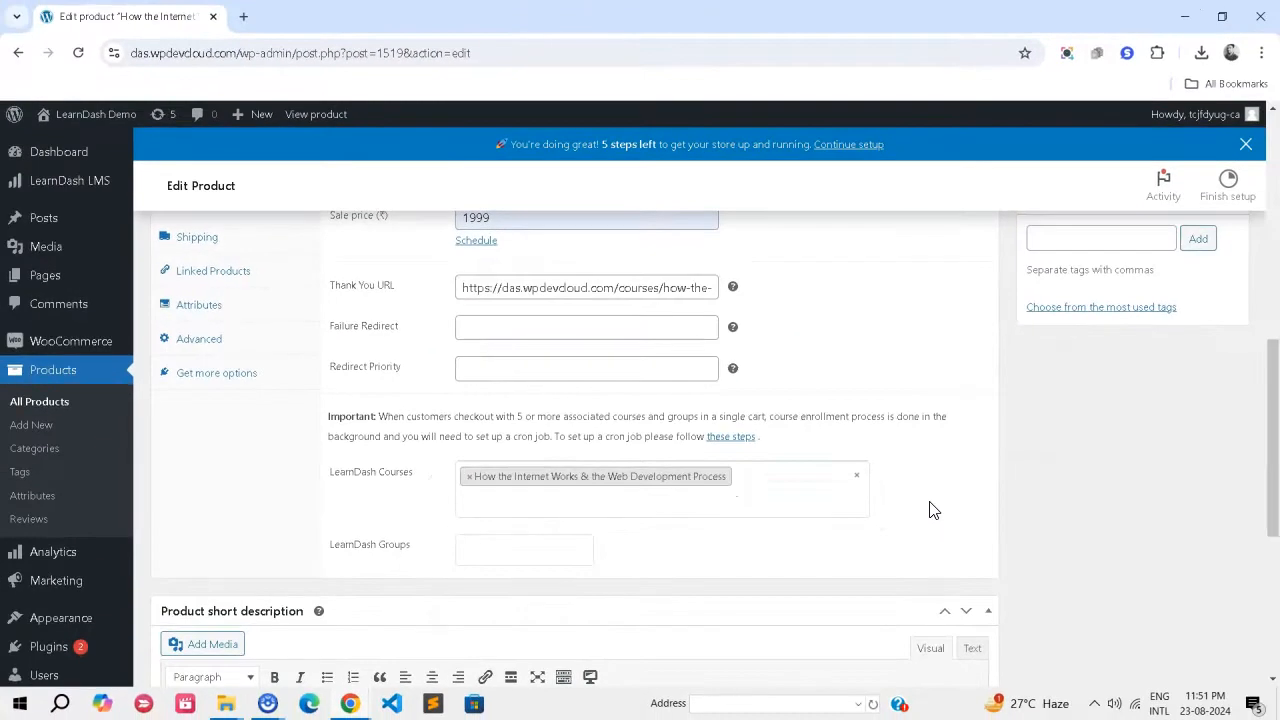
pyautogui.click(429, 557)
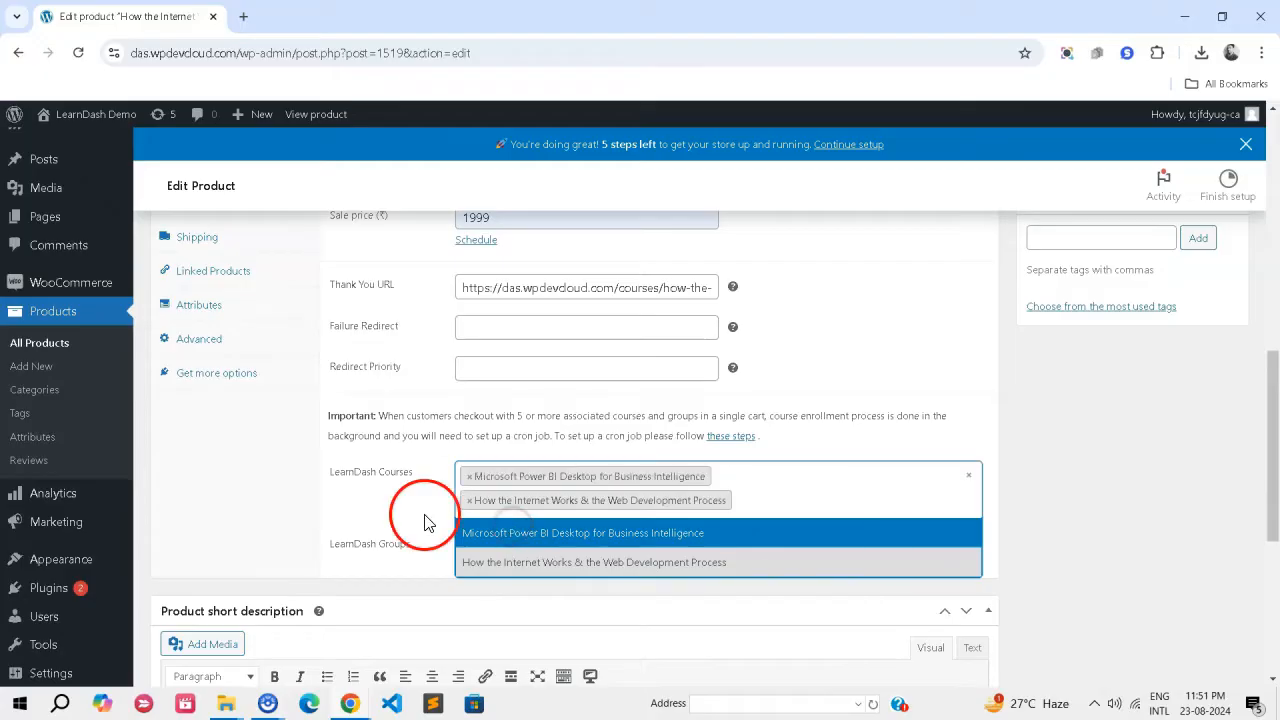
pyautogui.click(780, 585)
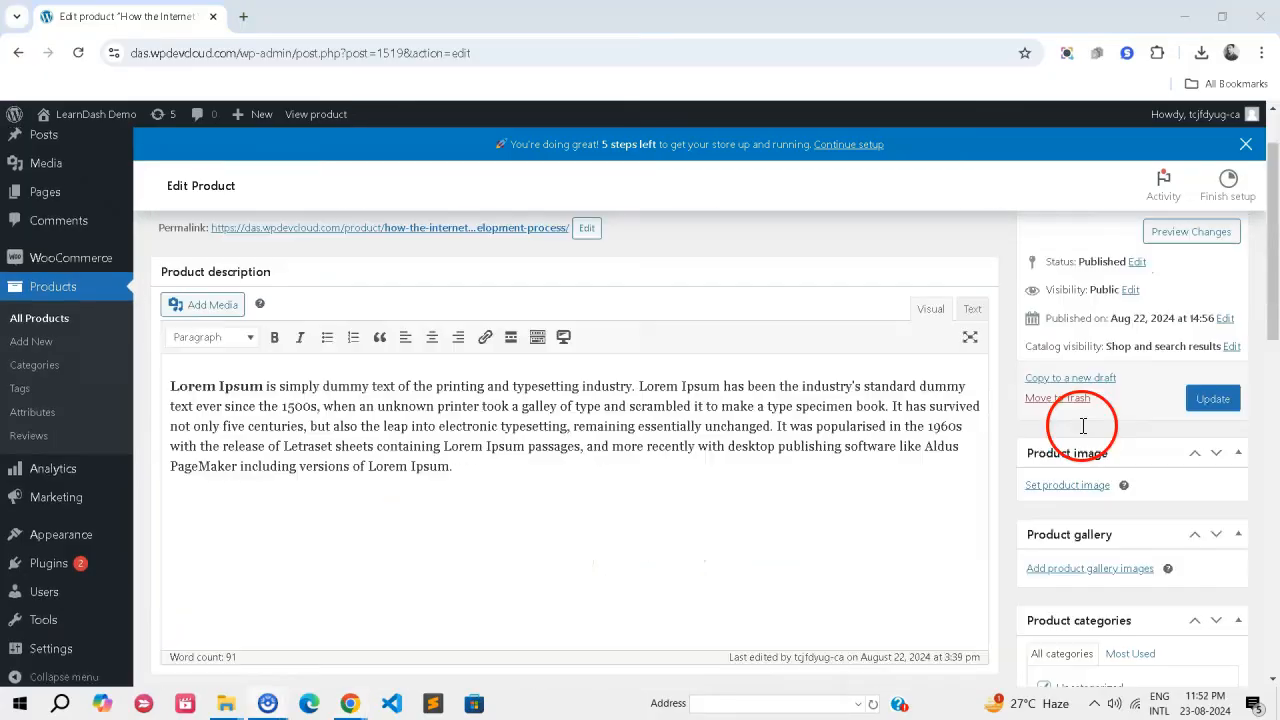
pyautogui.click(1213, 398)
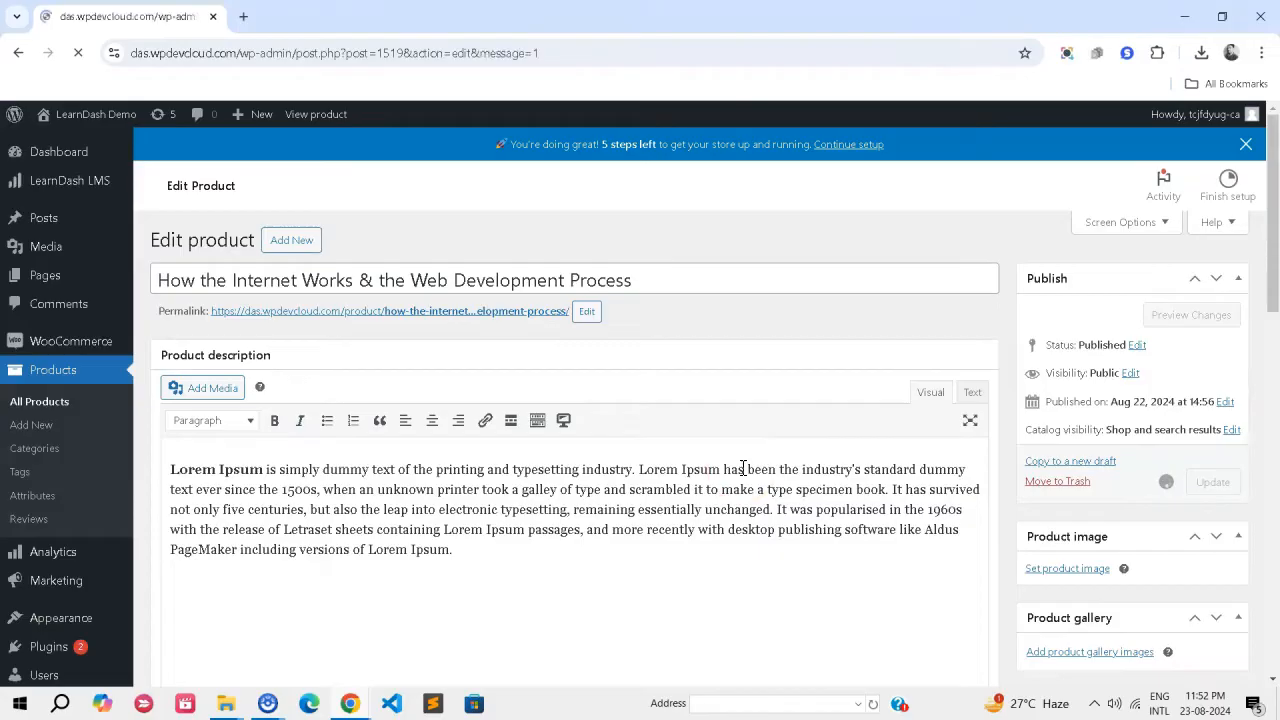
pyautogui.click(1213, 481)
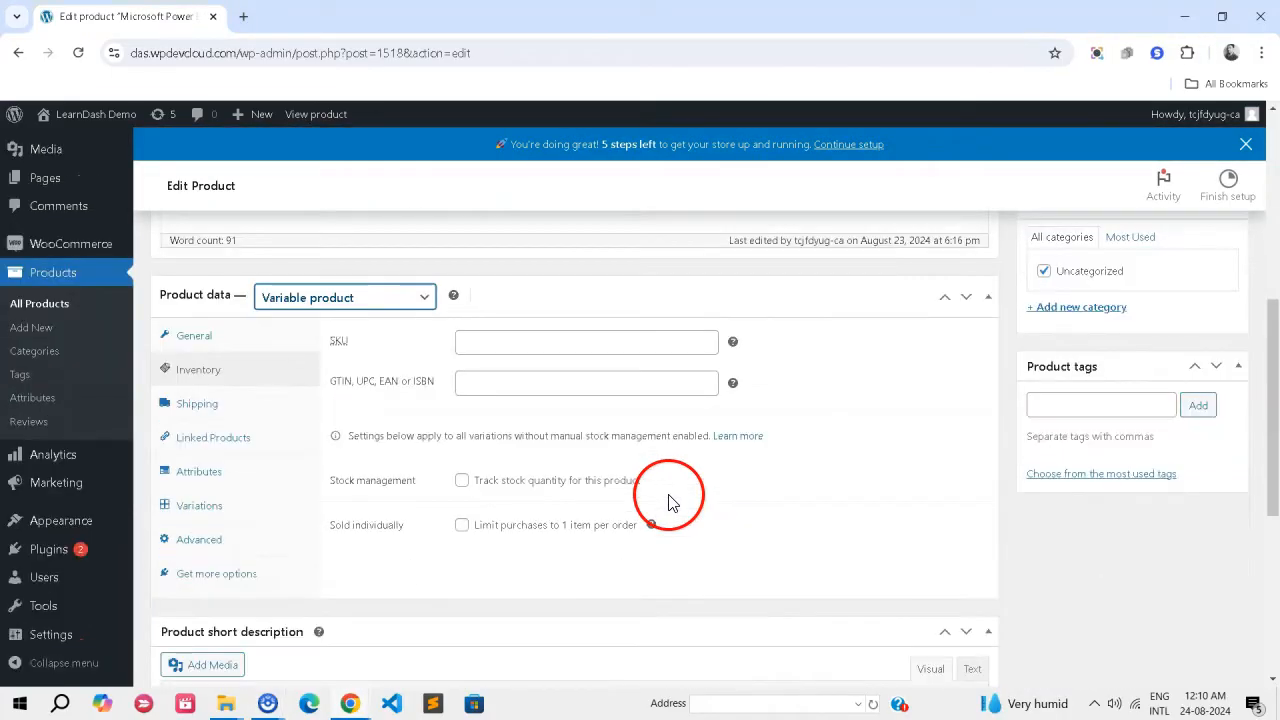
pyautogui.moveTo(199, 471)
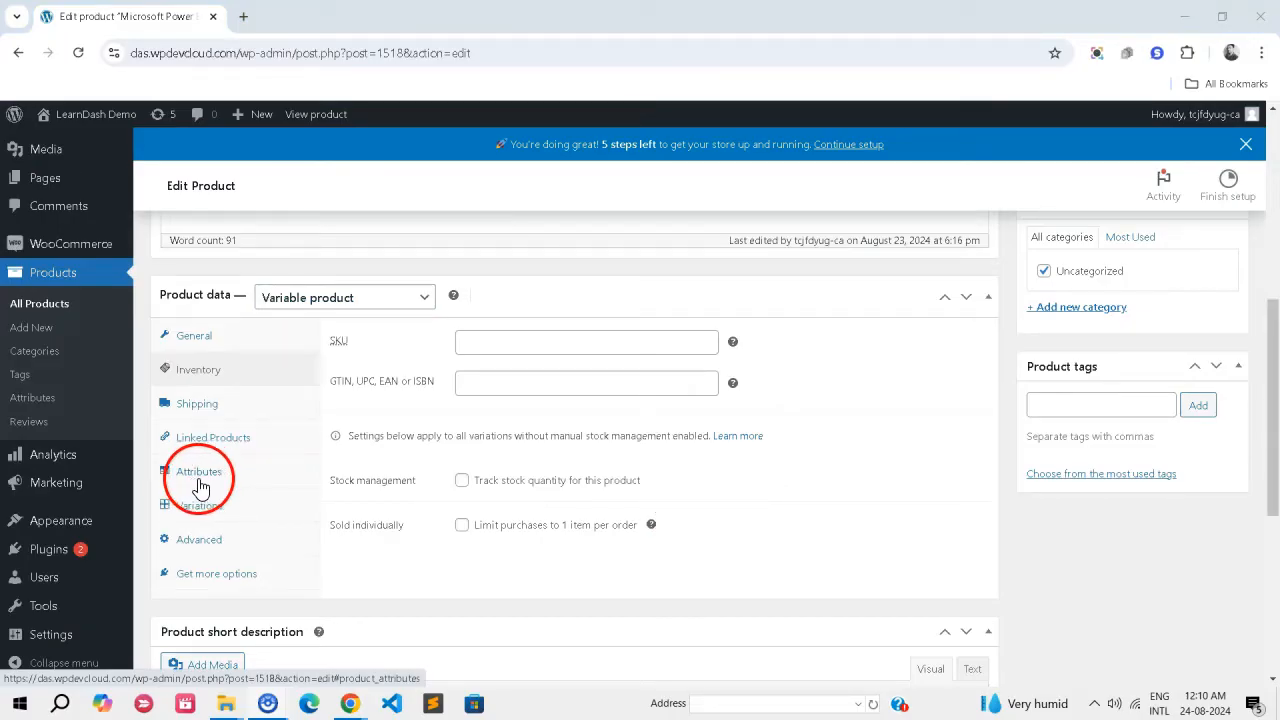
# Step: Add and save a Class attribute with values Class X | Class XI, then view Variations
pyautogui.click(198, 471)
pyautogui.write('Class')
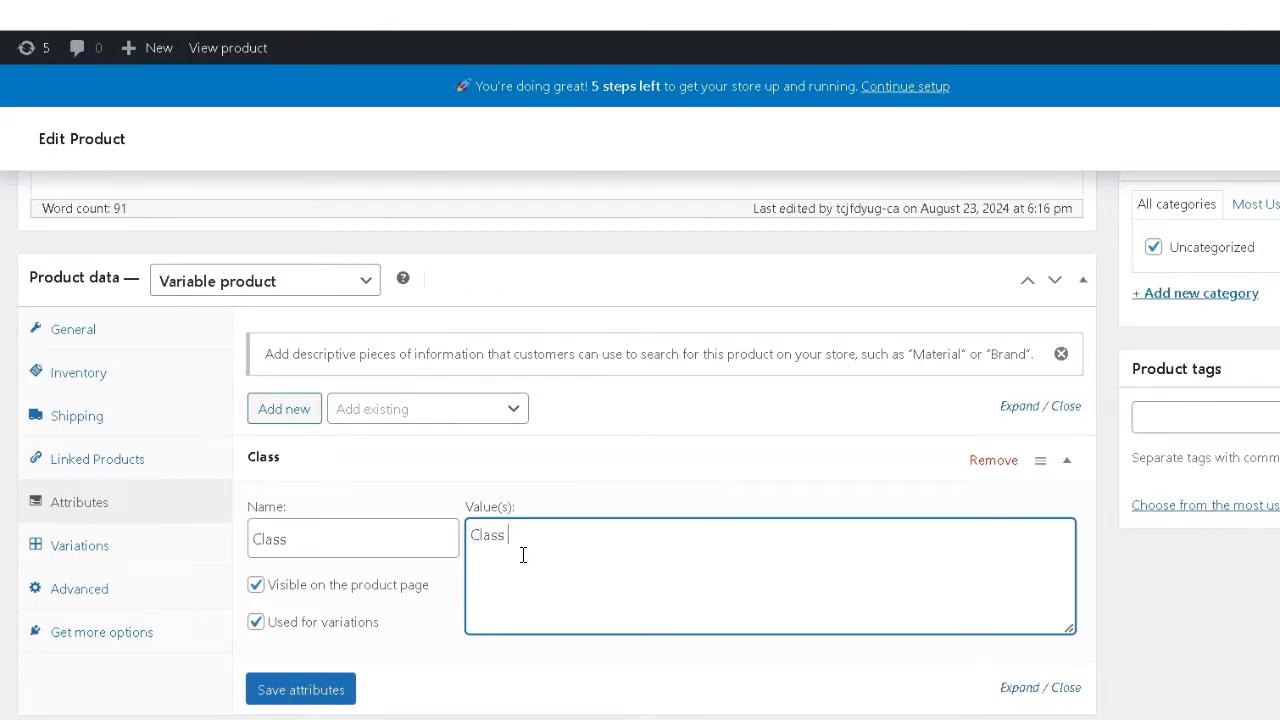
pyautogui.write('X | Cl')
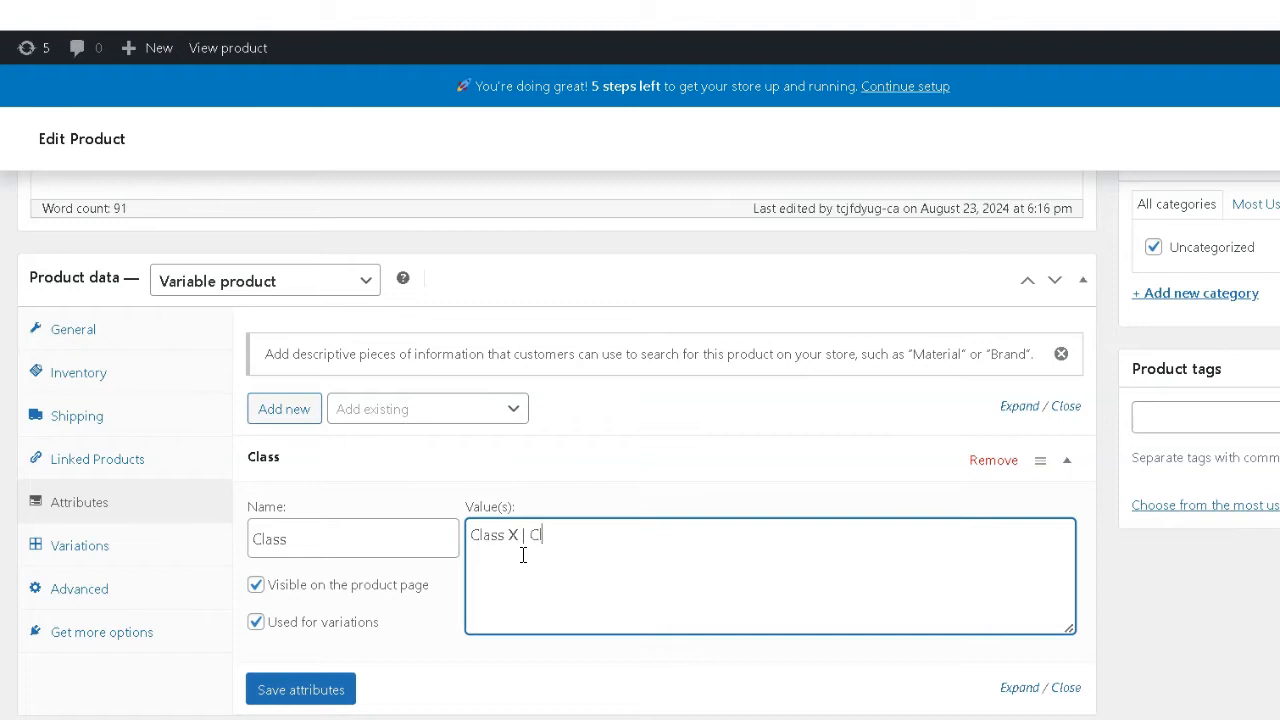
pyautogui.write('ass X')
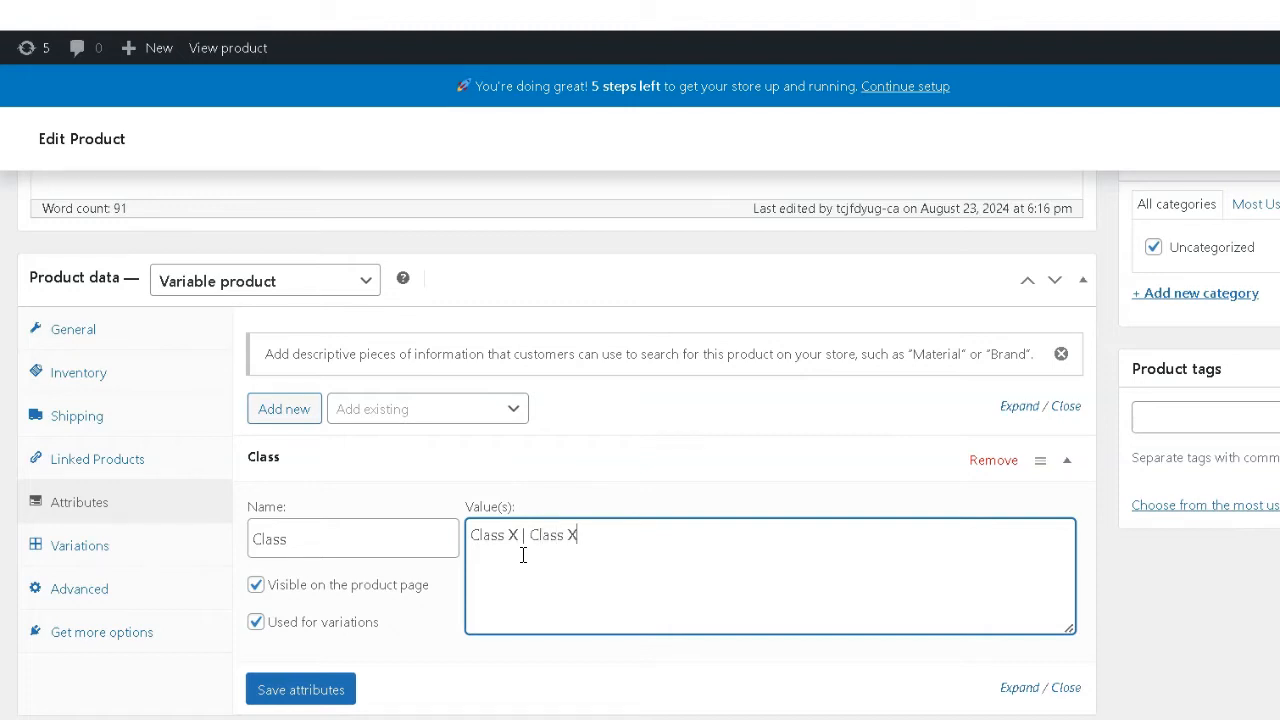
pyautogui.write('I')
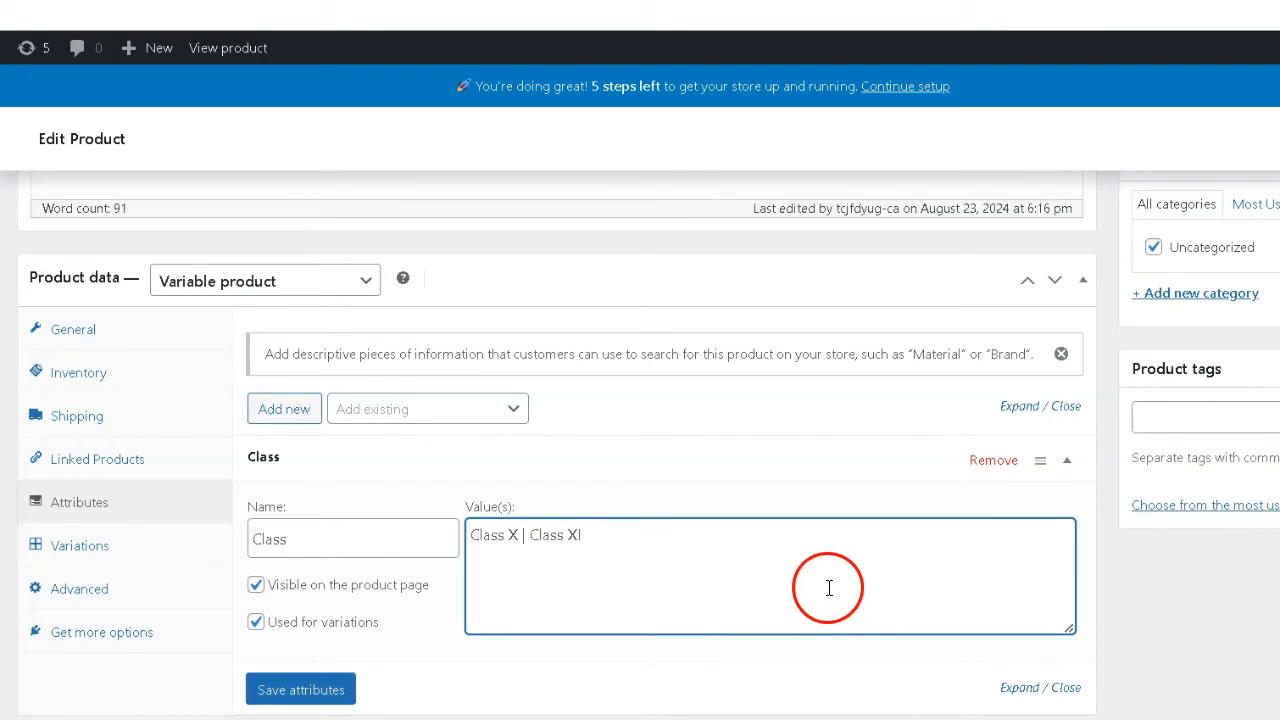
pyautogui.click(300, 689)
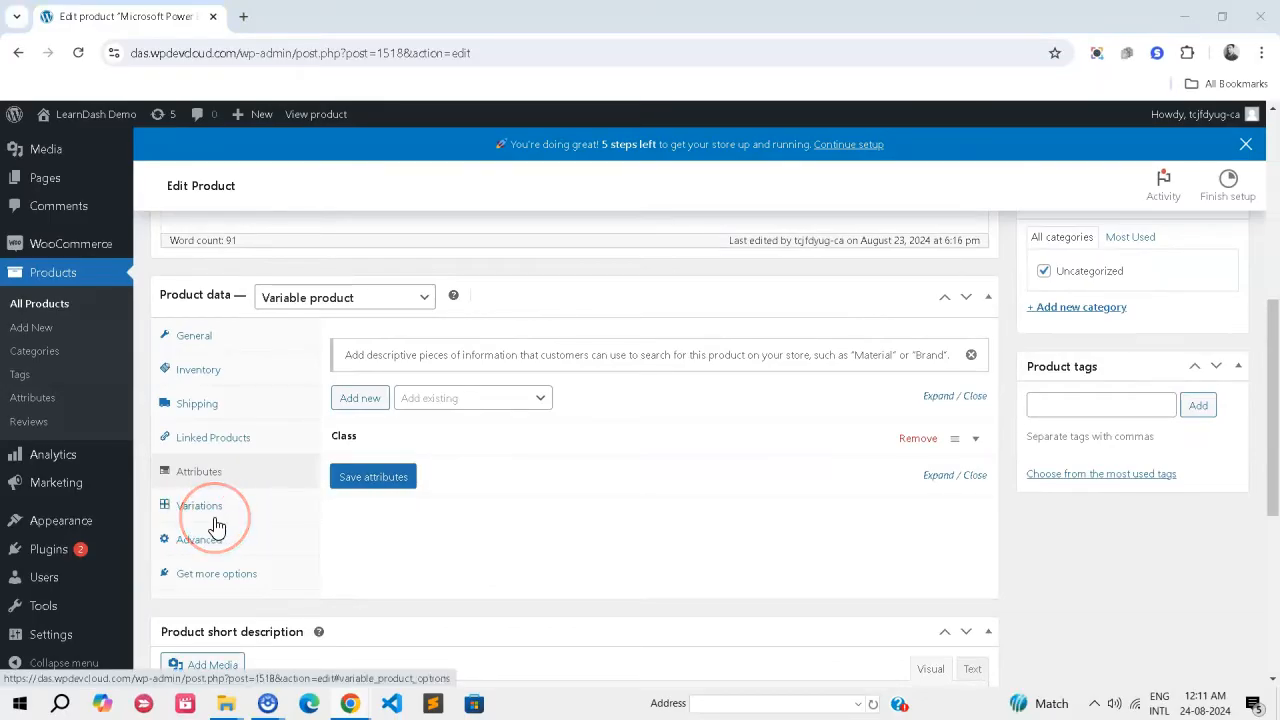
pyautogui.click(198, 505)
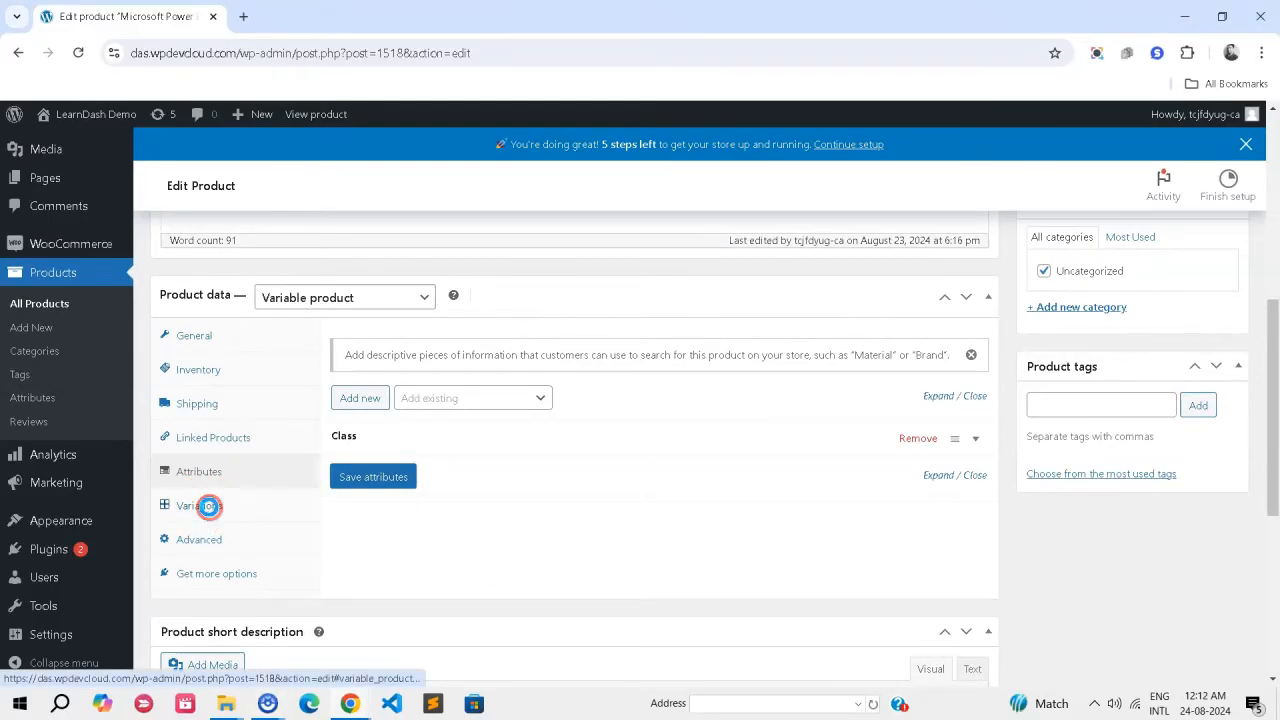
pyautogui.click(197, 505)
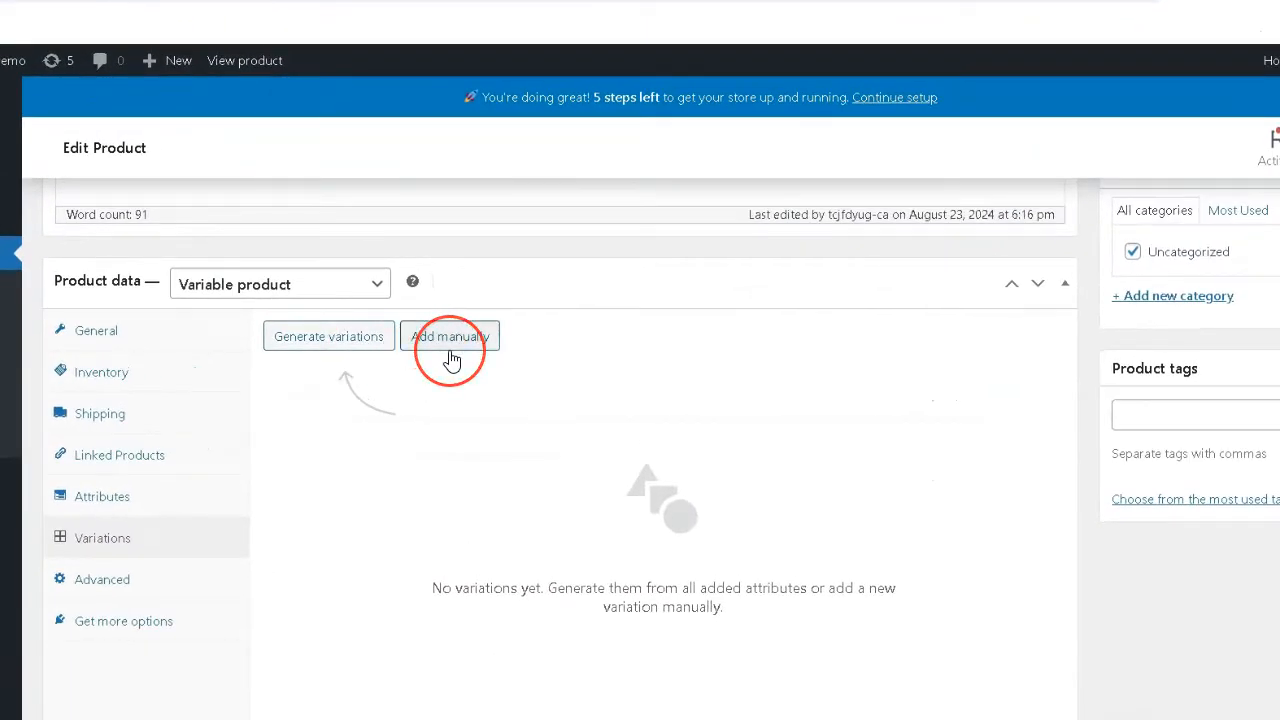
pyautogui.moveTo(345, 343)
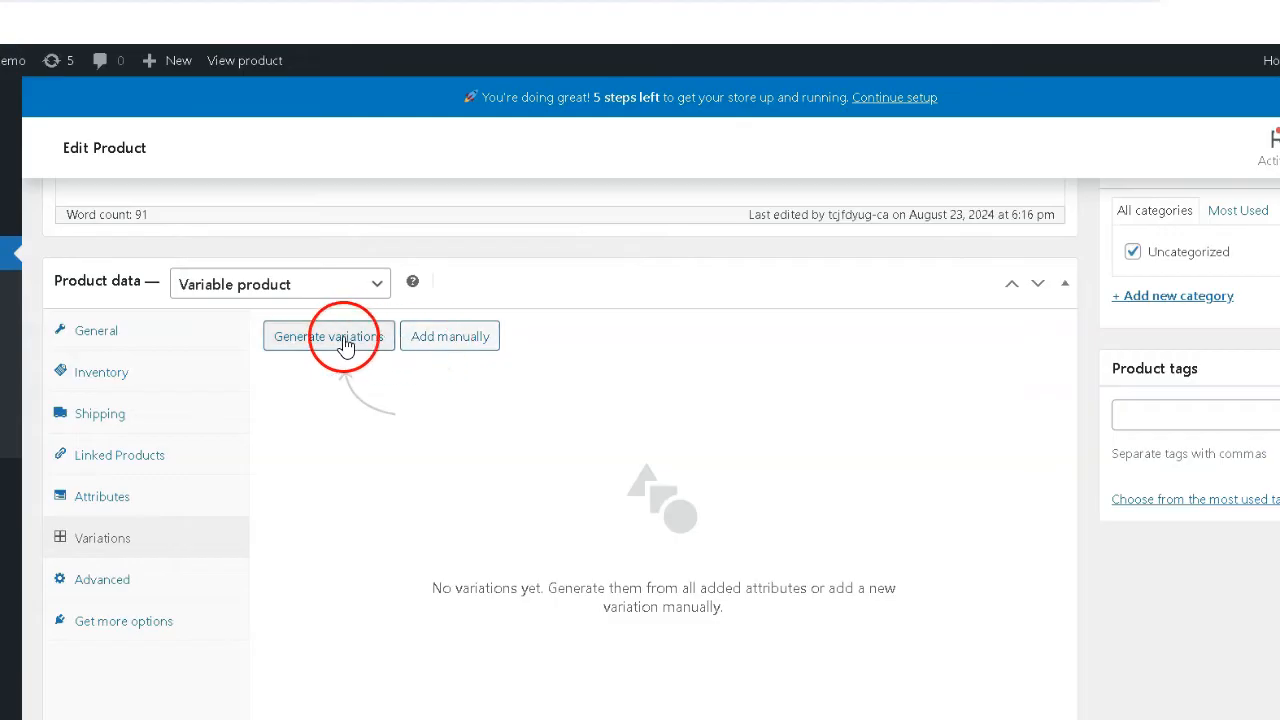
# Step: Generate the Class X and Class XI variations and enter a regular price of 99
pyautogui.click(328, 335)
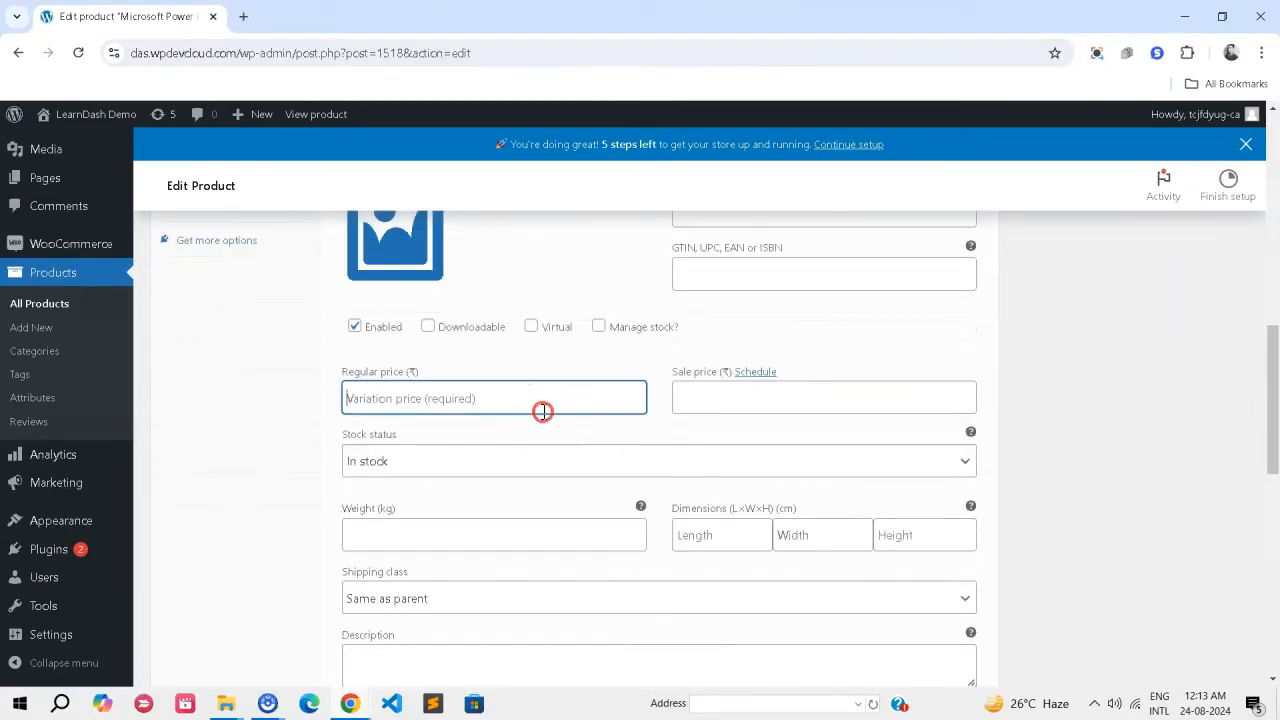
pyautogui.write('99')
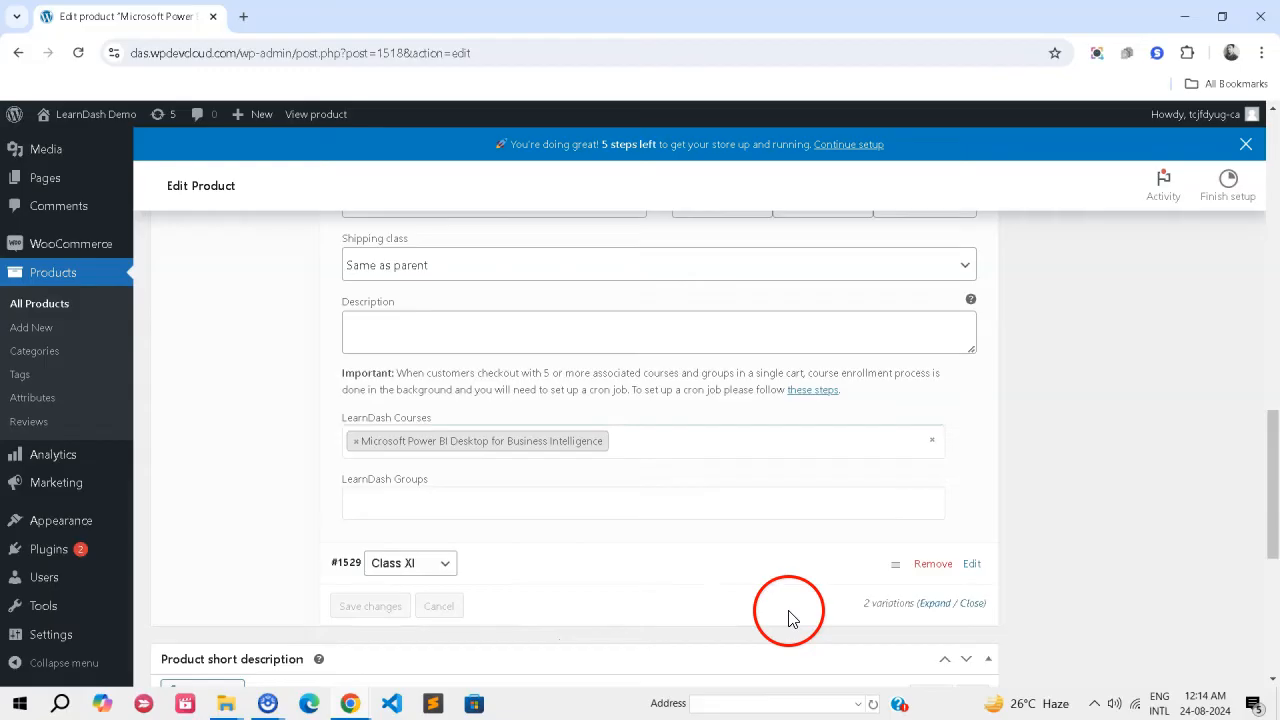
pyautogui.scroll(3)
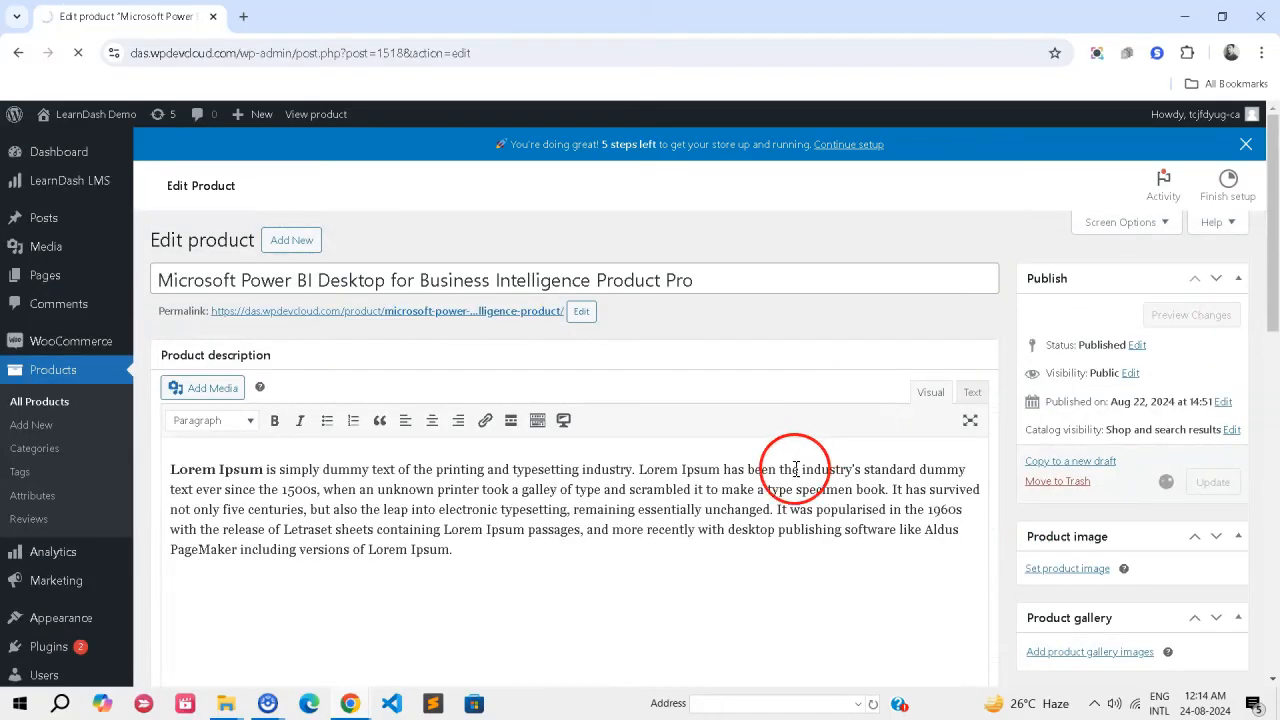
# Step: Update the Power BI product and preview How the Internet Works on the storefront
pyautogui.click(1213, 481)
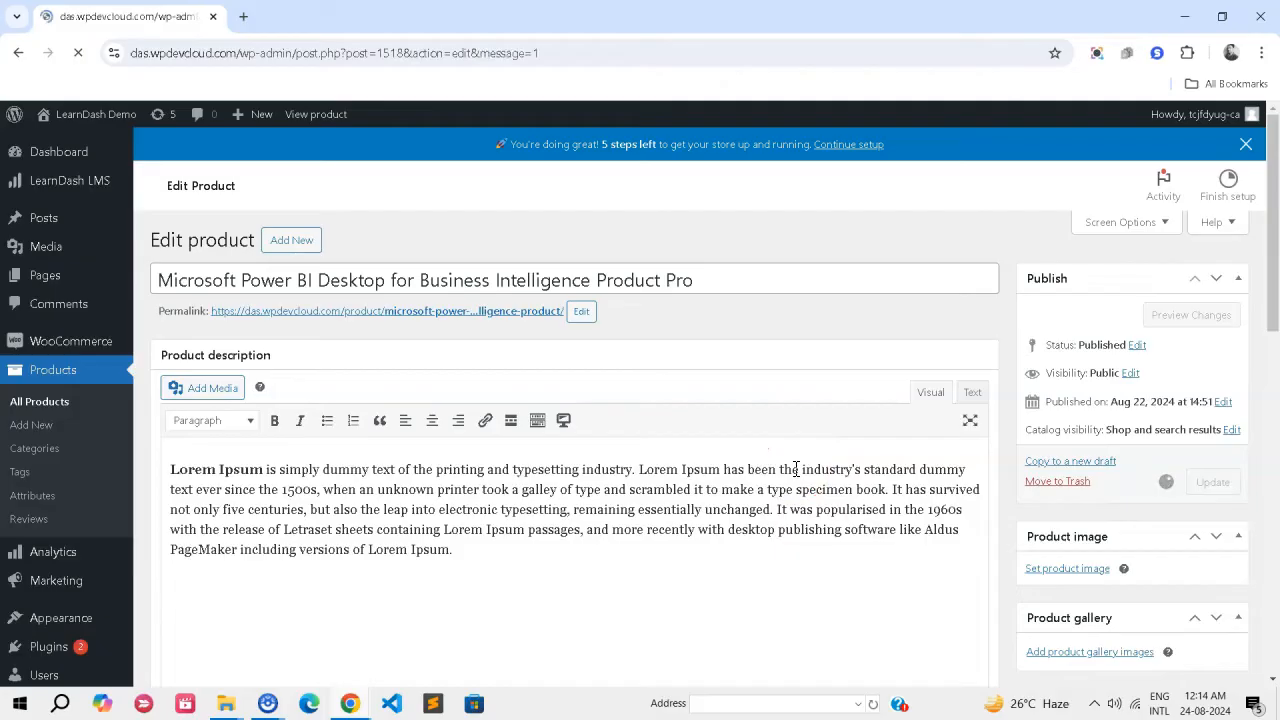
pyautogui.click(1213, 482)
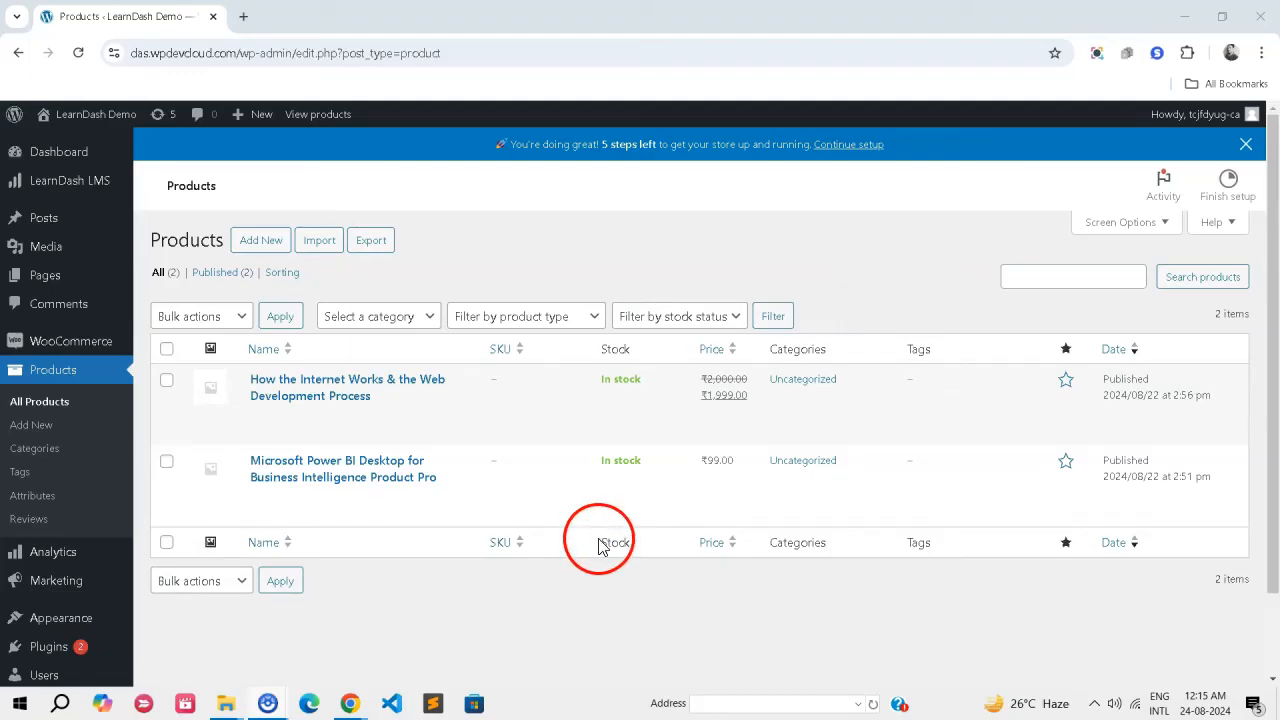
pyautogui.click(420, 414)
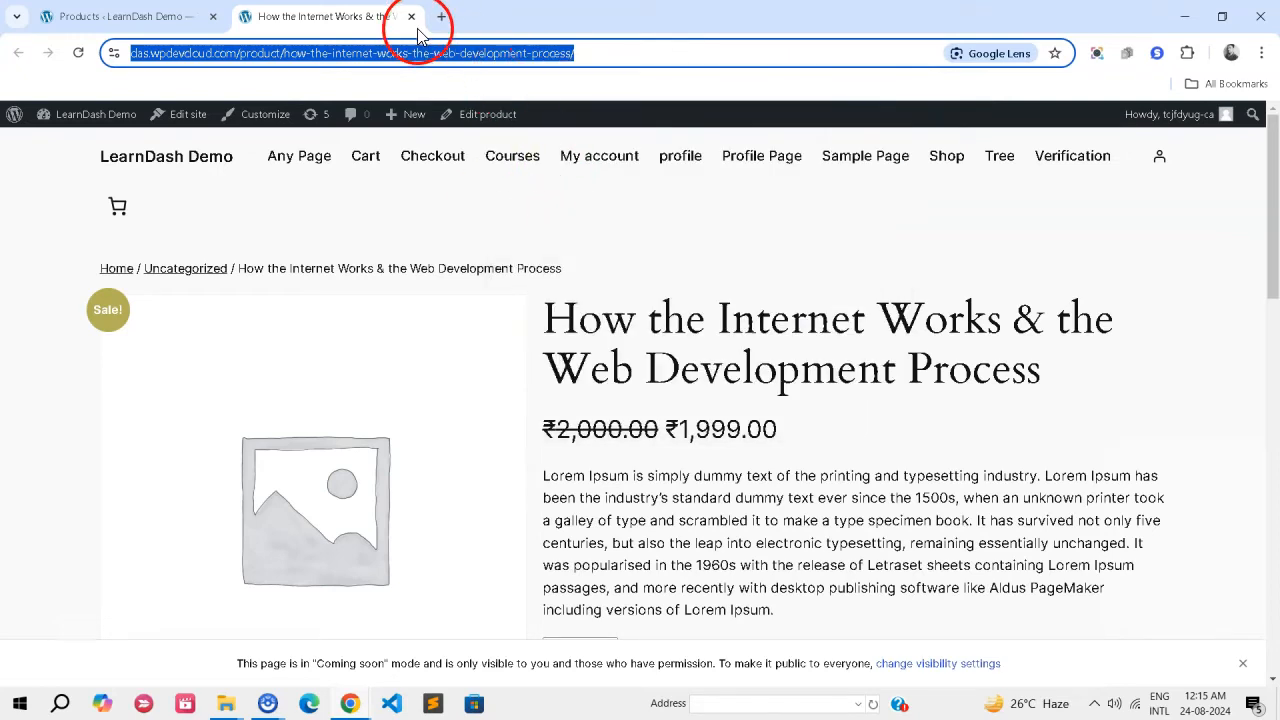
pyautogui.click(115, 16)
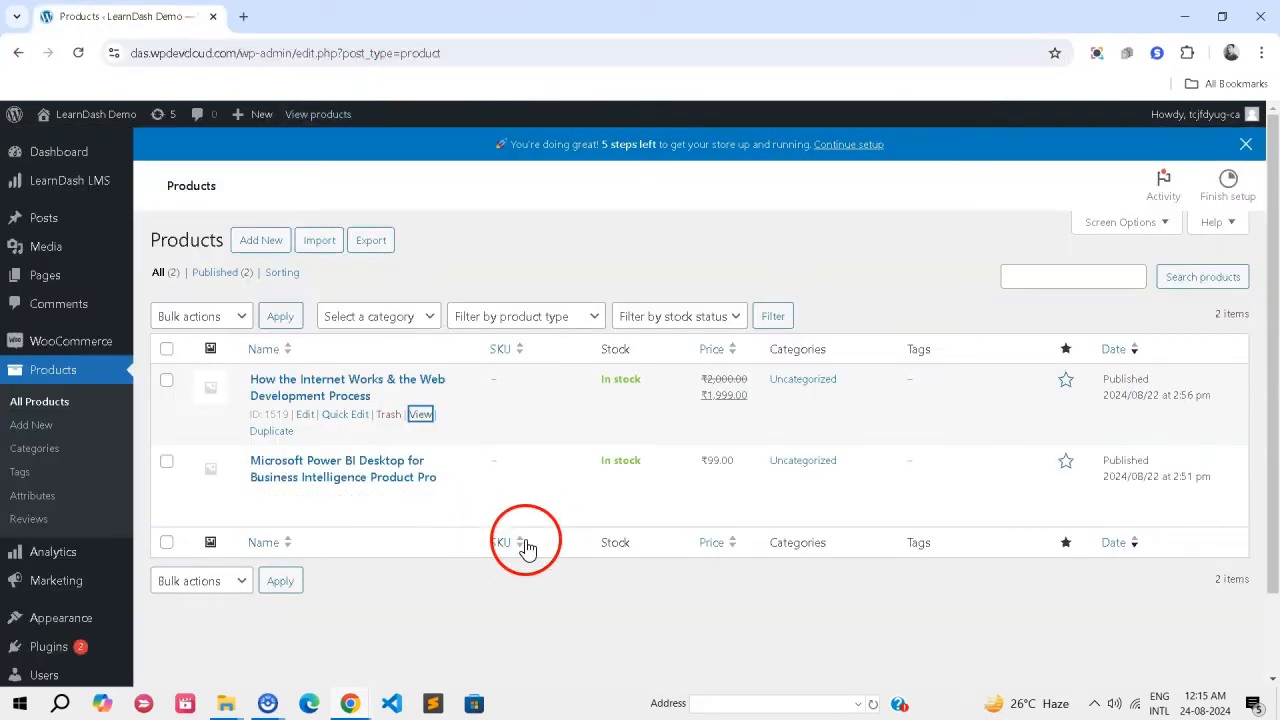
pyautogui.click(70, 180)
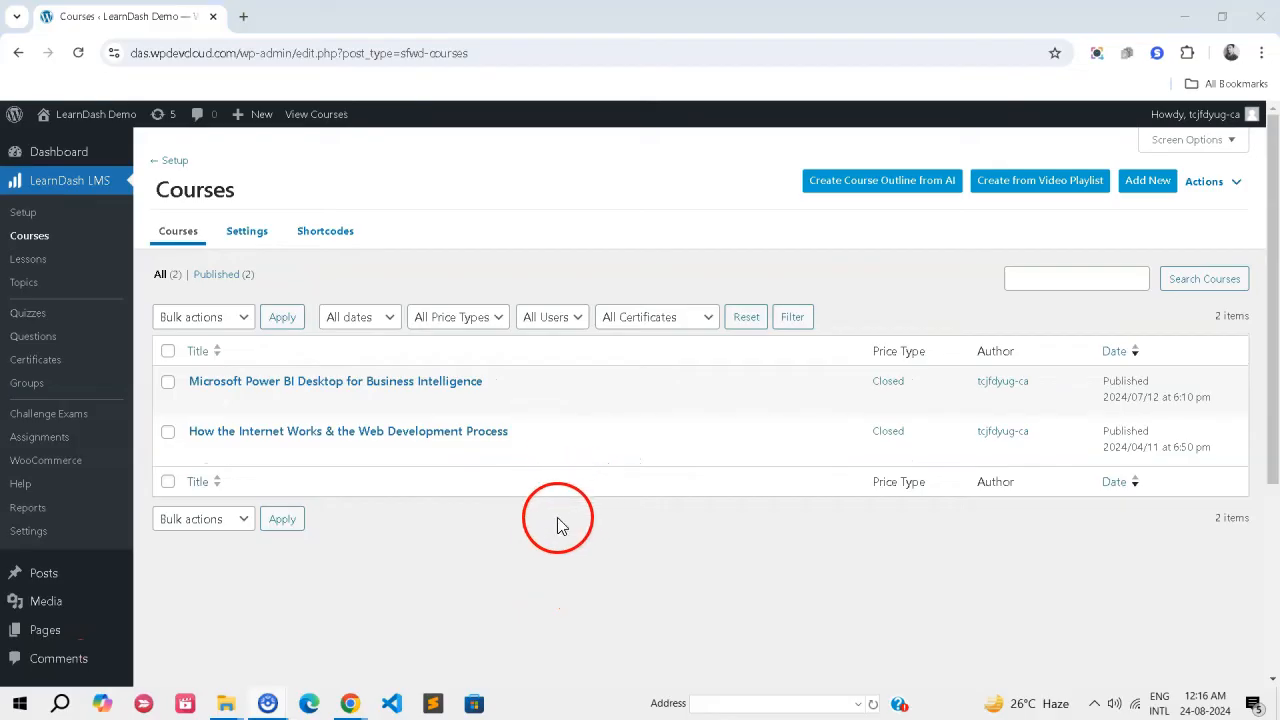
pyautogui.moveTo(69, 180)
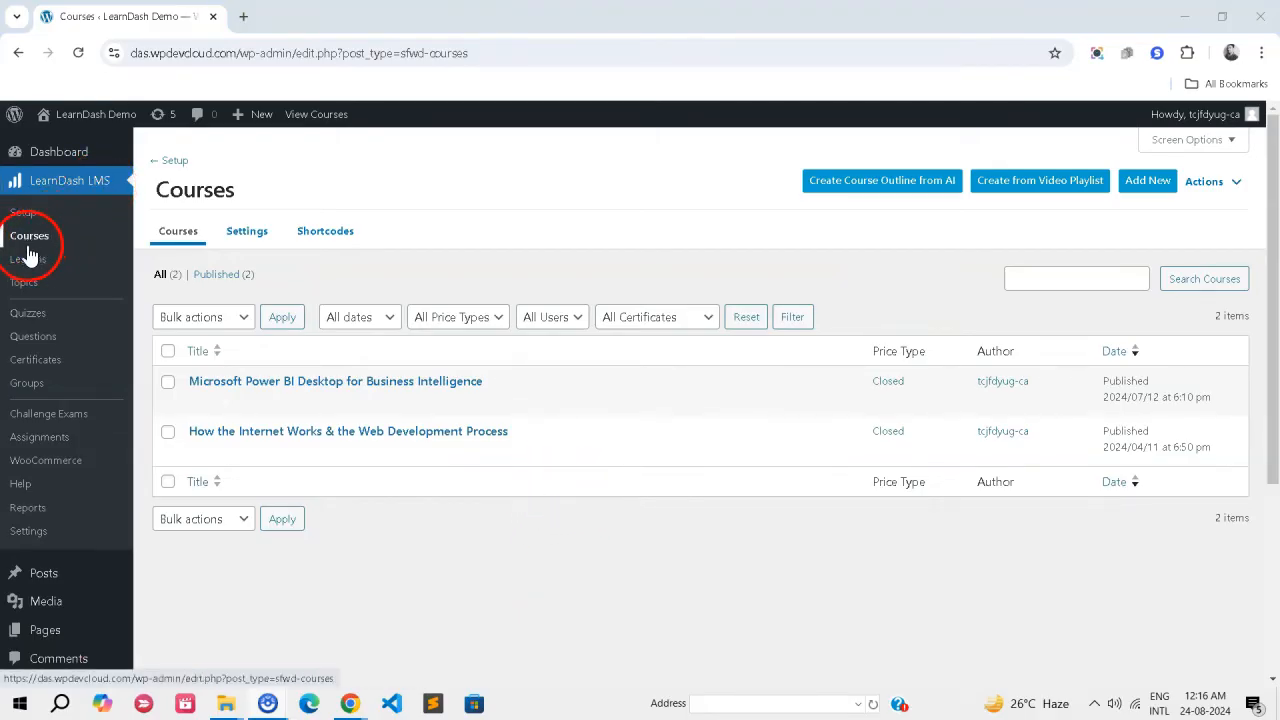
pyautogui.moveTo(340, 355)
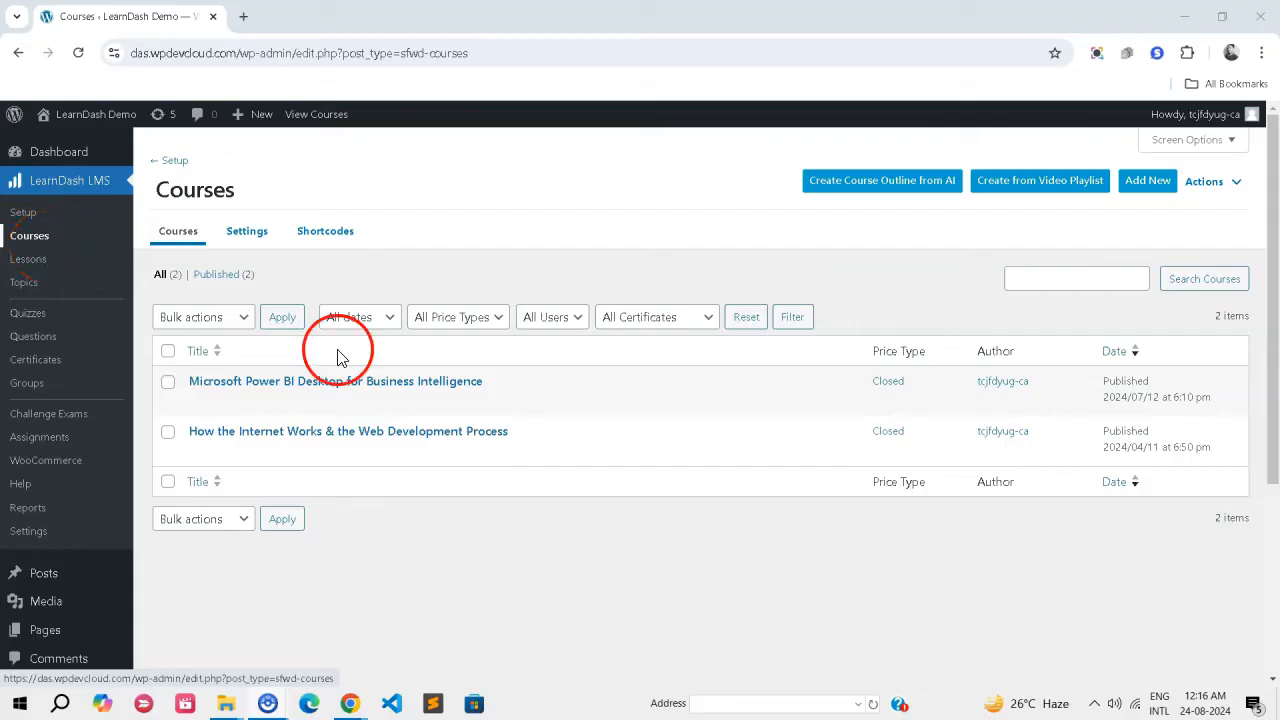
# Step: Save the Microsoft Power BI course with Closed access, price 99 and the product Button URL
pyautogui.click(335, 381)
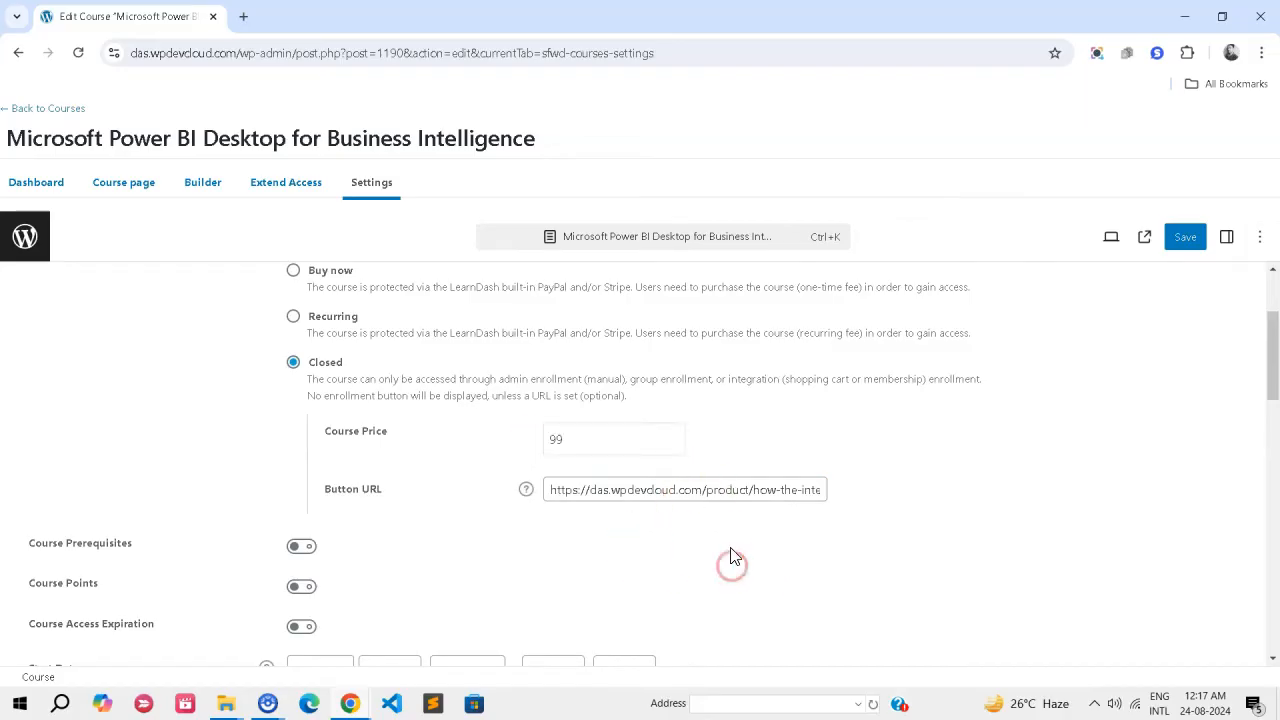
pyautogui.click(1185, 237)
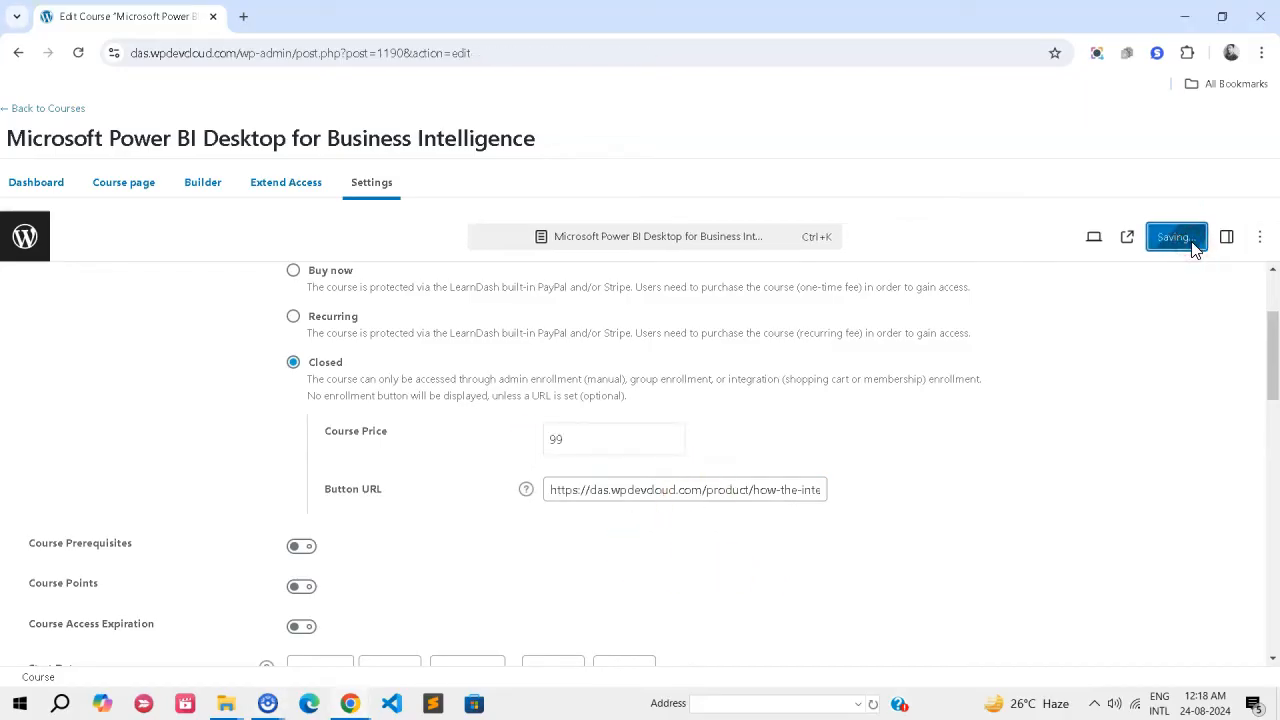
pyautogui.click(1176, 237)
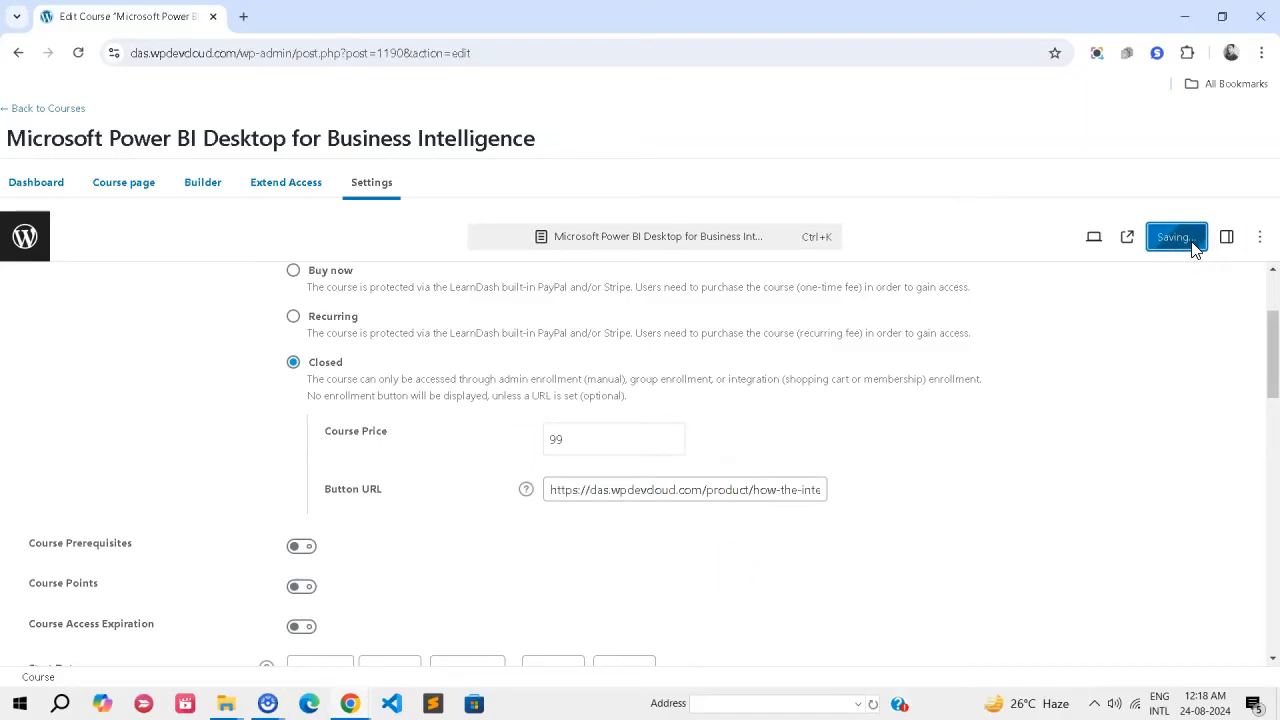
pyautogui.click(1175, 237)
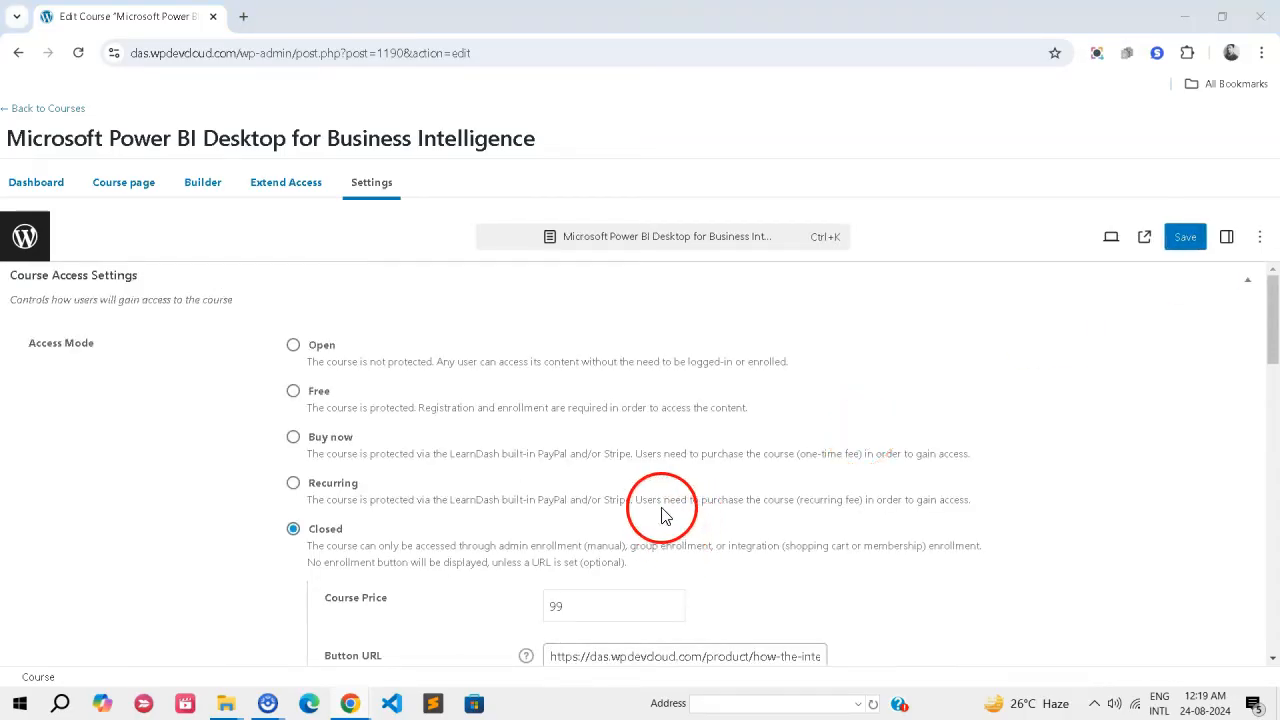
pyautogui.scroll(-3)
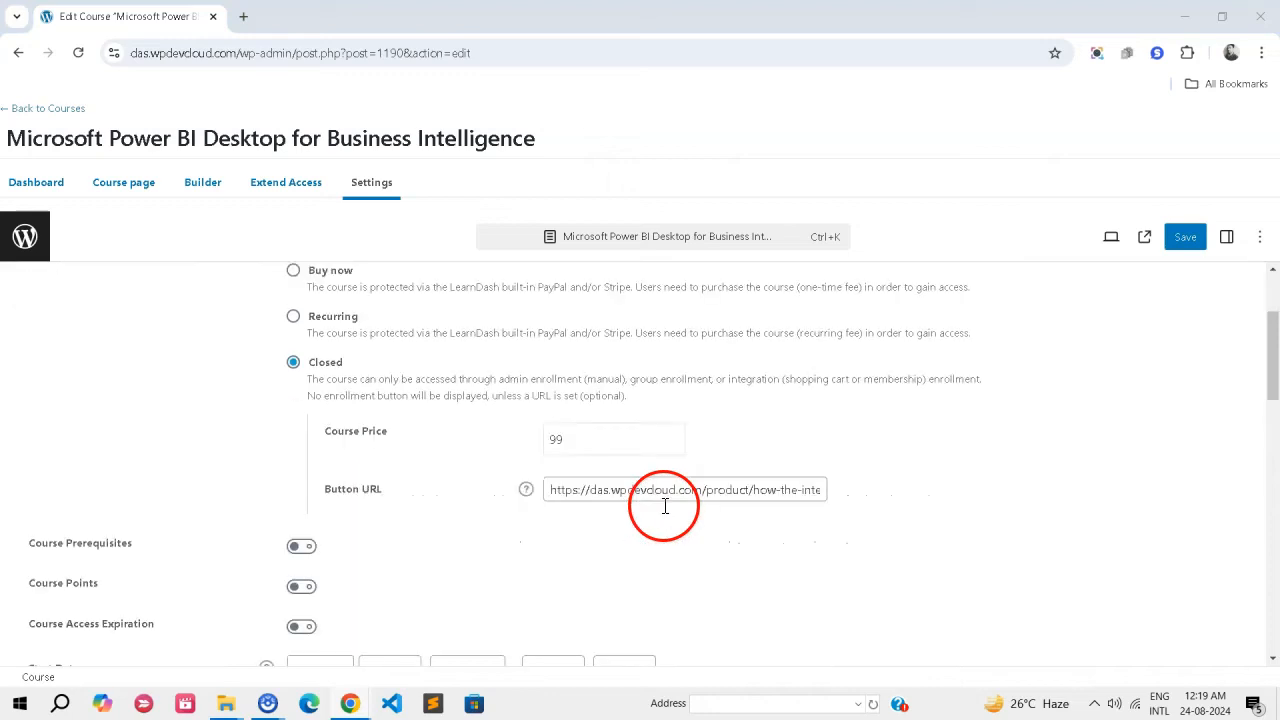
pyautogui.tripleClick(685, 489)
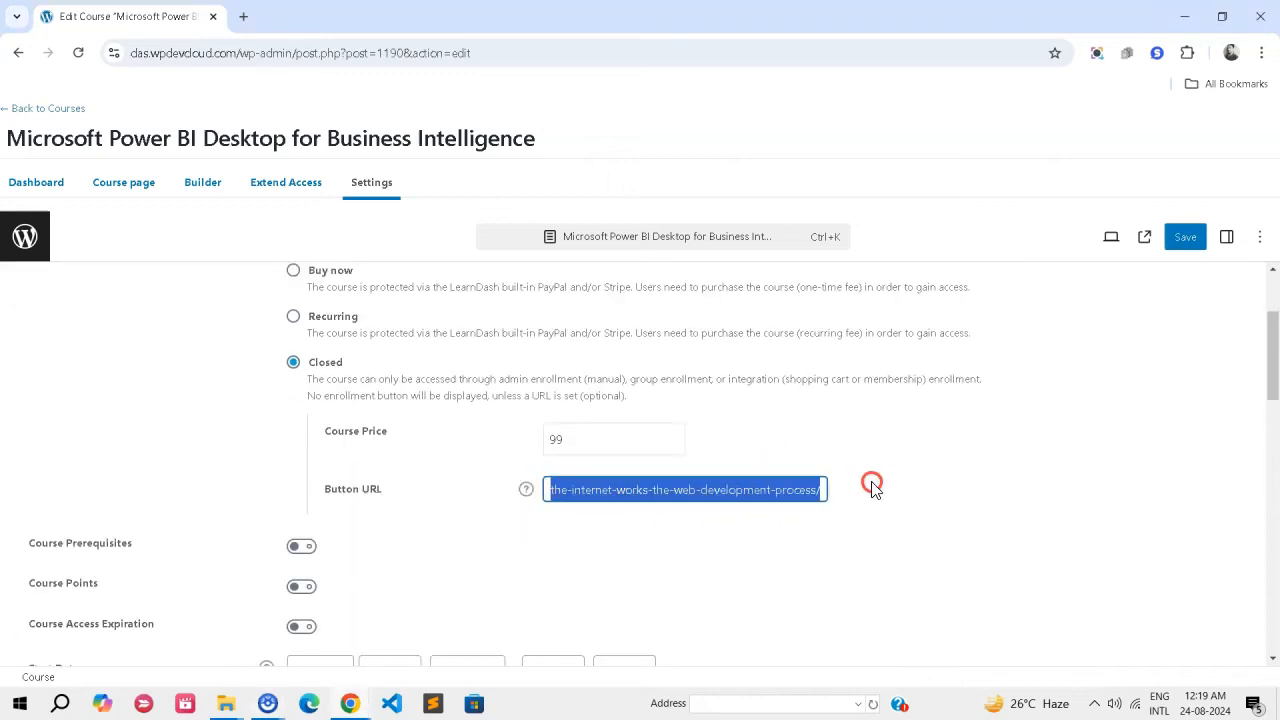
pyautogui.write('https://yoursite.com/cart/?add-to-cart=123')
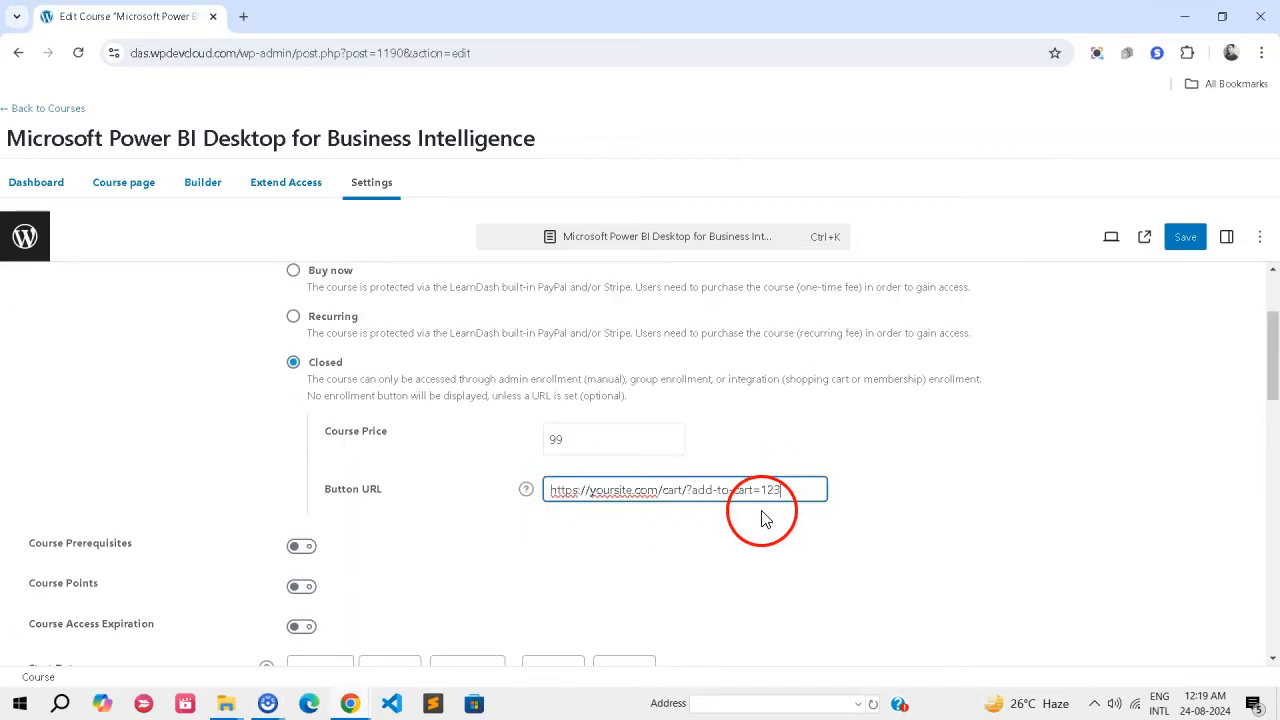
pyautogui.tripleClick(685, 490)
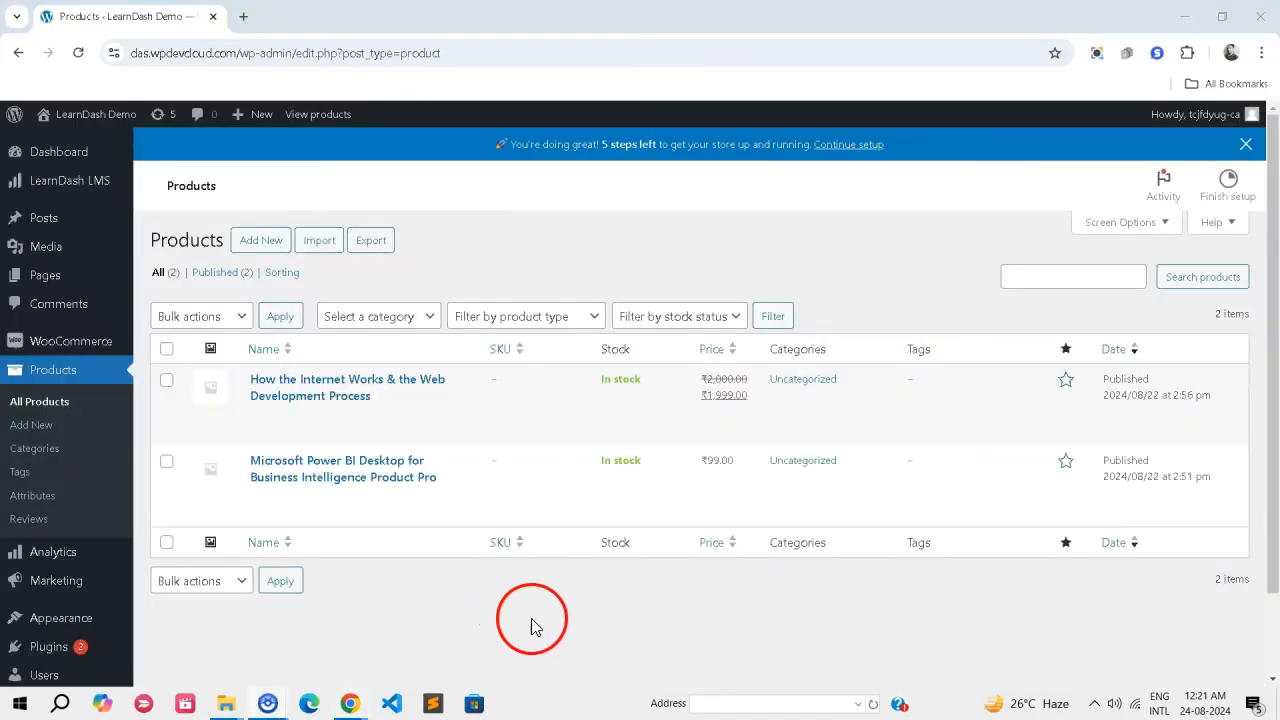
pyautogui.moveTo(615, 585)
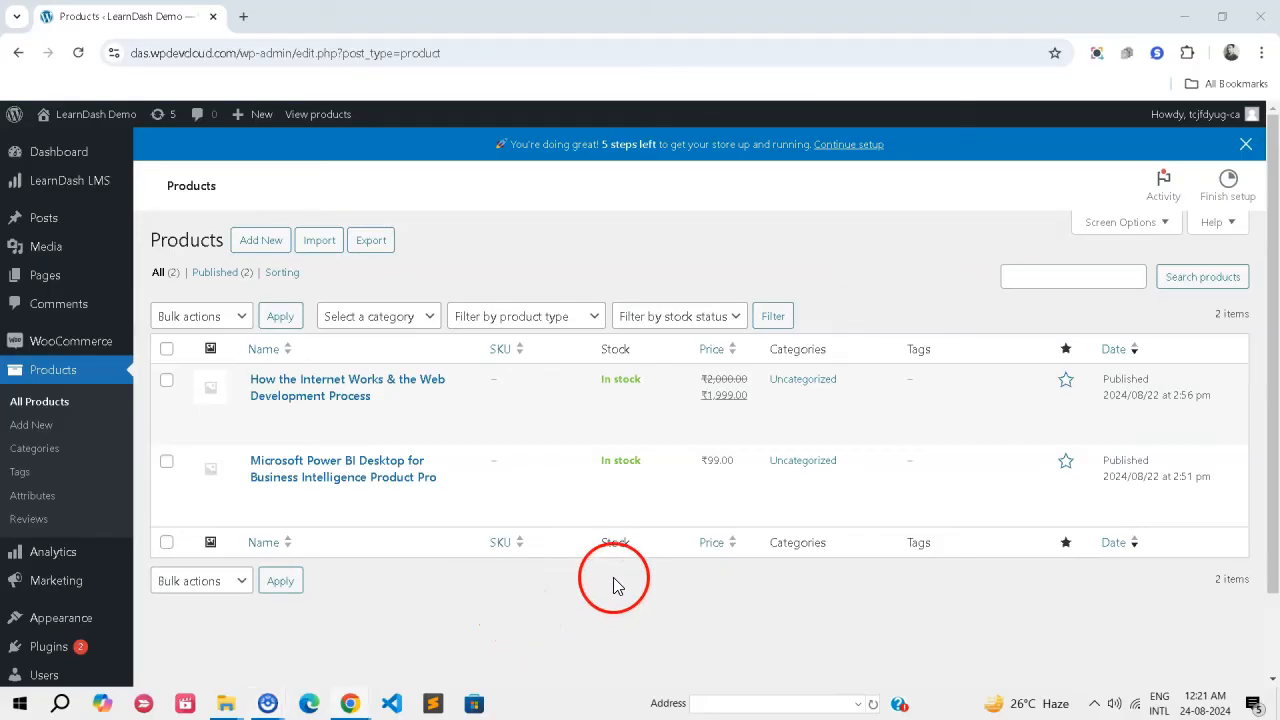
# Step: Add a 'Start This Course' HTML link as the Power BI product's purchase note and update
pyautogui.click(343, 468)
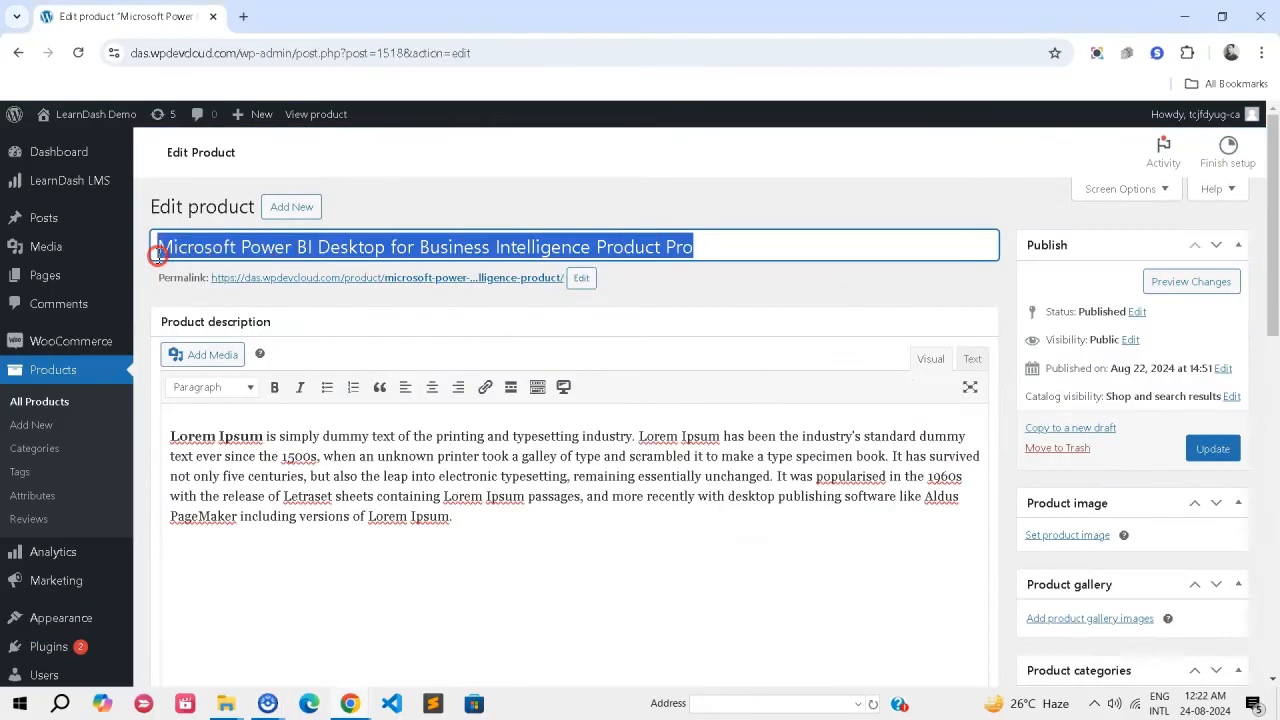
pyautogui.scroll(-3)
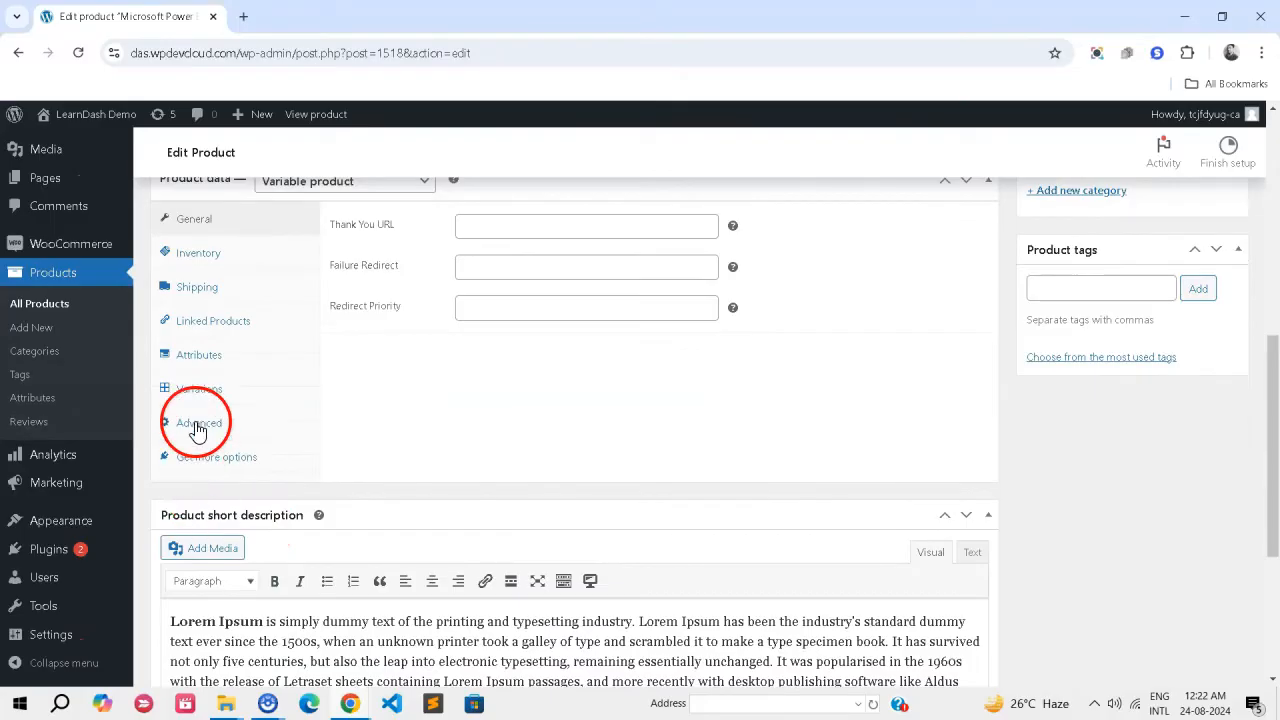
pyautogui.click(199, 422)
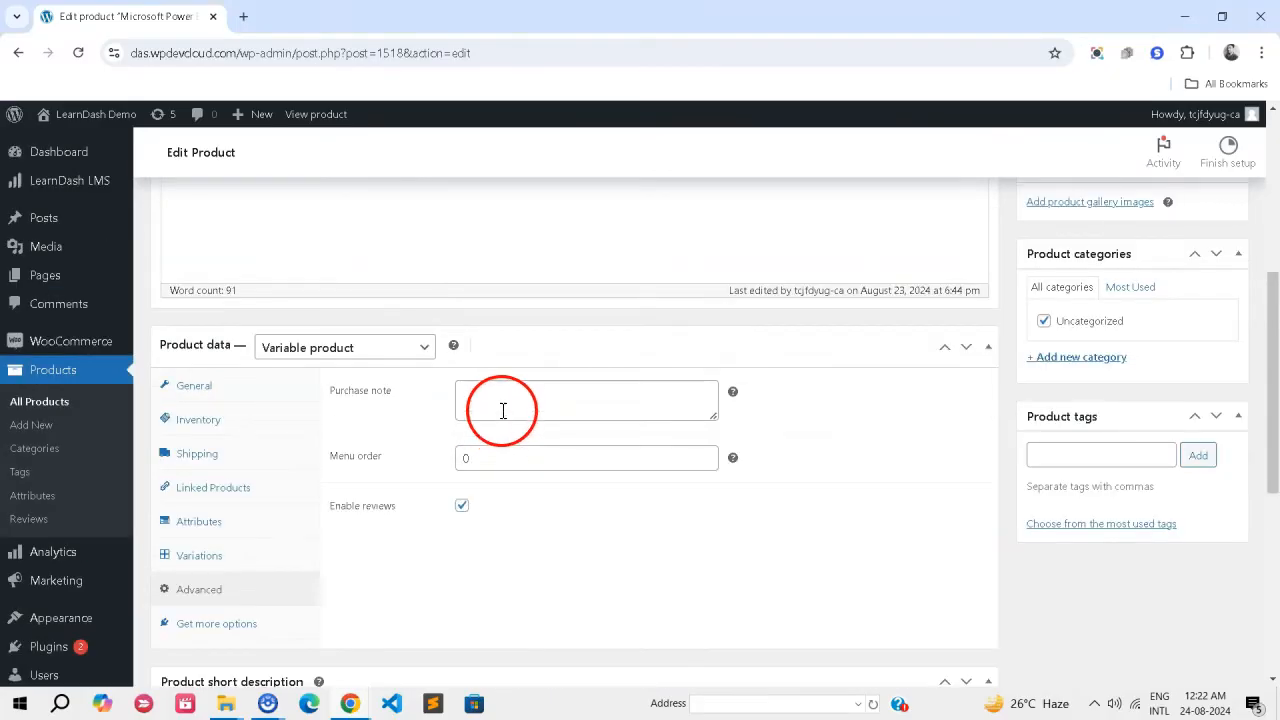
pyautogui.write('<a href="https://yoursite.com/courses/course-name/">Start This Course</a>')
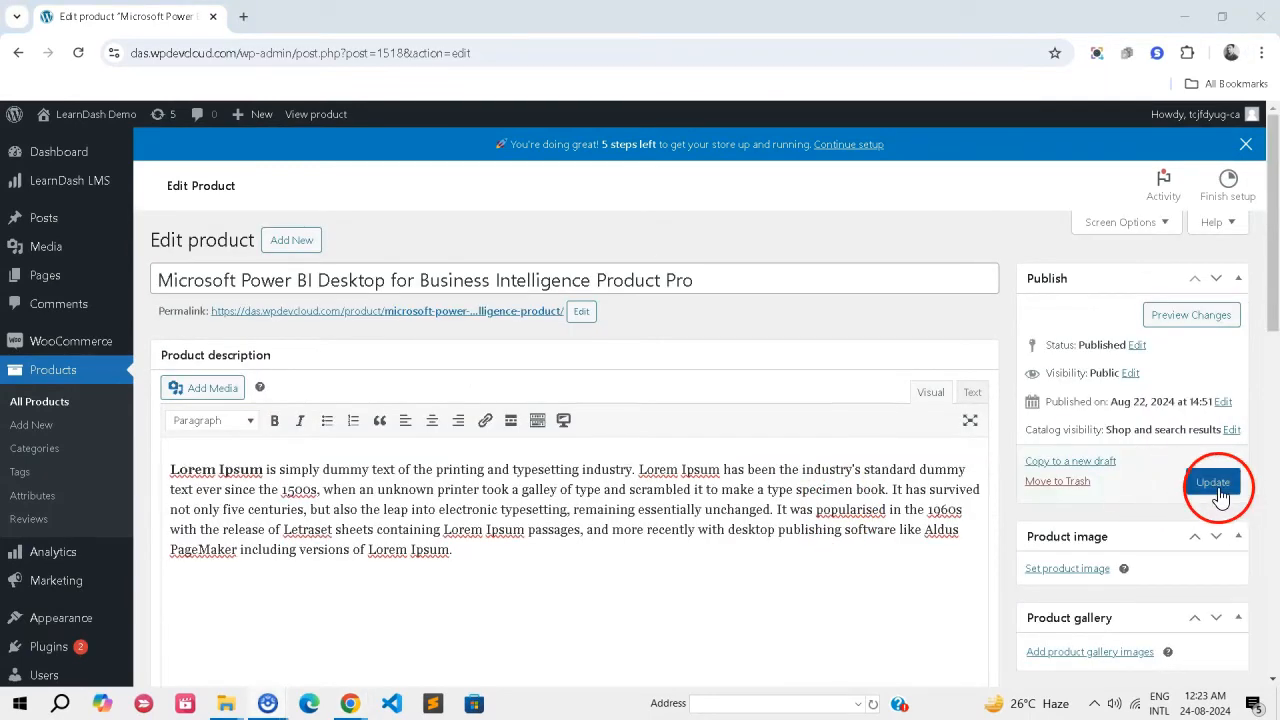
pyautogui.click(1213, 482)
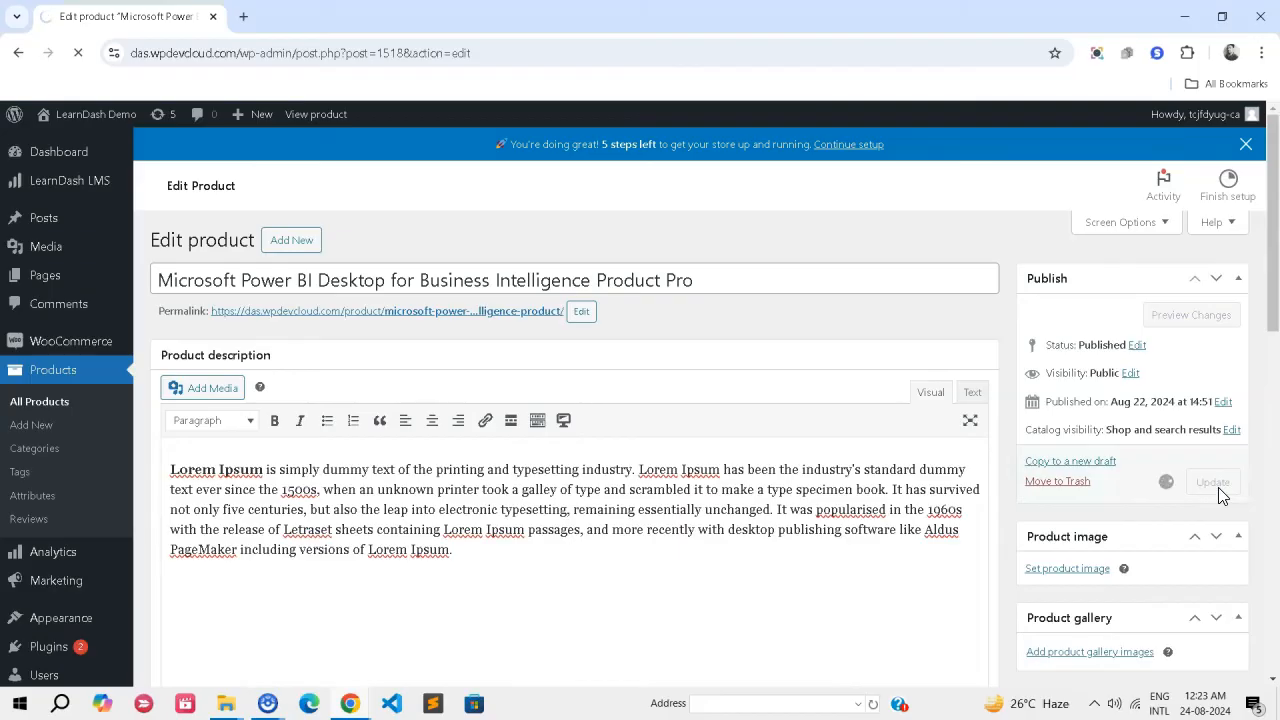
pyautogui.click(1211, 482)
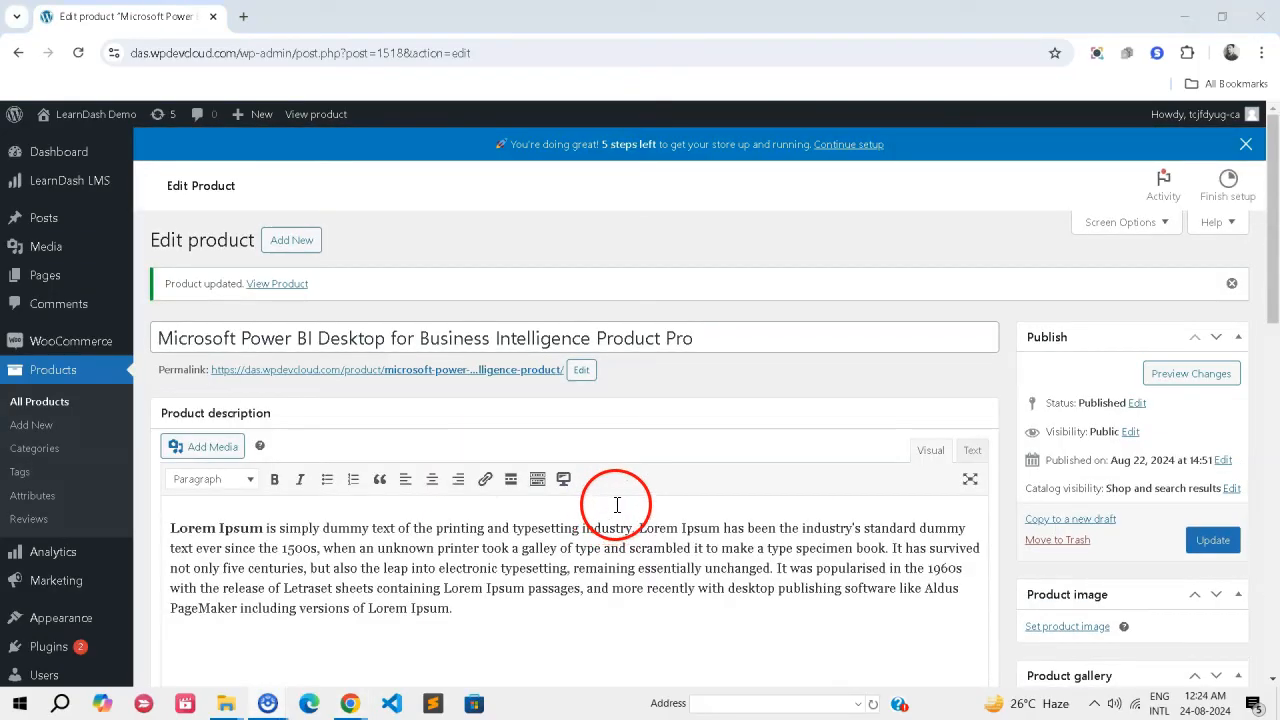
pyautogui.click(49, 489)
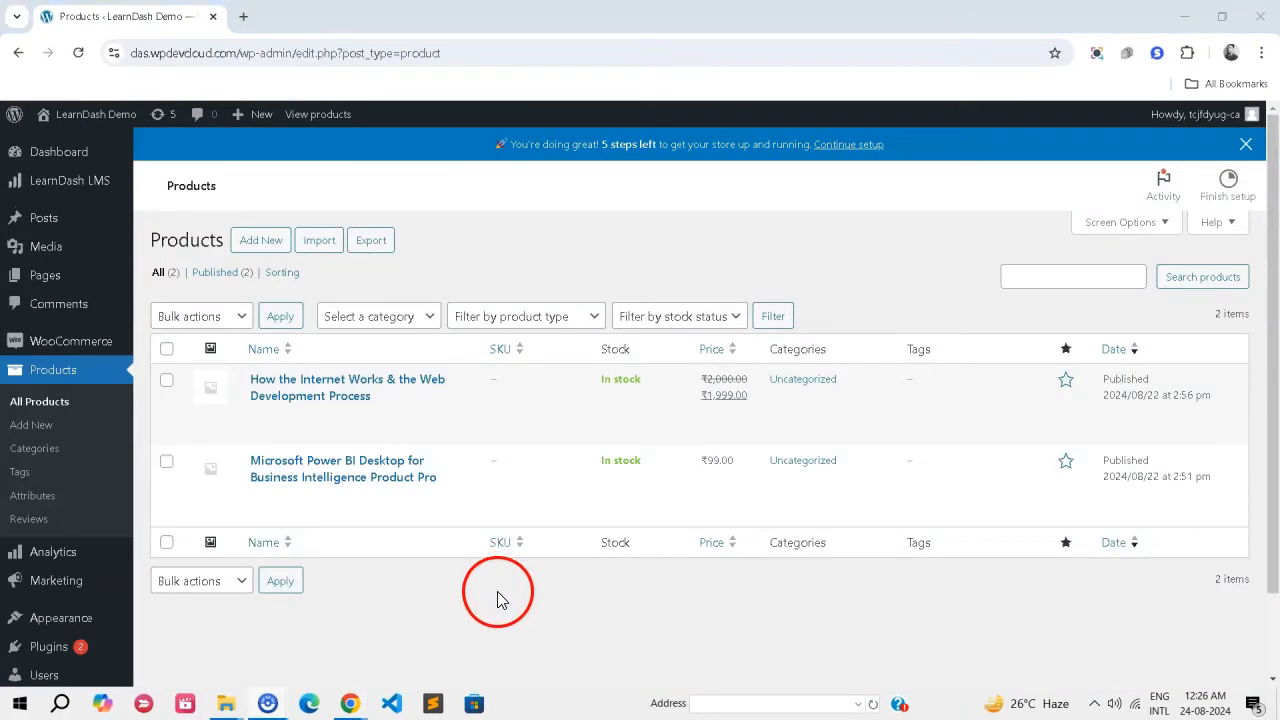
# Step: Set the Power BI product's Thank You URL to 'ft-power-bi-desktop-for-business-intelligence/' and update it
pyautogui.click(343, 468)
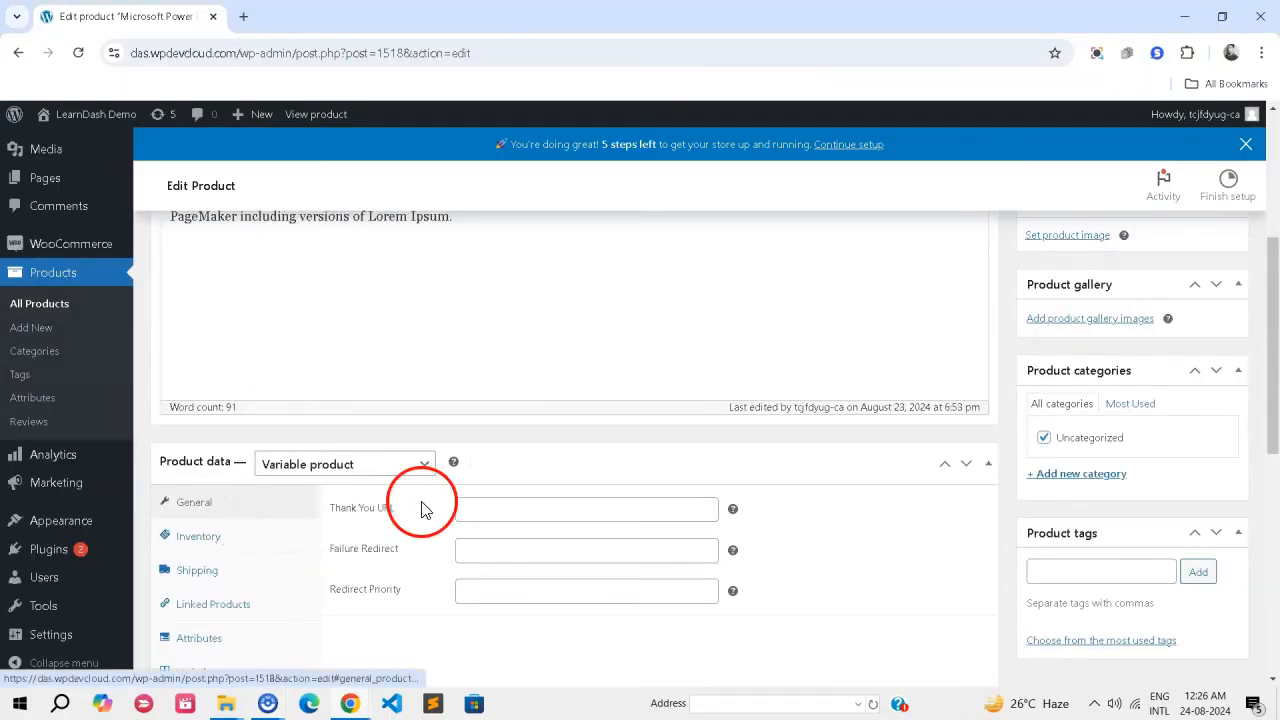
pyautogui.write('ft-power-bi-desktop-for-business-intelligence/')
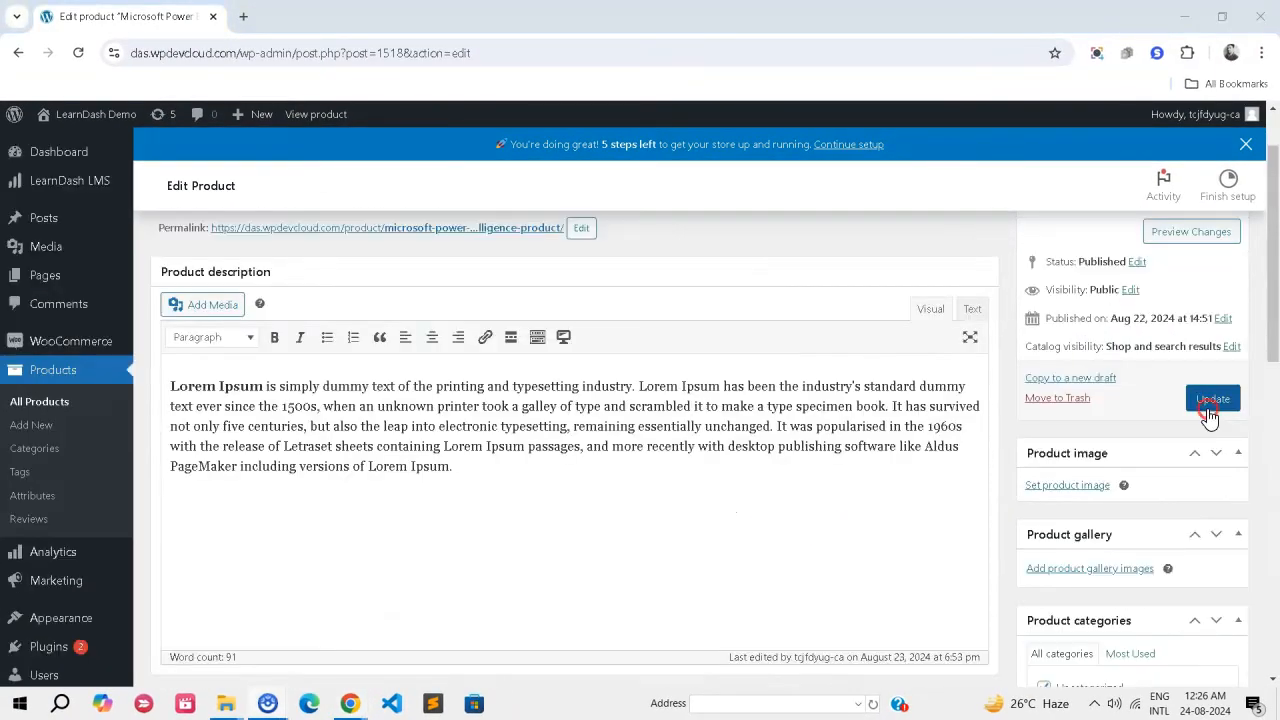
pyautogui.click(1212, 398)
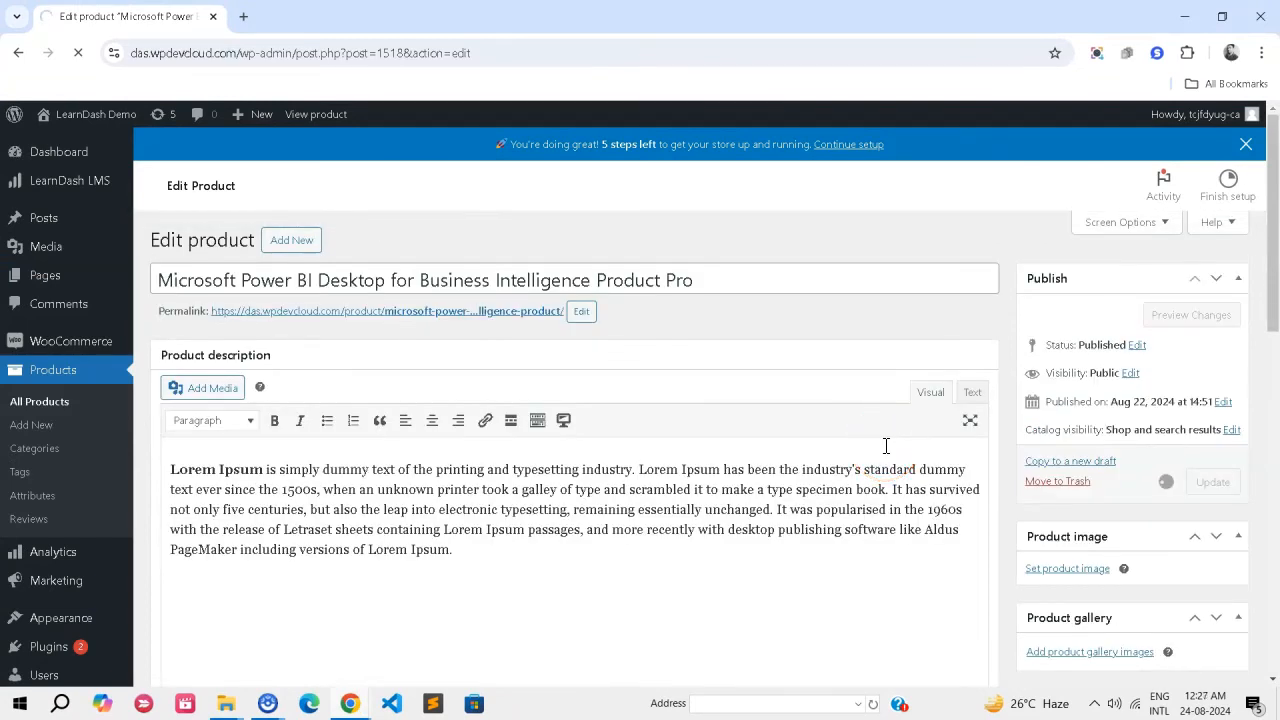
pyautogui.click(1213, 481)
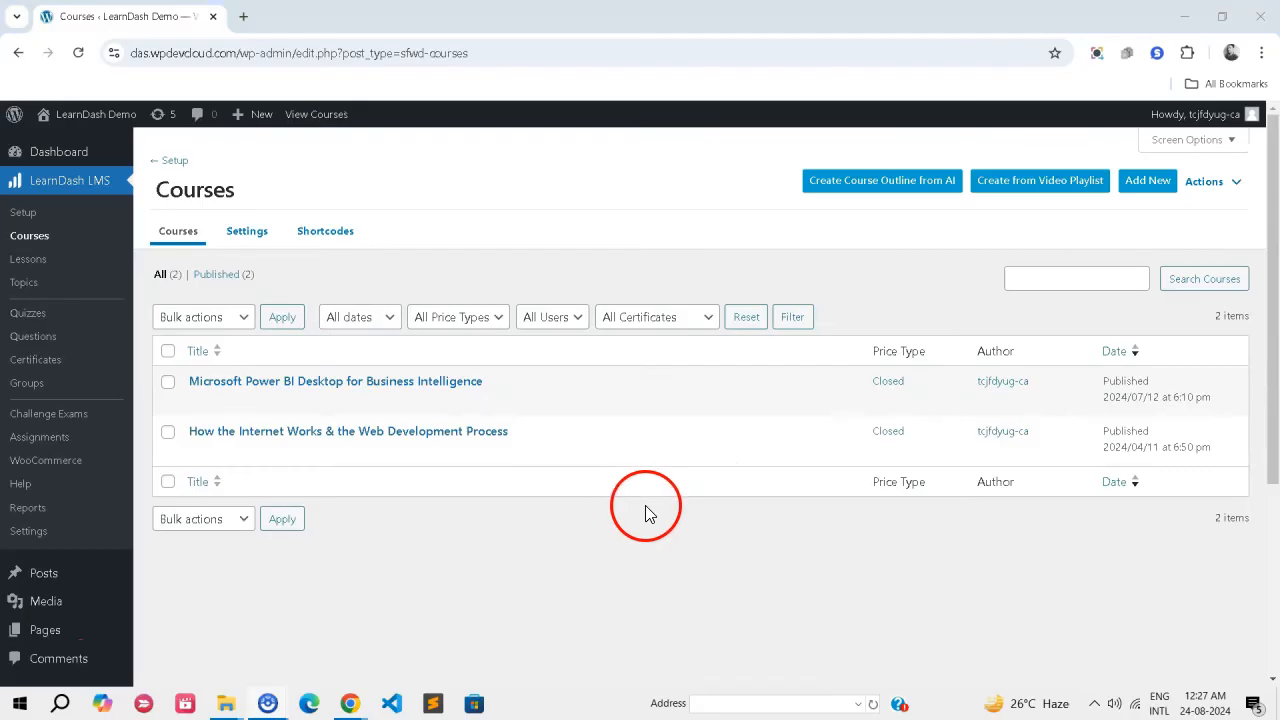
pyautogui.moveTo(630, 525)
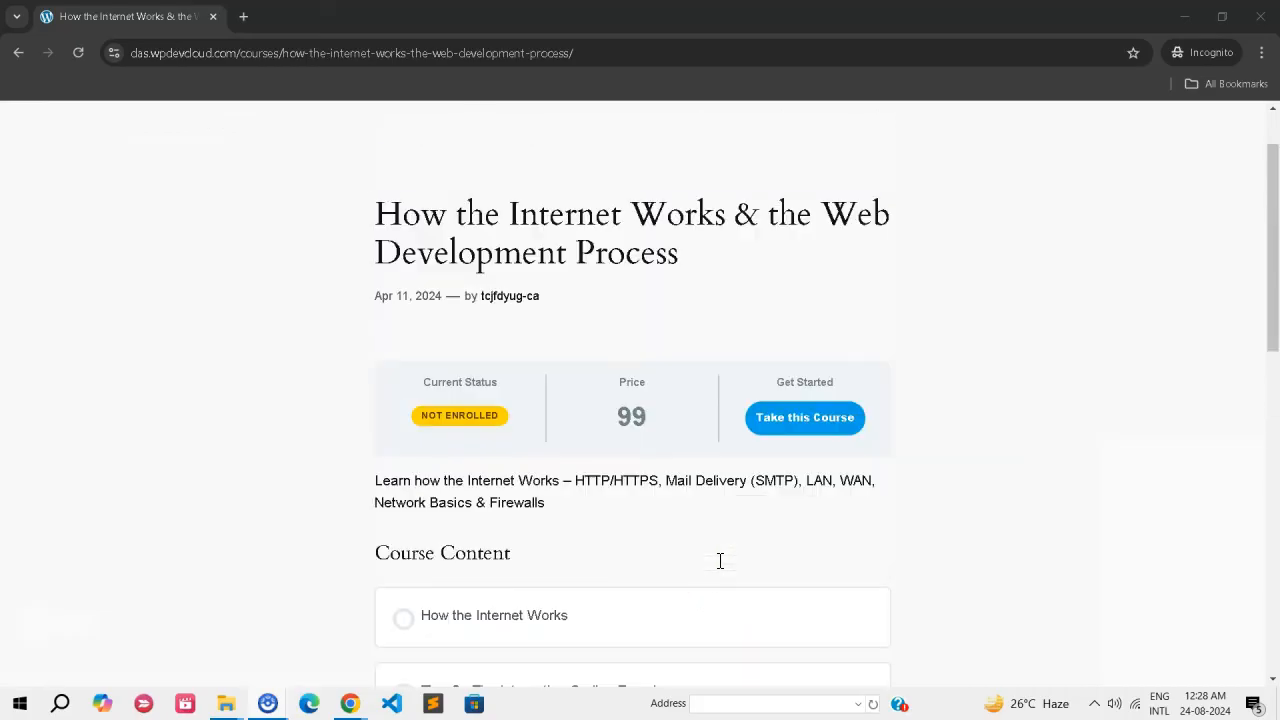
# Step: Open the Power BI course's Dashboard showing two enrolled students
pyautogui.click(742, 516)
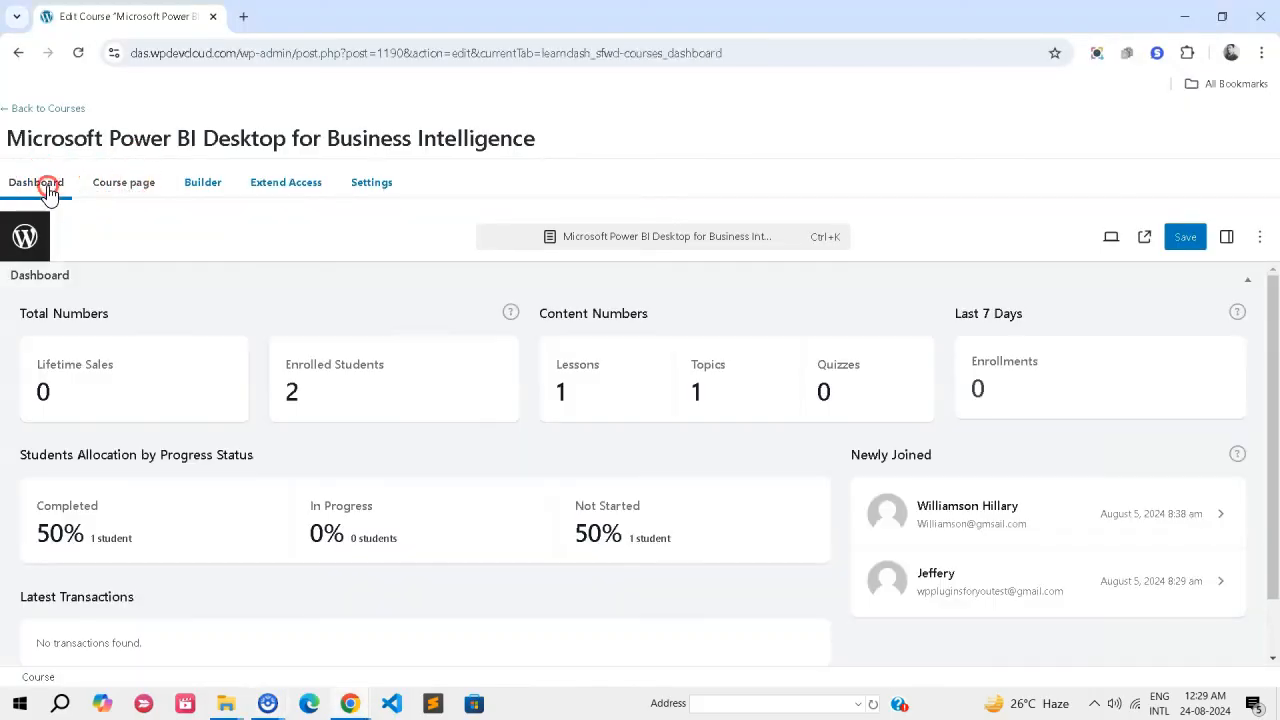
# Step: Scroll the Power BI enrollment stats, then view its title and description on the Course page
pyautogui.scroll(-3)
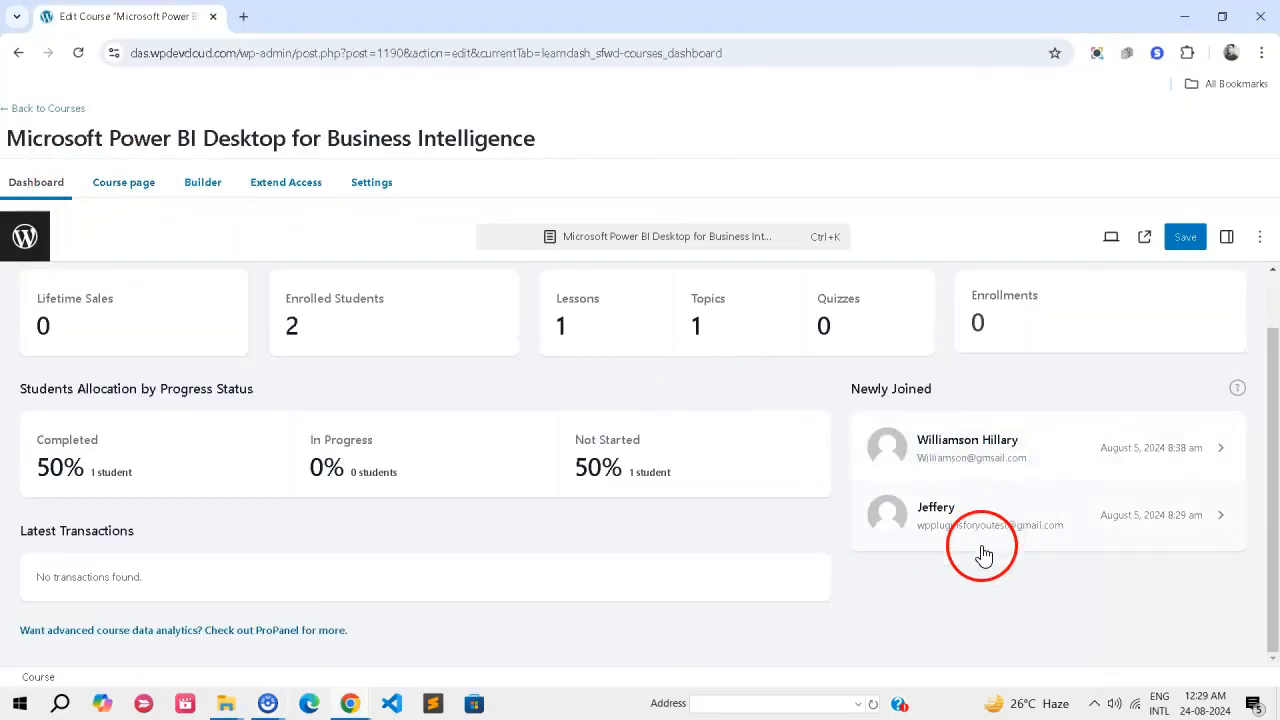
pyautogui.moveTo(950, 550)
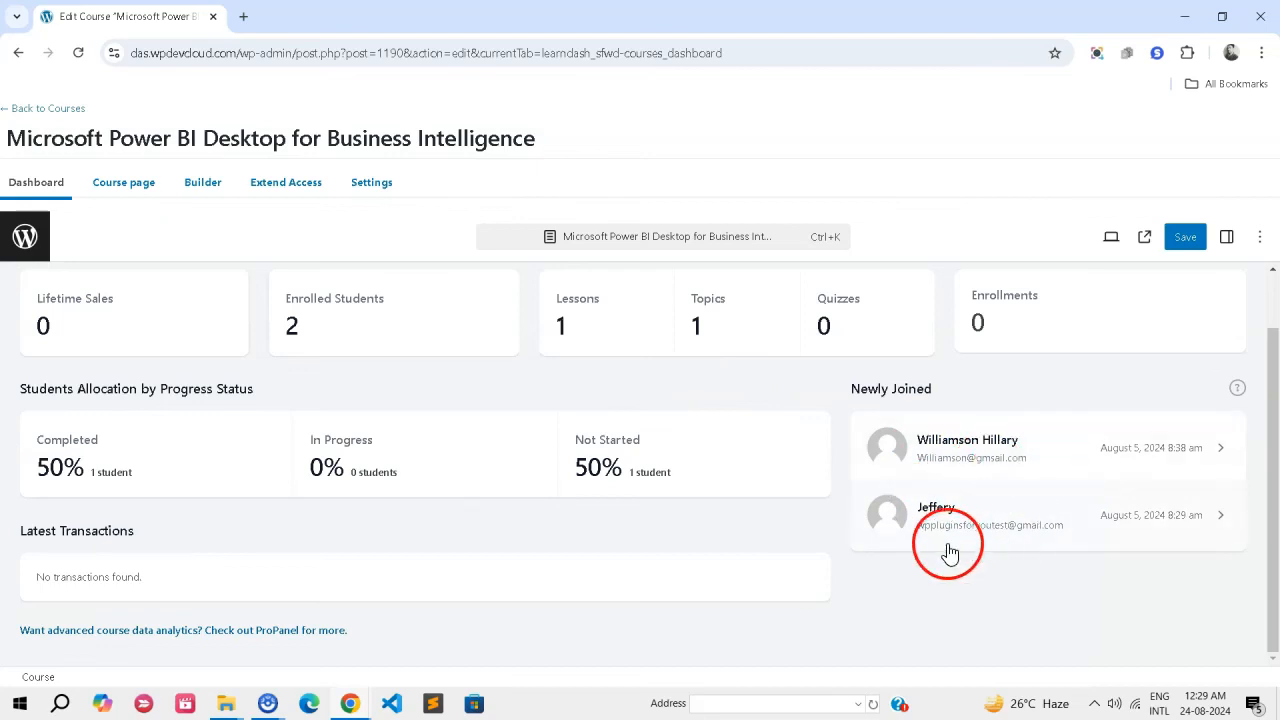
pyautogui.click(123, 182)
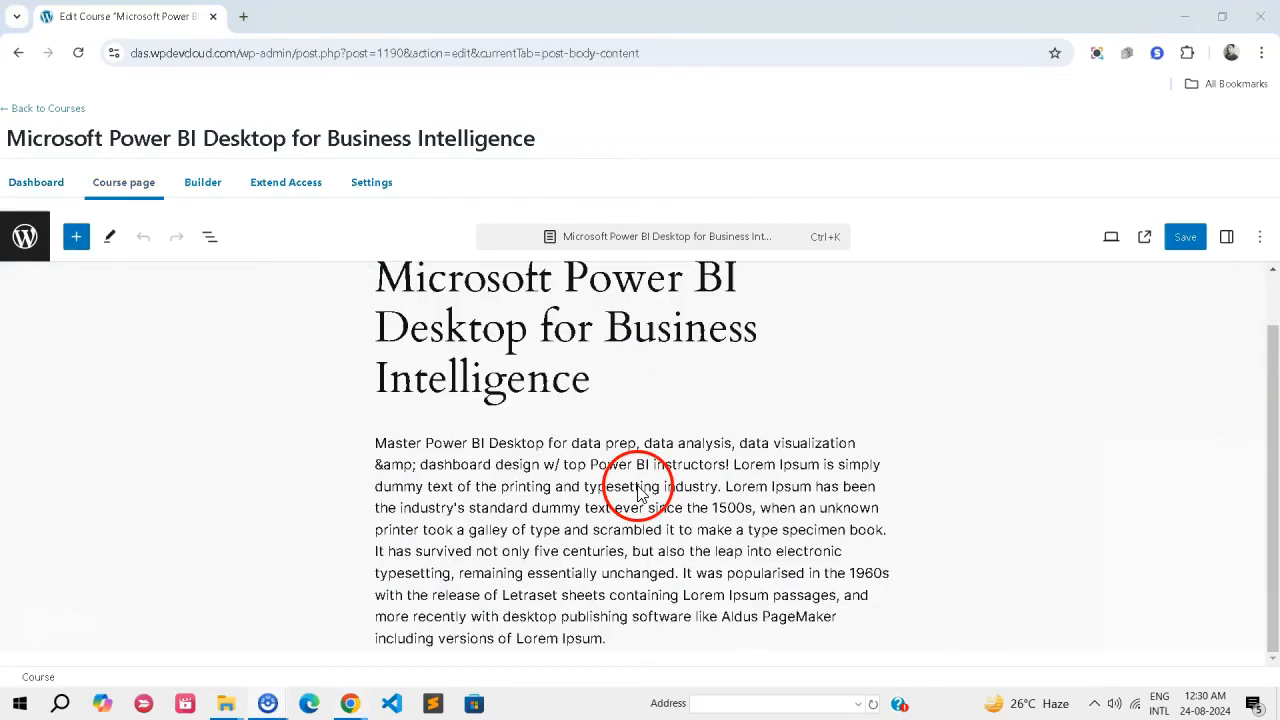
pyautogui.scroll(-3)
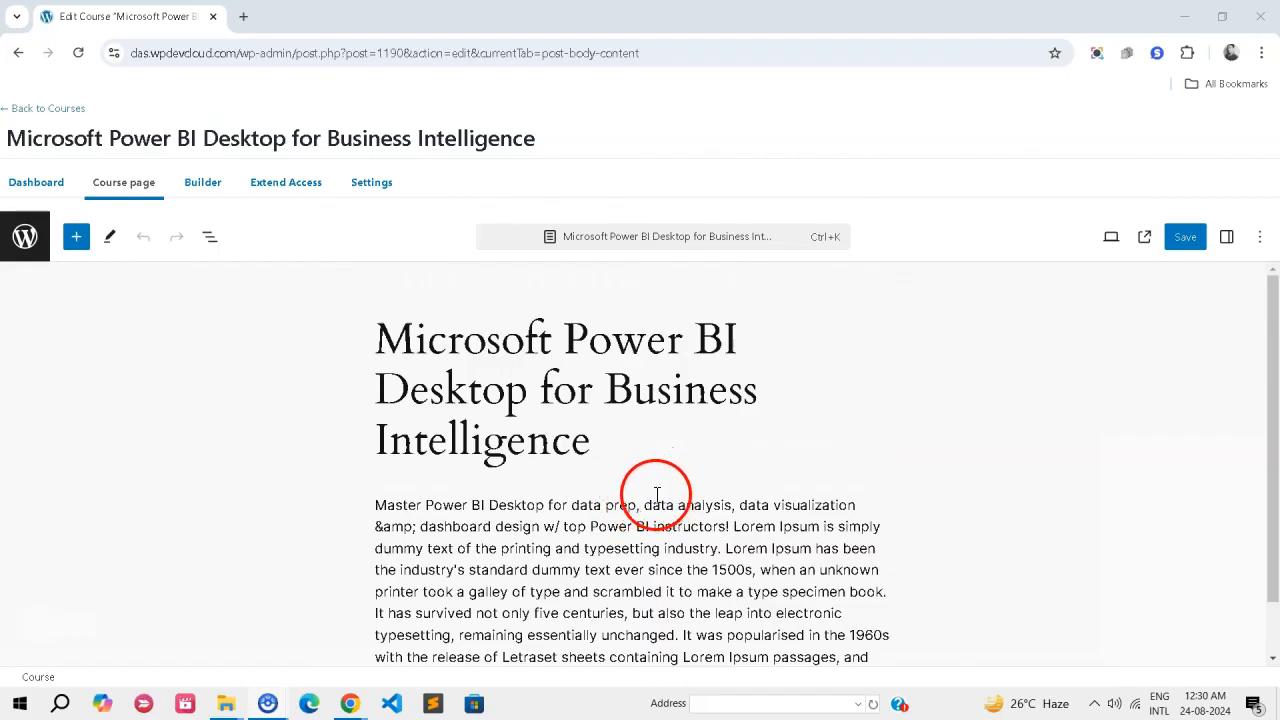
pyautogui.moveTo(675, 472)
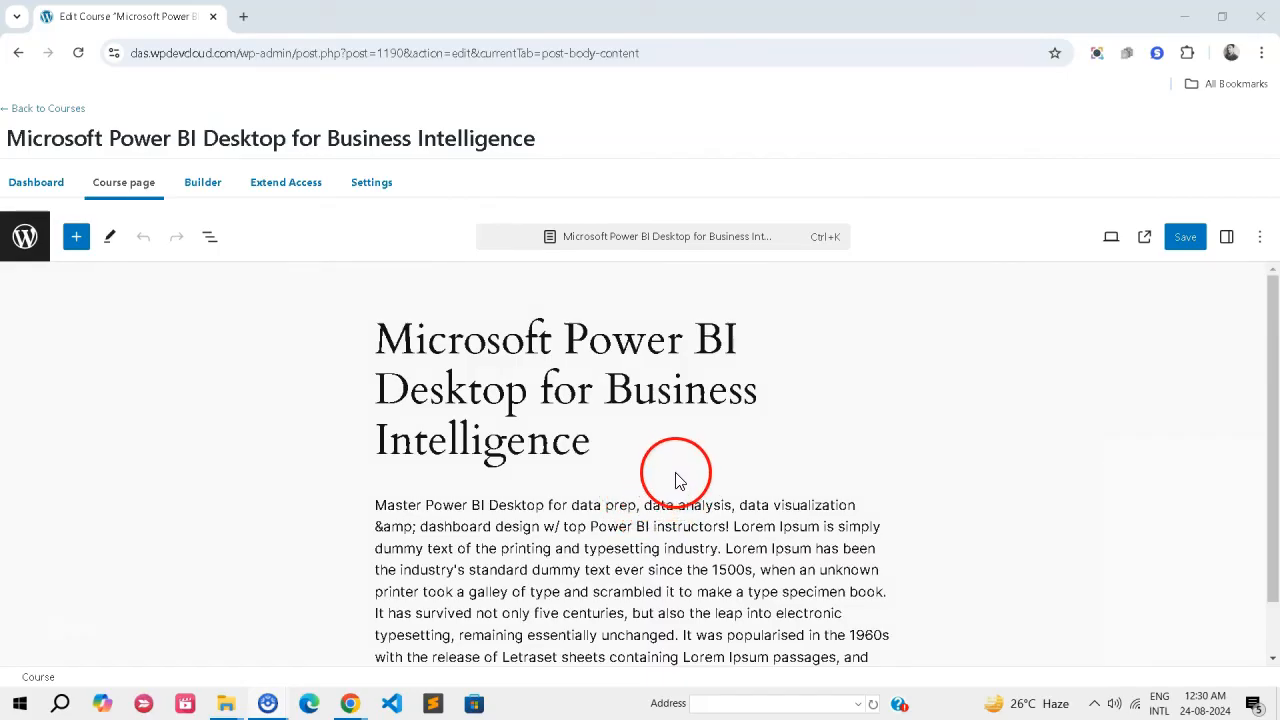
pyautogui.moveTo(672, 458)
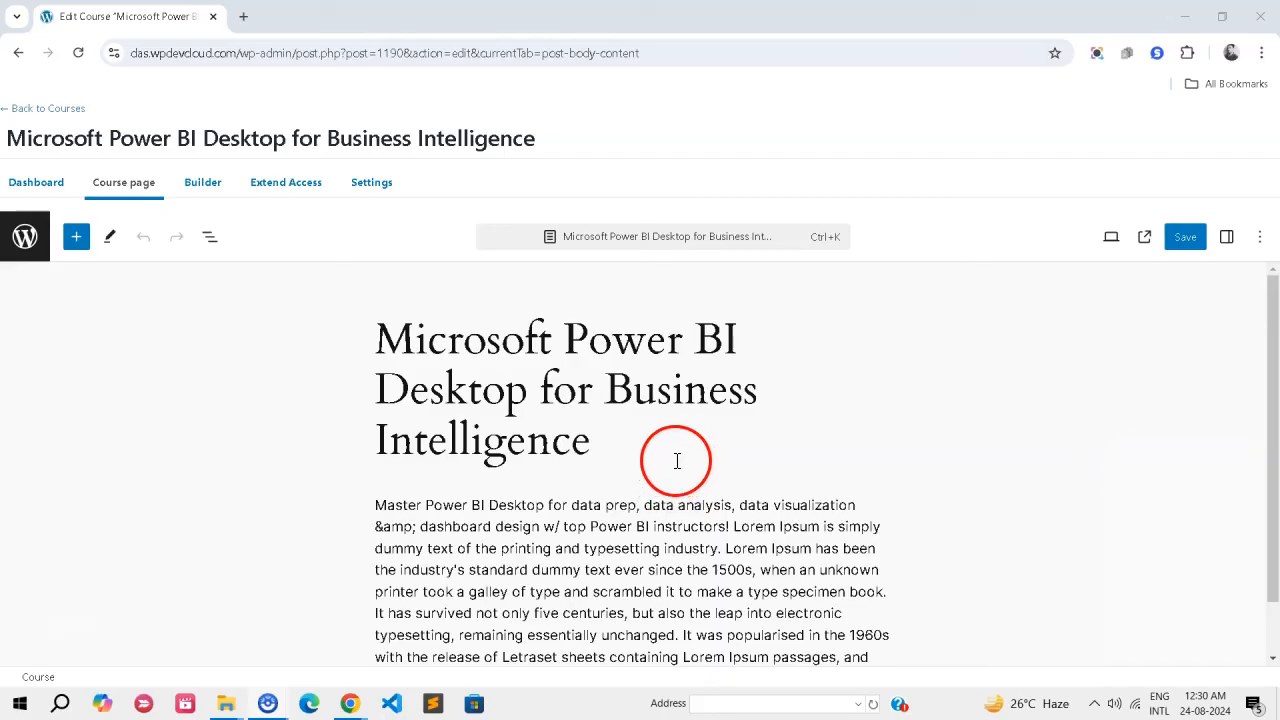
pyautogui.moveTo(658, 474)
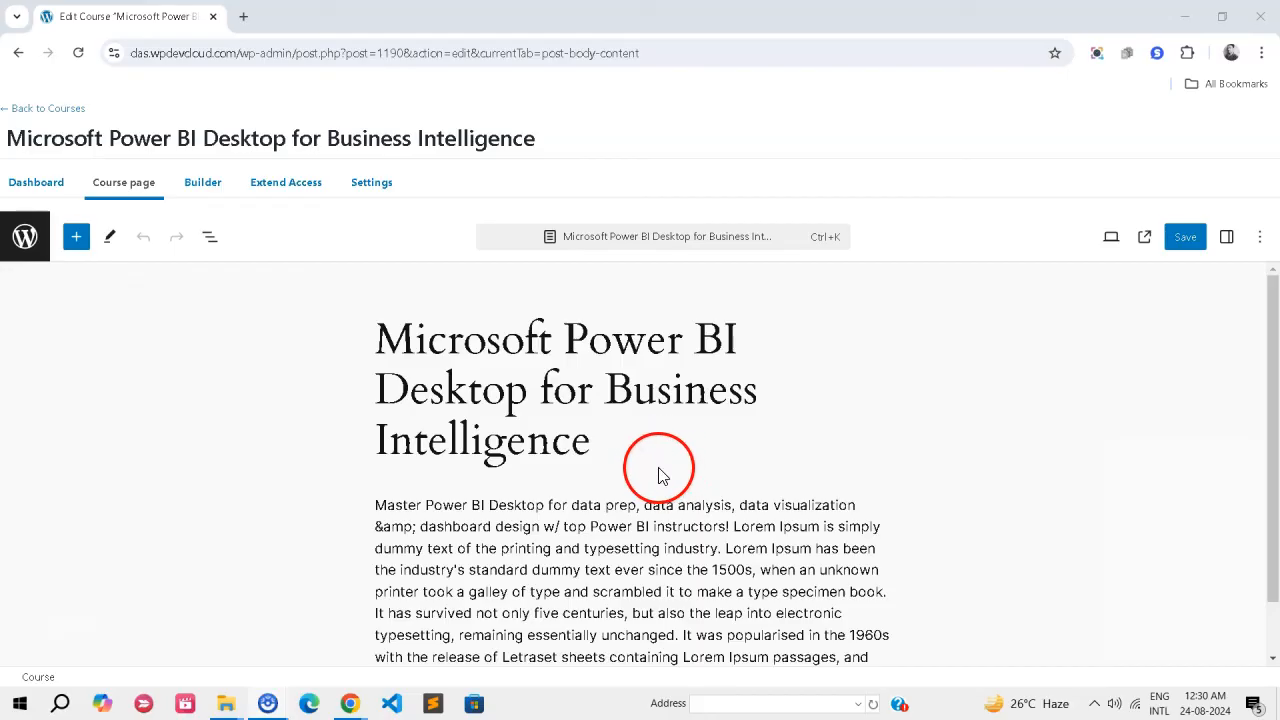